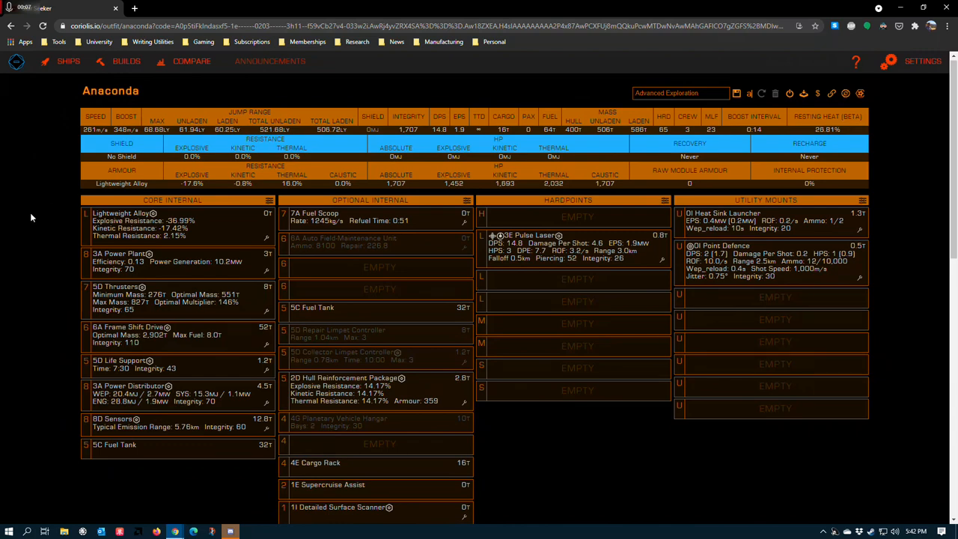
mouse_move(51, 266)
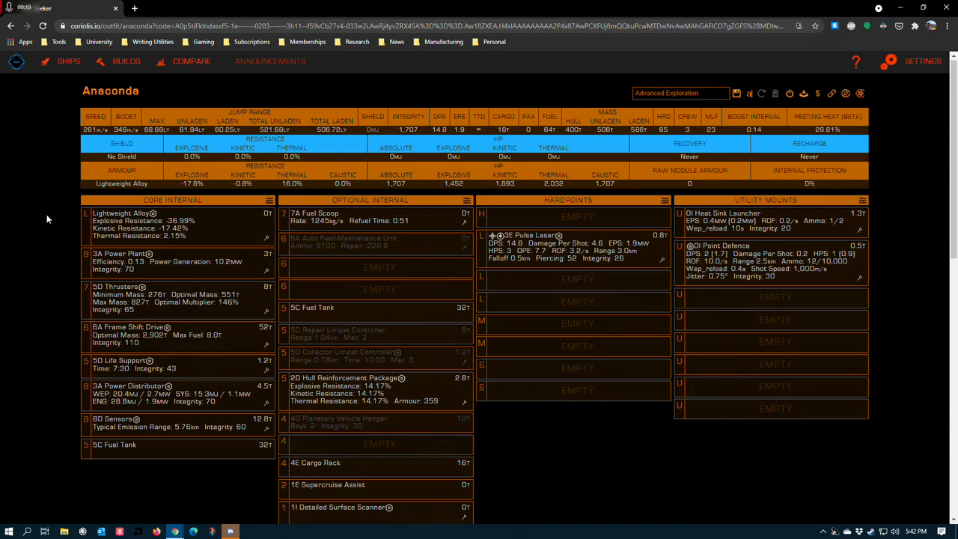
mouse_move(26, 225)
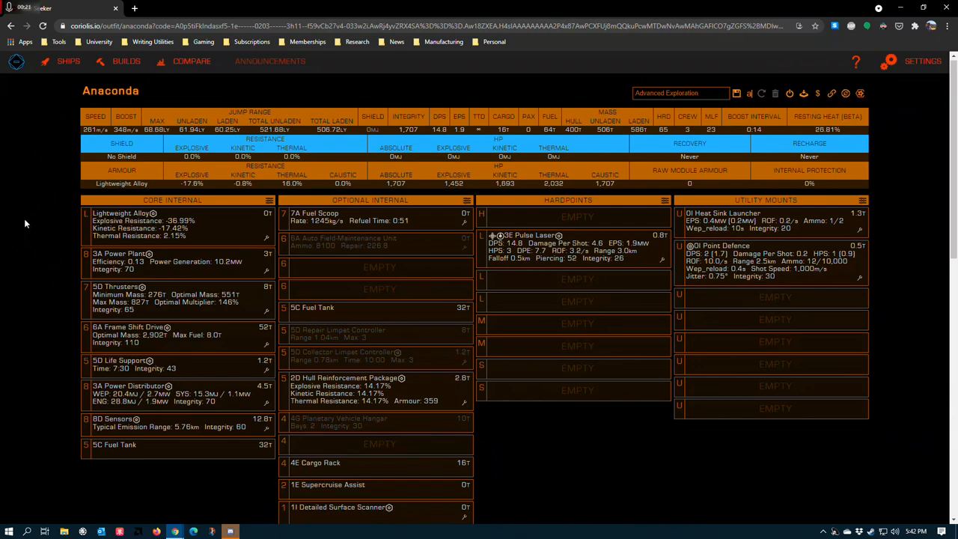
mouse_move(24, 253)
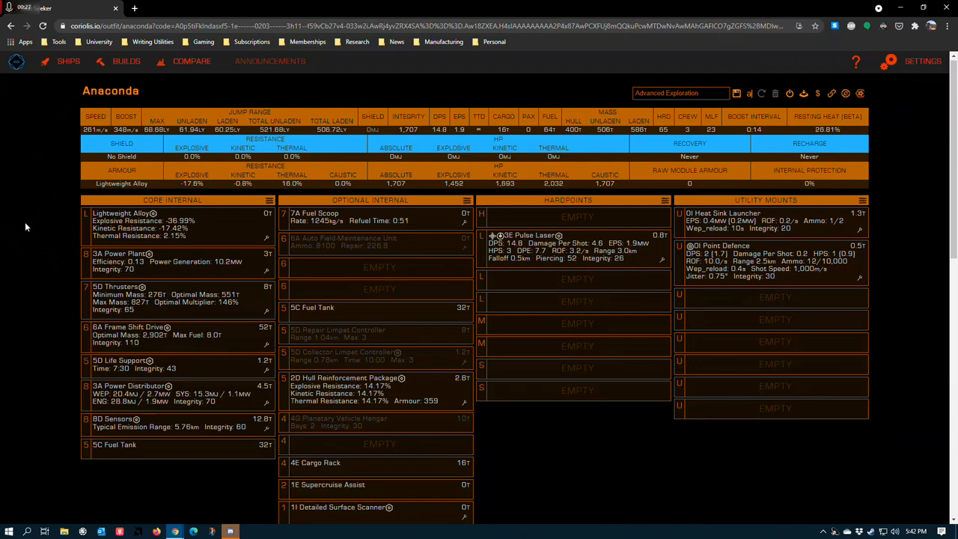
mouse_move(151, 88)
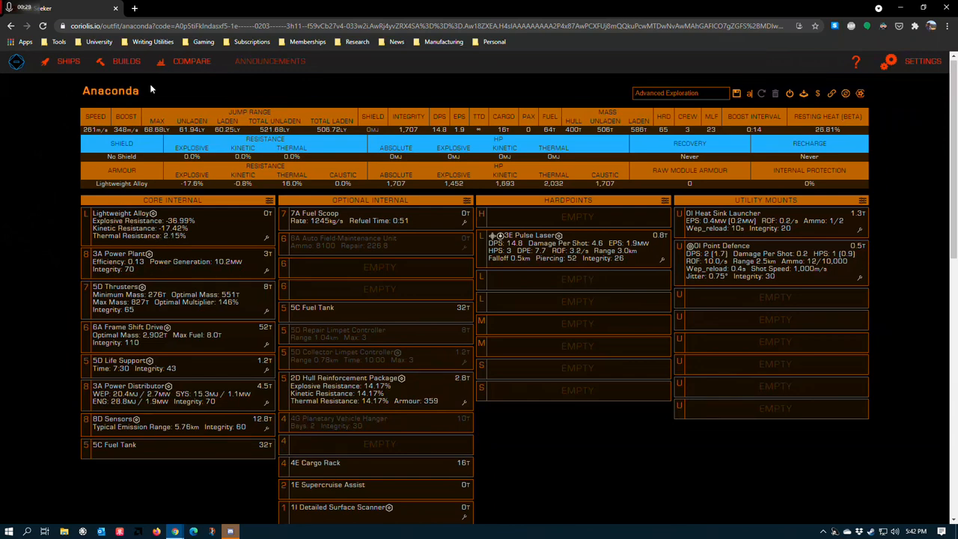
mouse_move(63, 104)
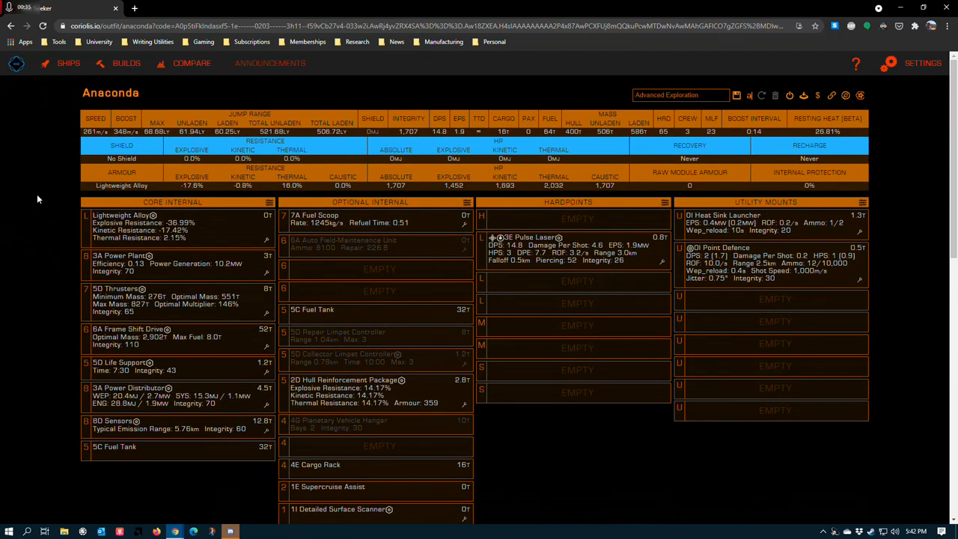
mouse_move(60, 224)
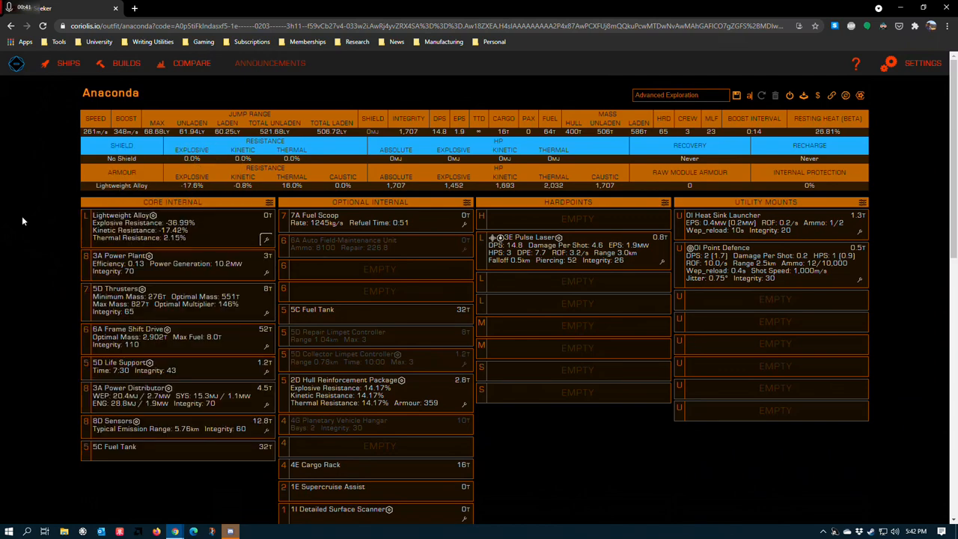
mouse_move(178, 235)
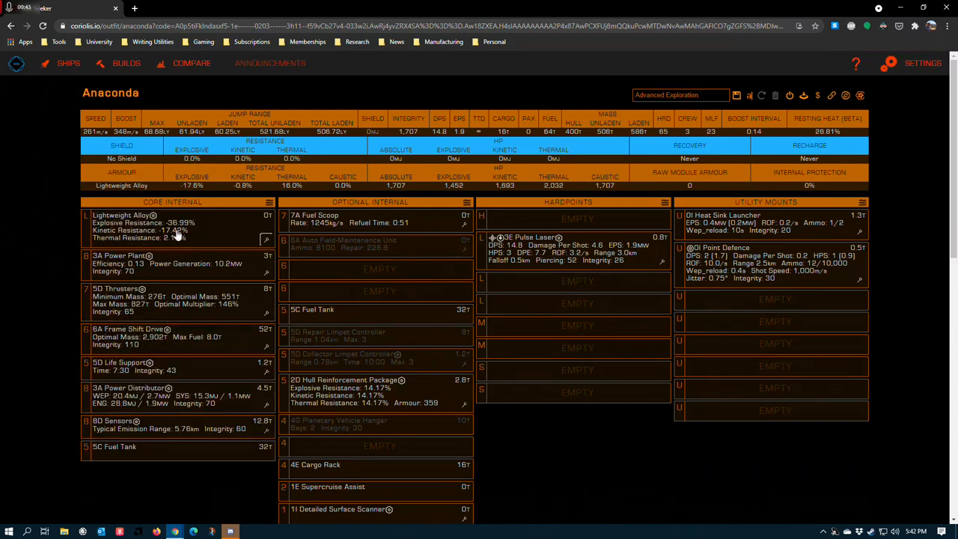
mouse_move(57, 177)
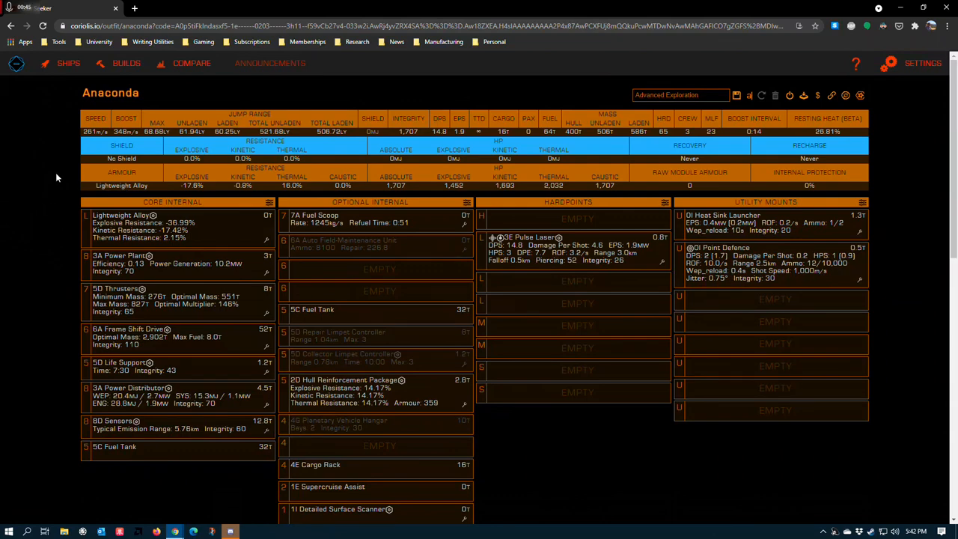
mouse_move(146, 272)
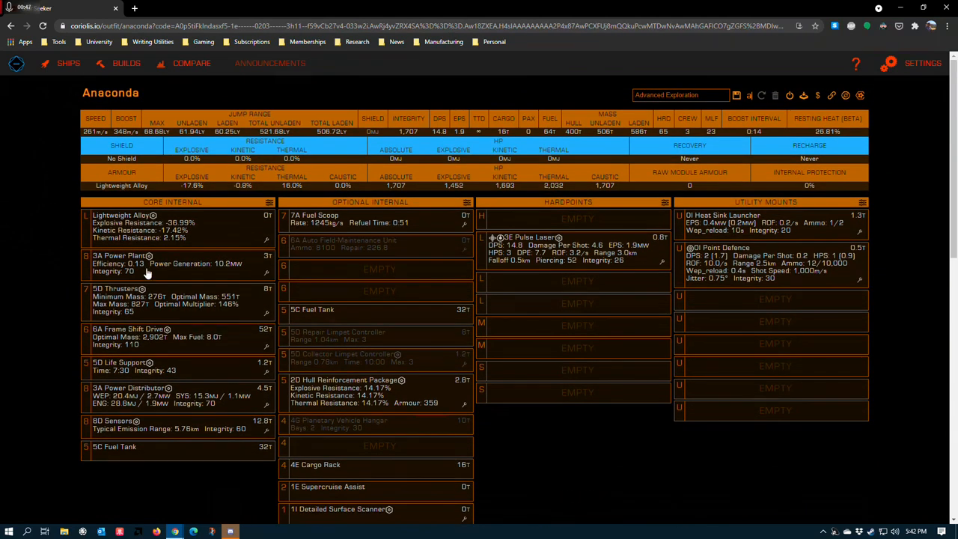
mouse_move(74, 271)
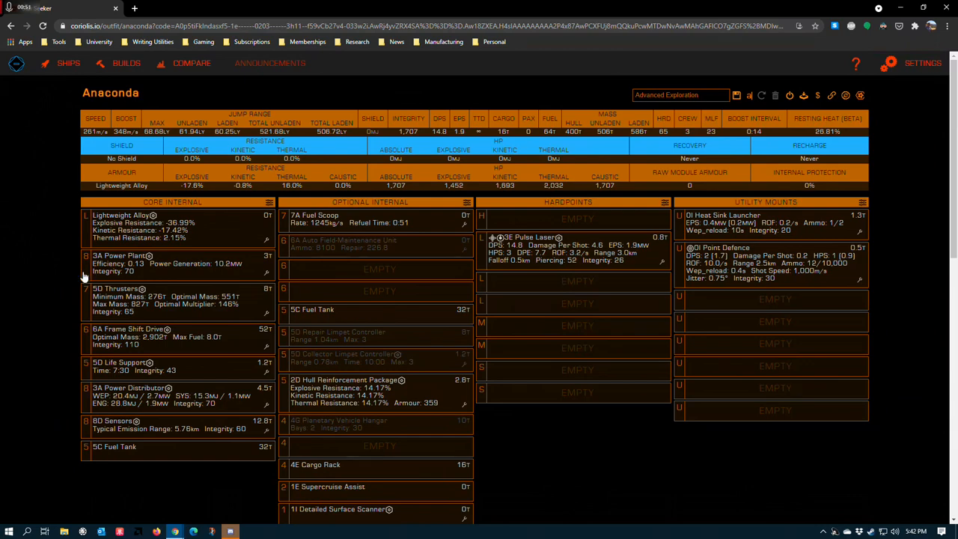
mouse_move(60, 252)
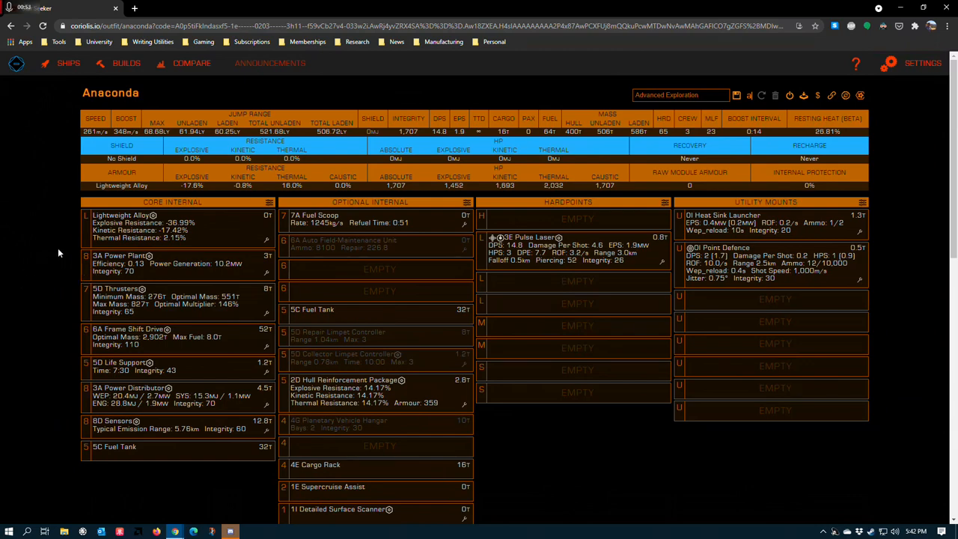
- Fit a 2A Guardian Hybrid Power Plant in the Anaconda's core power plant slot
left_click(123, 257)
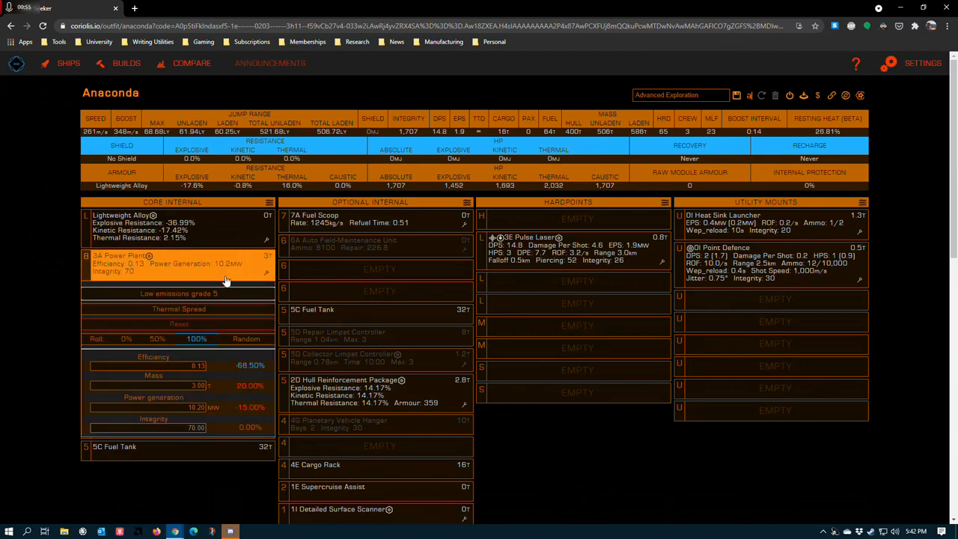
mouse_move(39, 302)
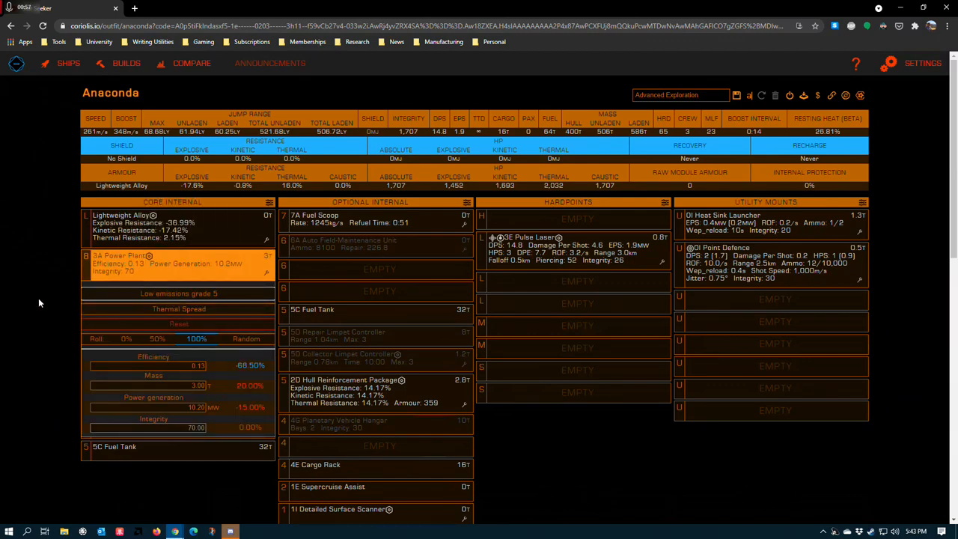
scroll("down", 3)
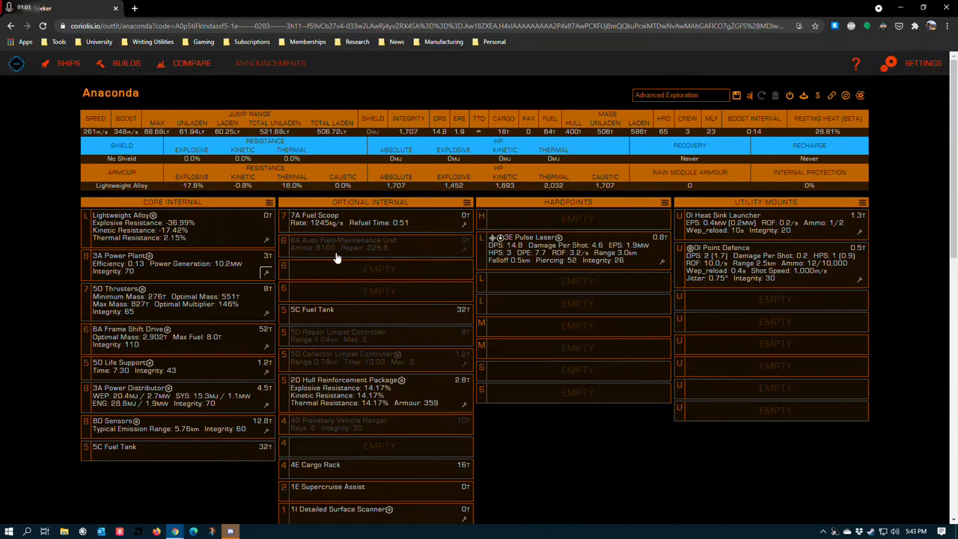
mouse_move(307, 440)
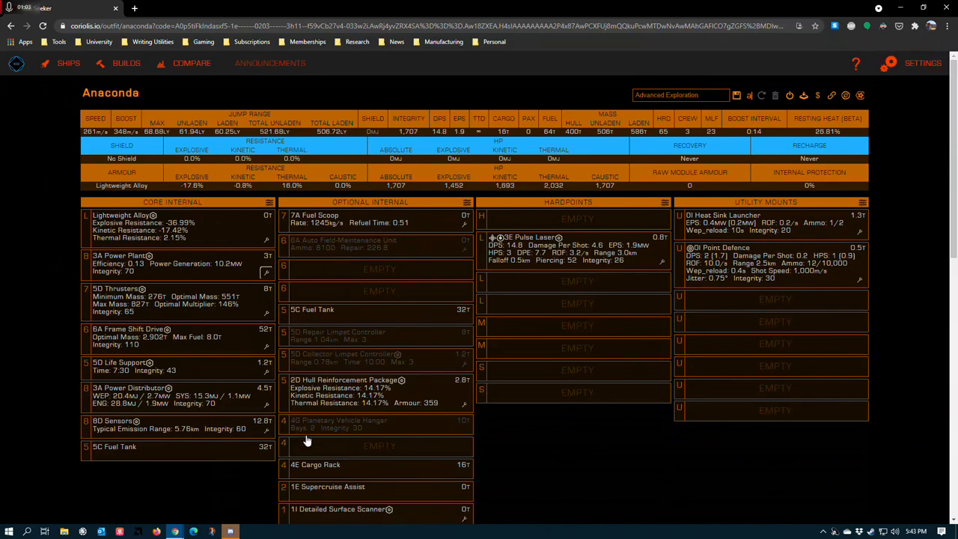
scroll("down", 3)
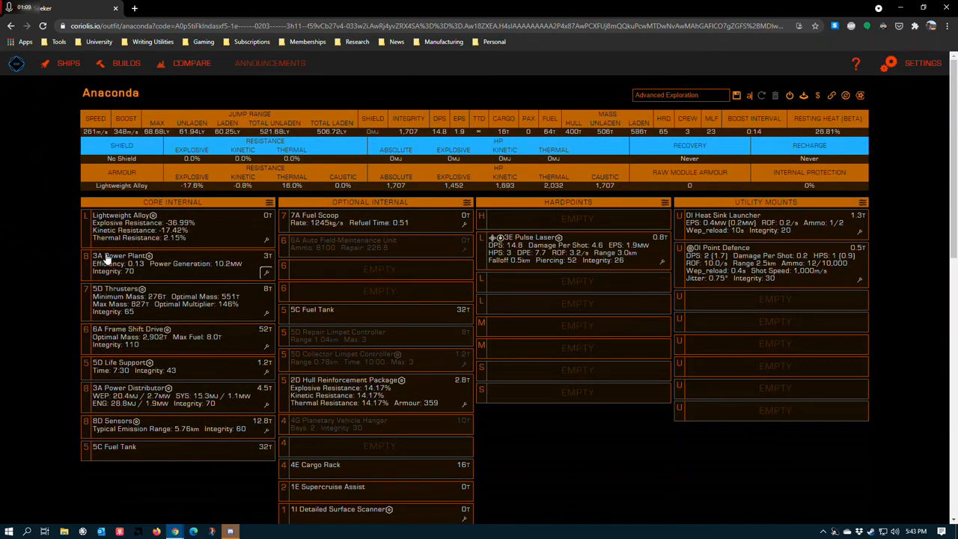
mouse_move(118, 269)
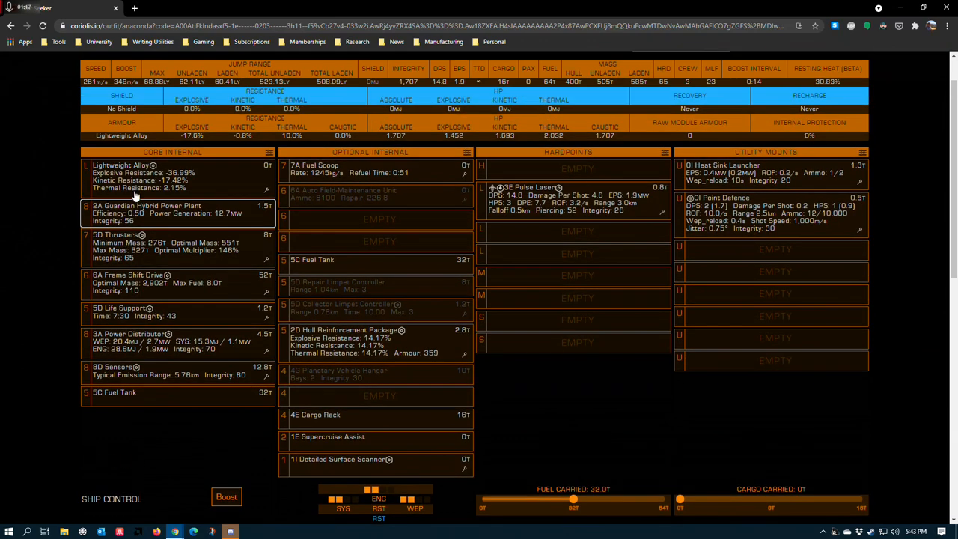
- Review Power and Costs and switch off unneeded modules, keeping retracted draw near 80%
scroll("down", 3)
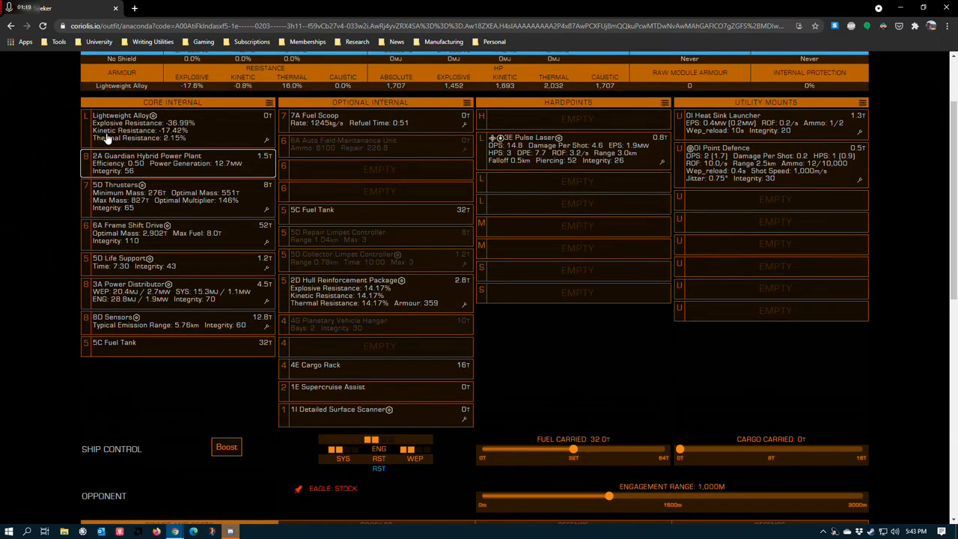
scroll("down", 3)
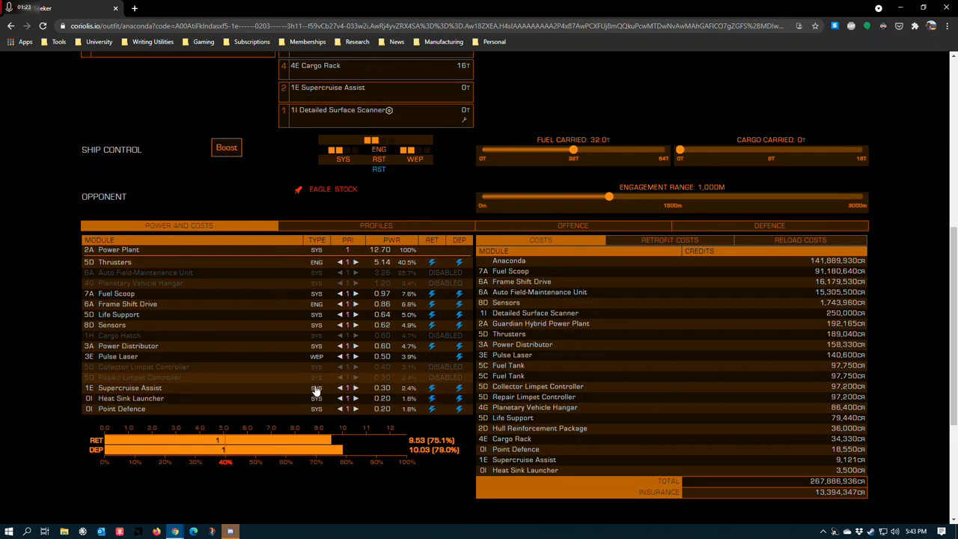
mouse_move(353, 377)
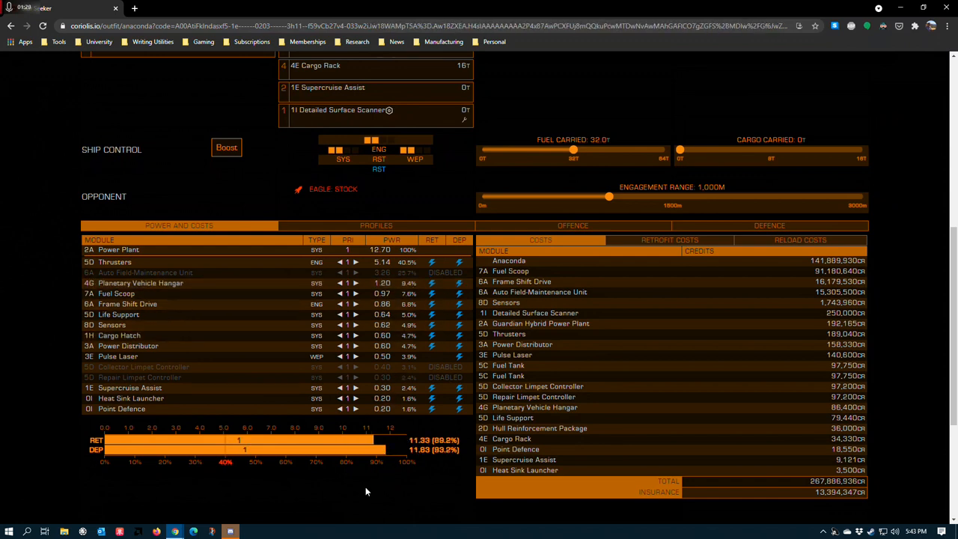
mouse_move(431, 482)
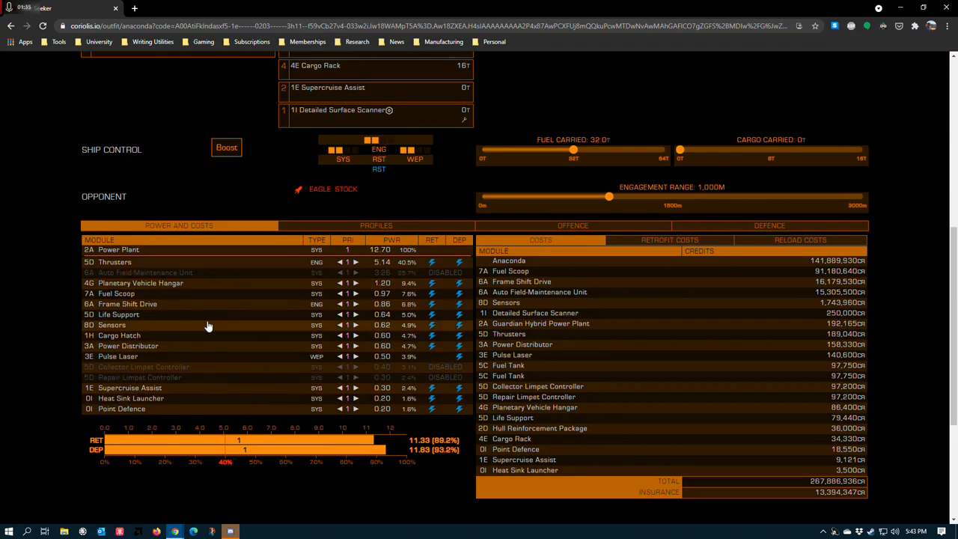
scroll("down", 3)
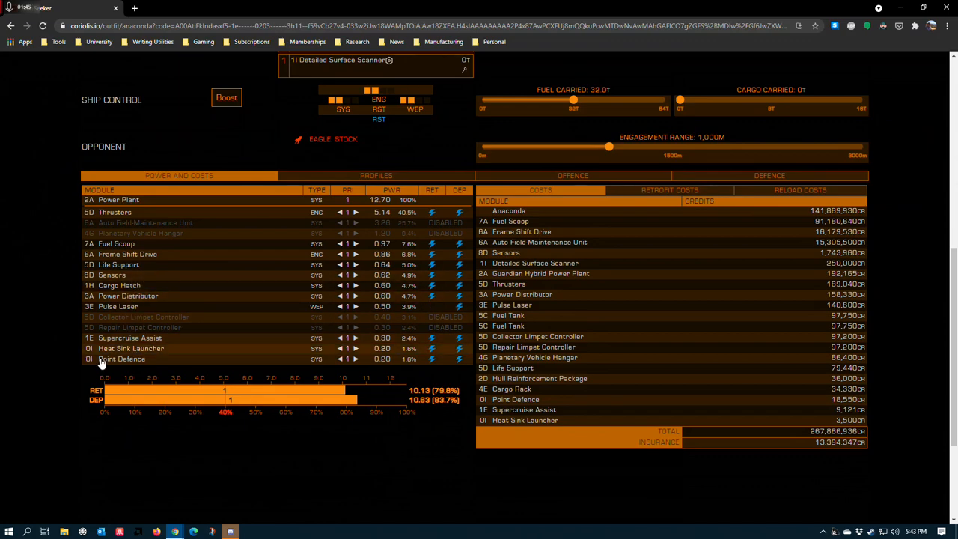
scroll("down", 3)
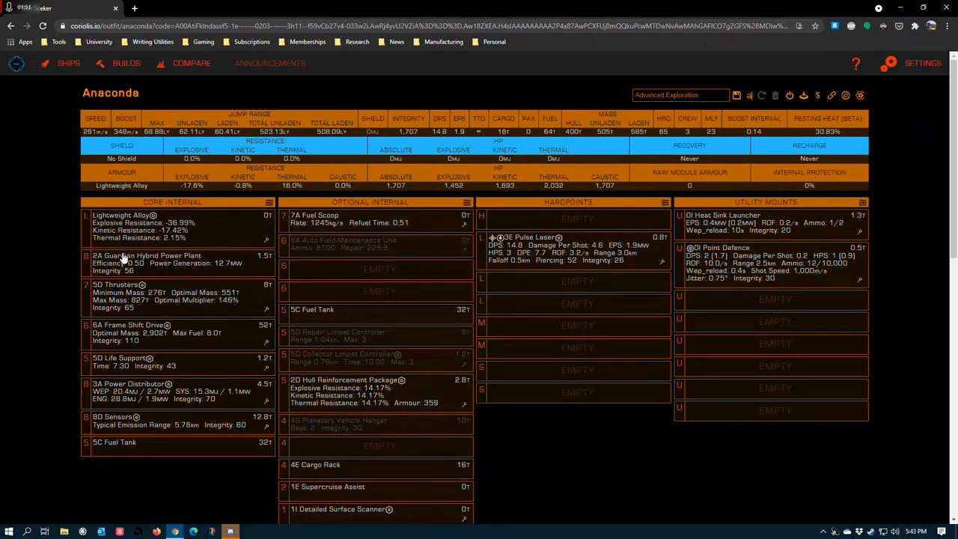
mouse_move(212, 267)
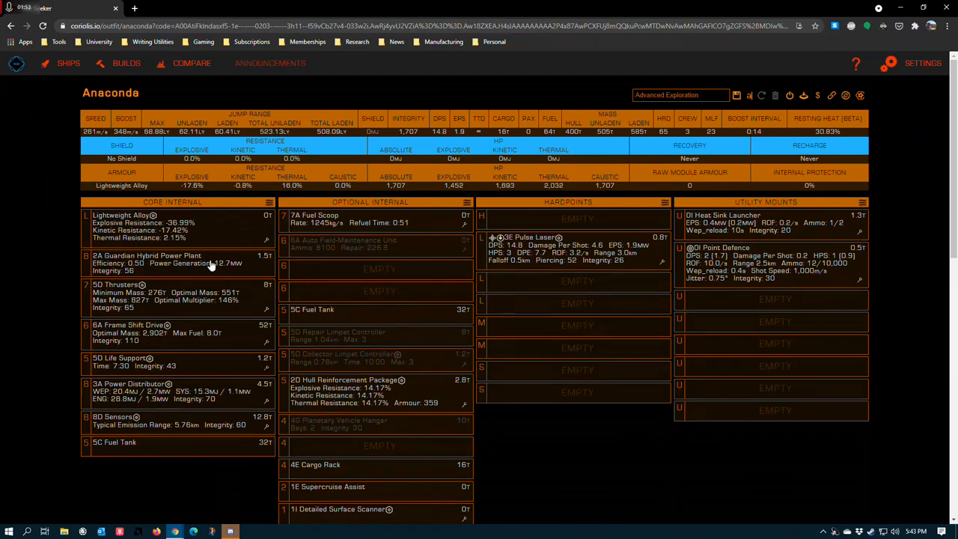
mouse_move(147, 277)
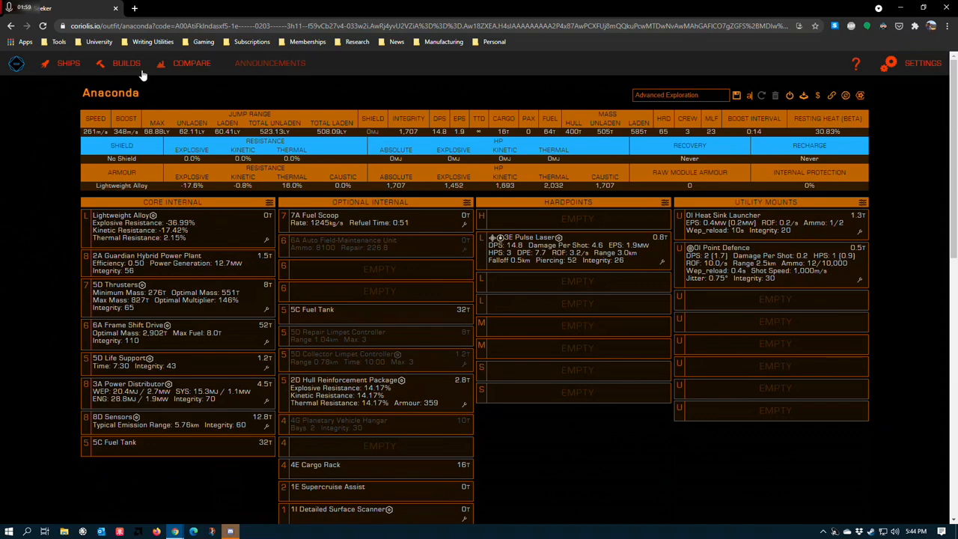
mouse_move(78, 255)
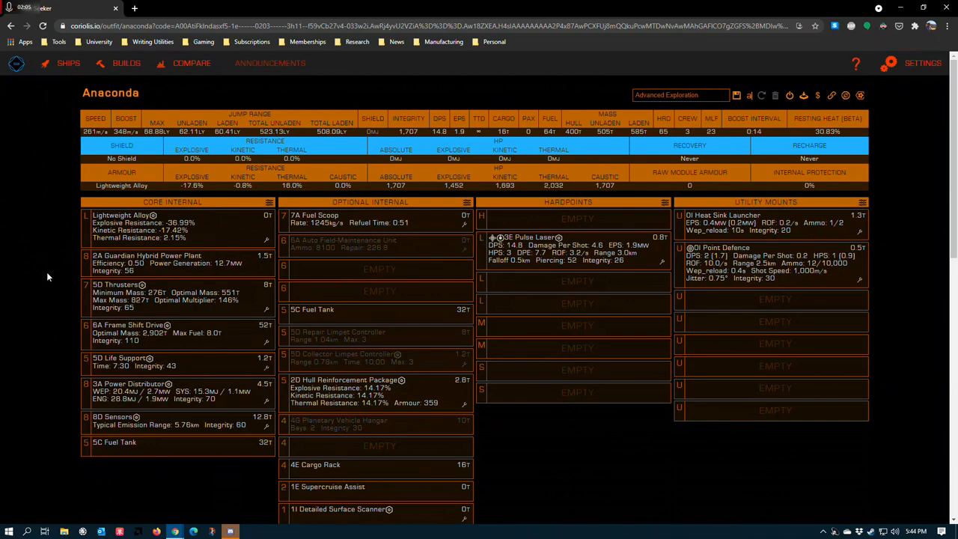
- Compare 4A and 5A power plants, then return the slot to the 3A plant at 12.0 MW
left_click(150, 258)
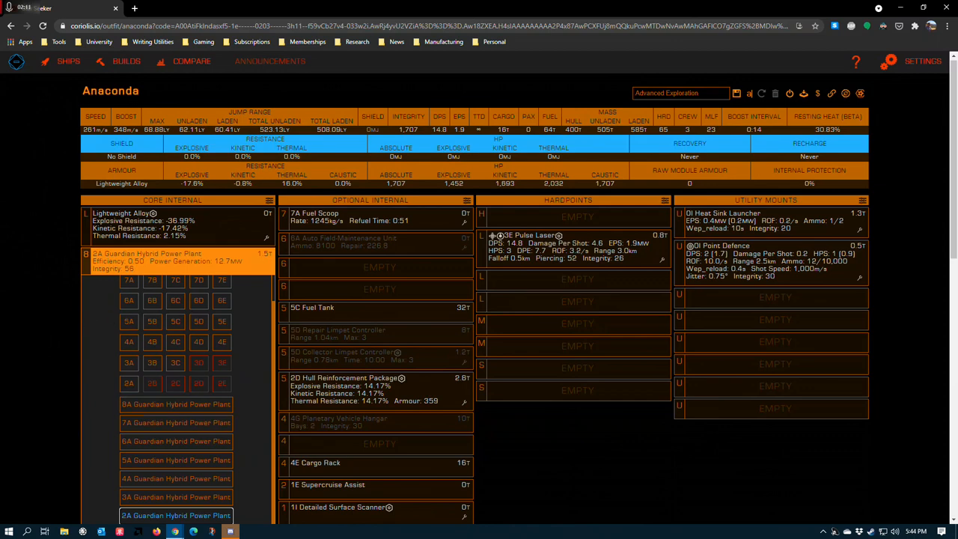
mouse_move(31, 291)
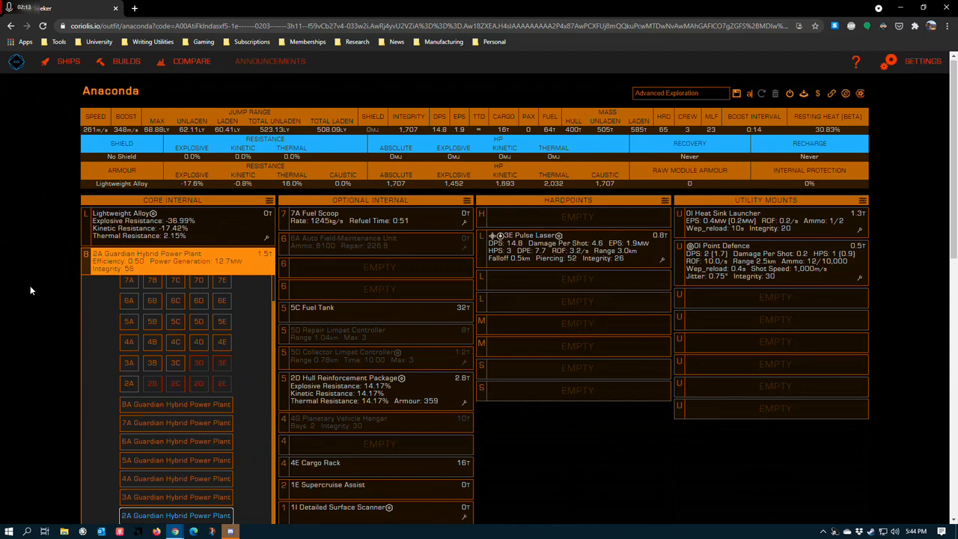
mouse_move(41, 314)
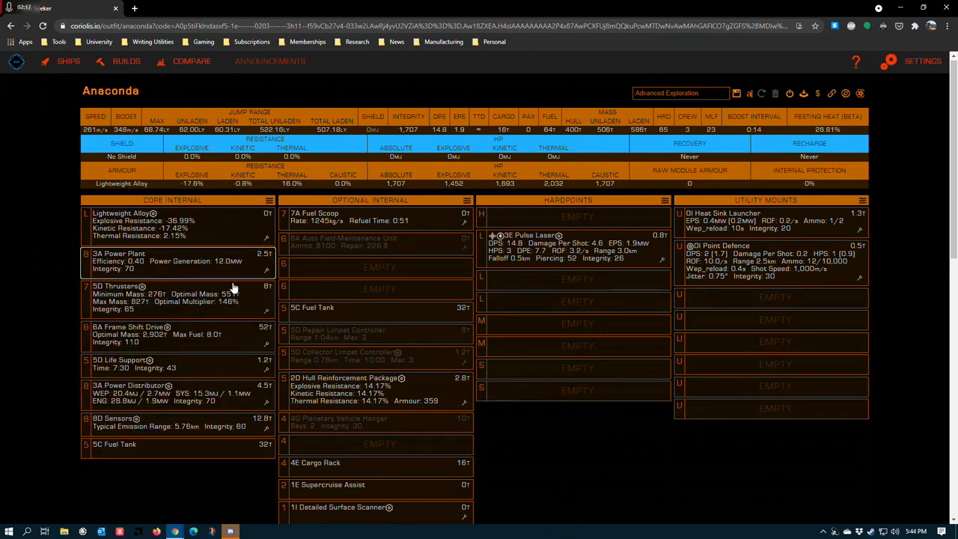
left_click(120, 253)
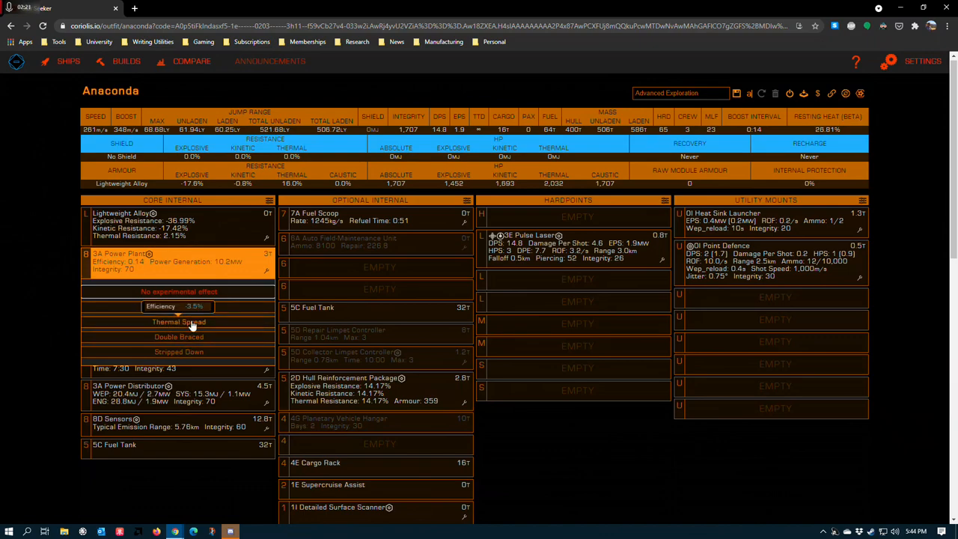
scroll("down", 3)
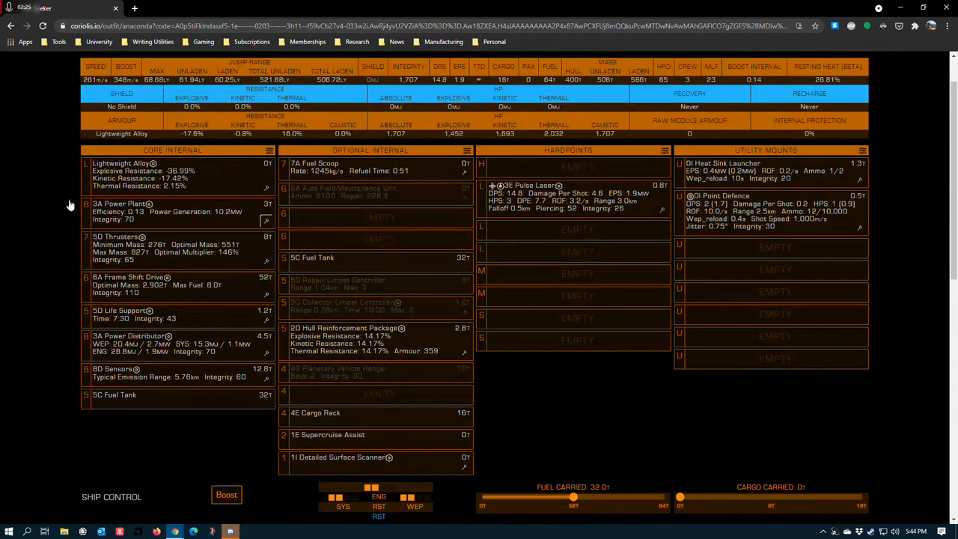
left_click(120, 203)
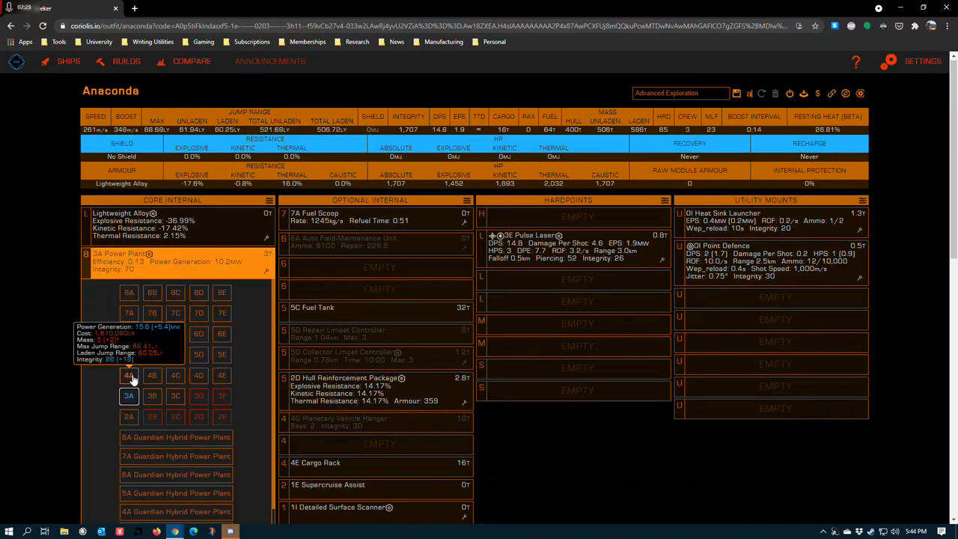
left_click(128, 374)
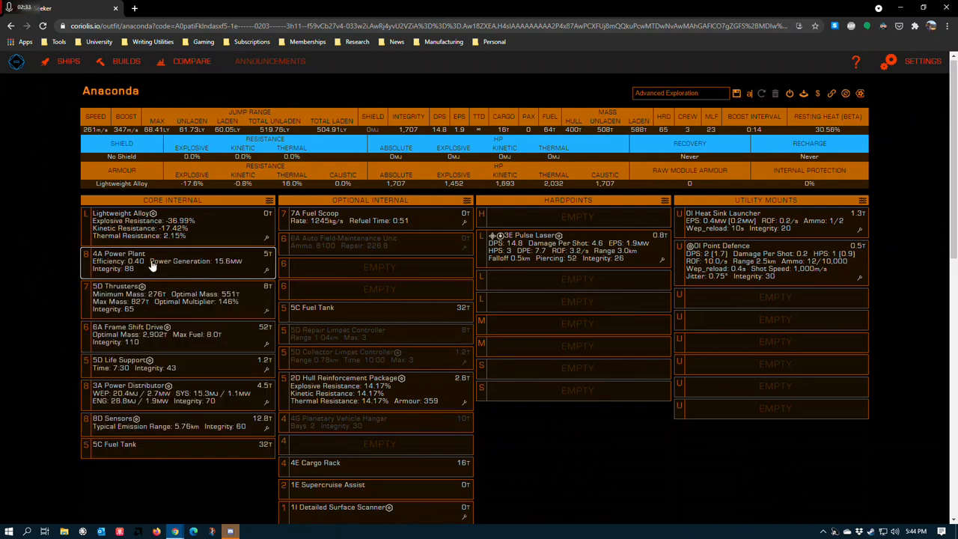
left_click(120, 257)
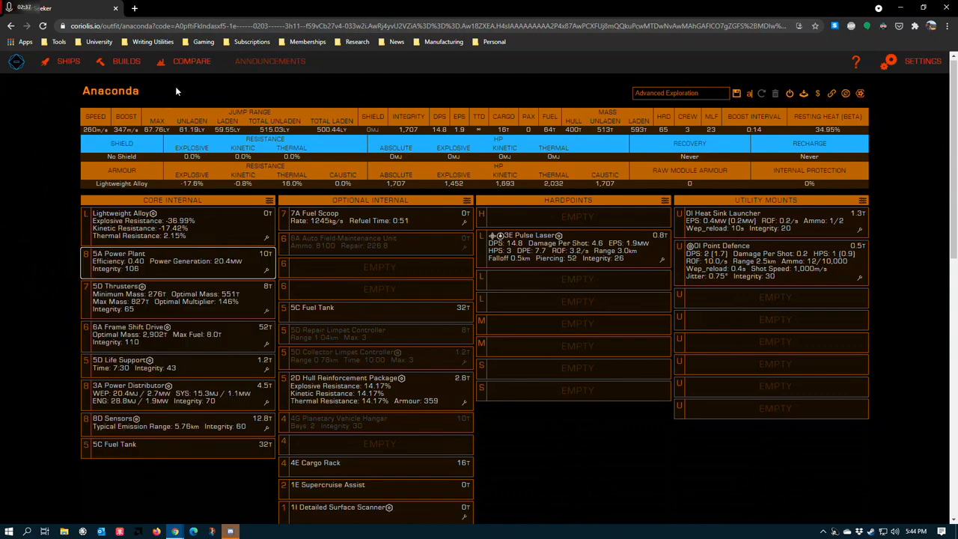
mouse_move(245, 281)
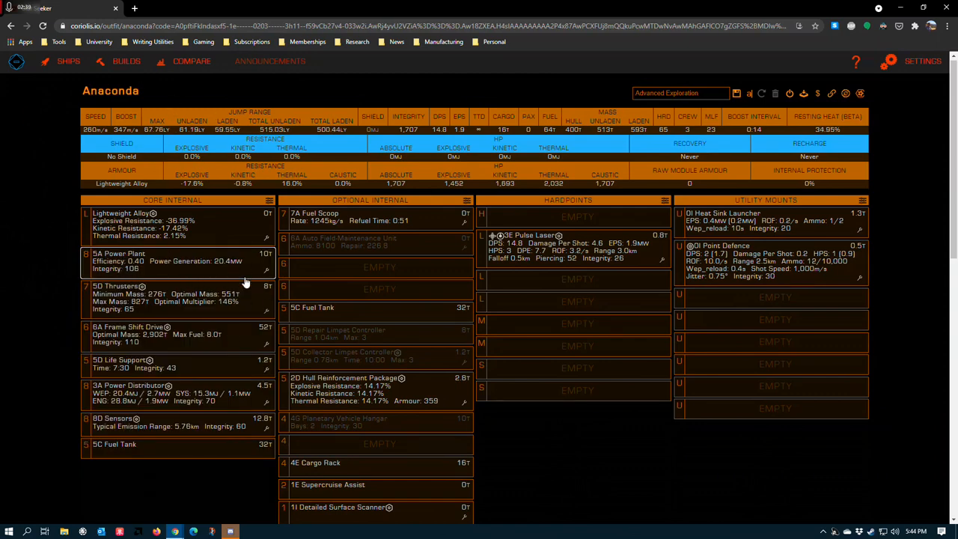
left_click(119, 257)
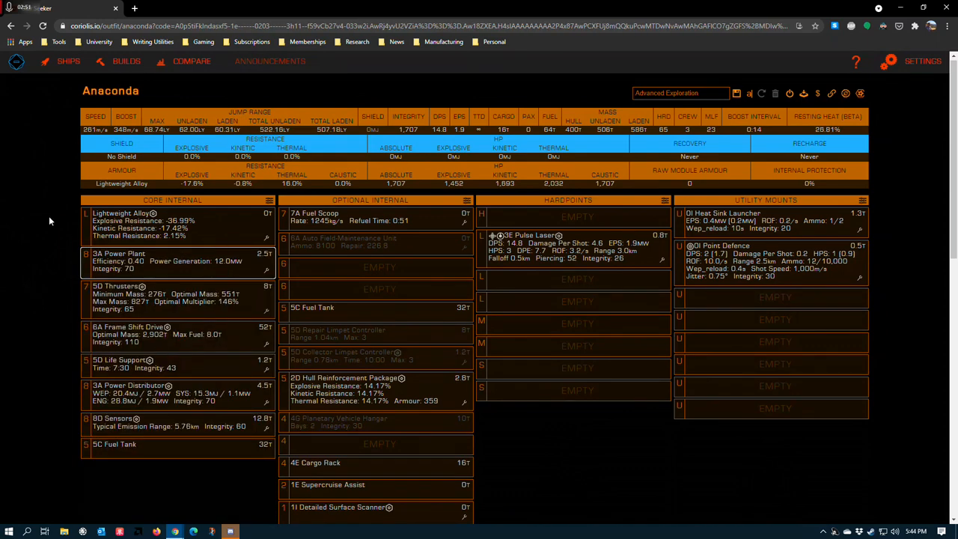
- Preview the 2A Guardian Hybrid, then settle on the 5A Power Plant generating 20.4 MW
left_click(120, 260)
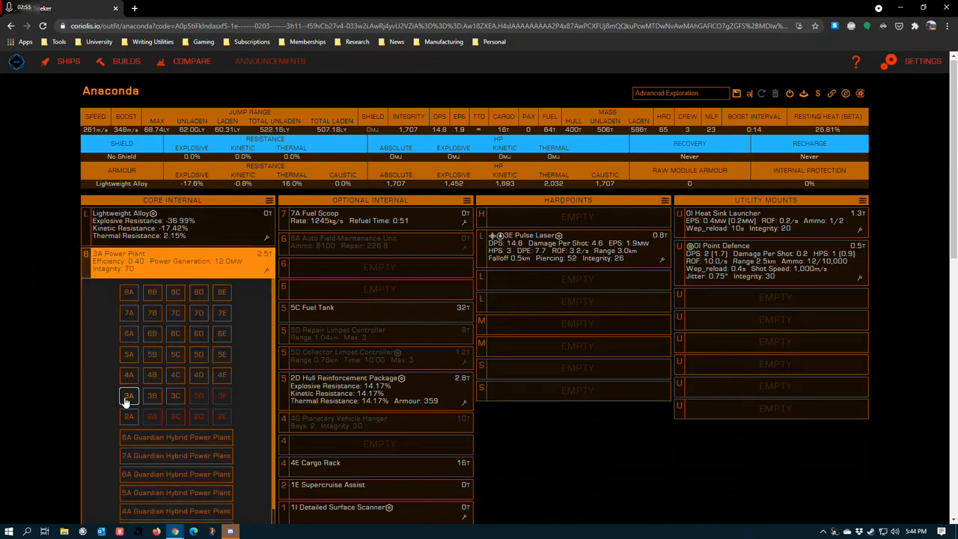
scroll("down", 3)
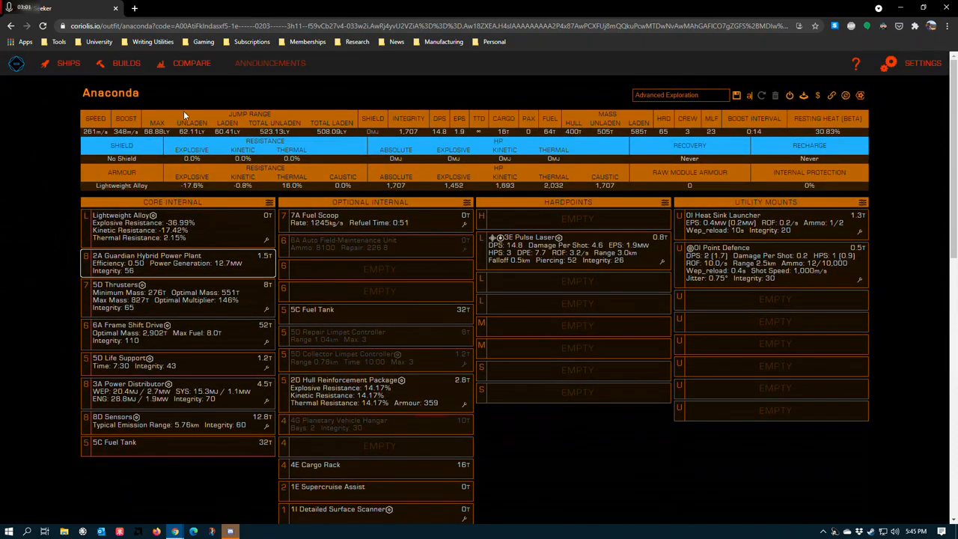
left_click(147, 255)
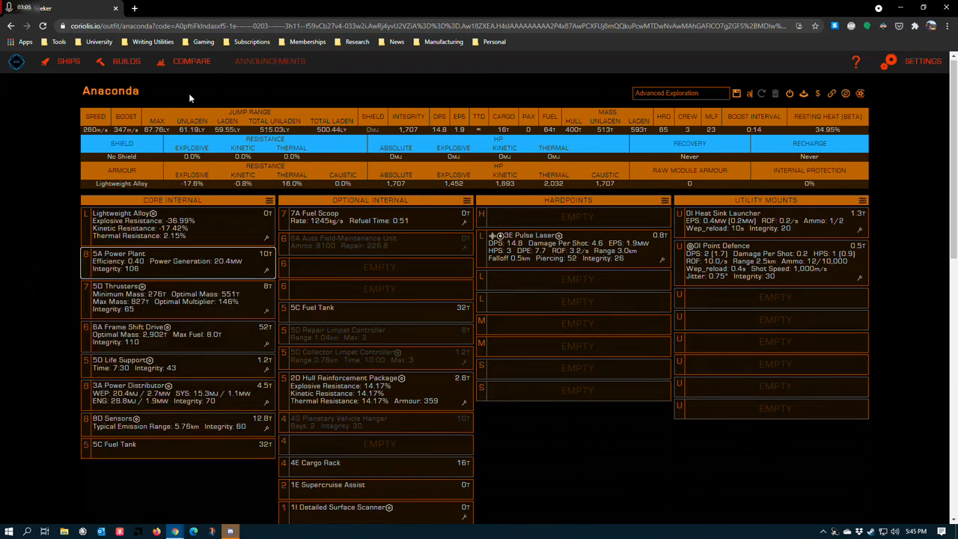
mouse_move(202, 105)
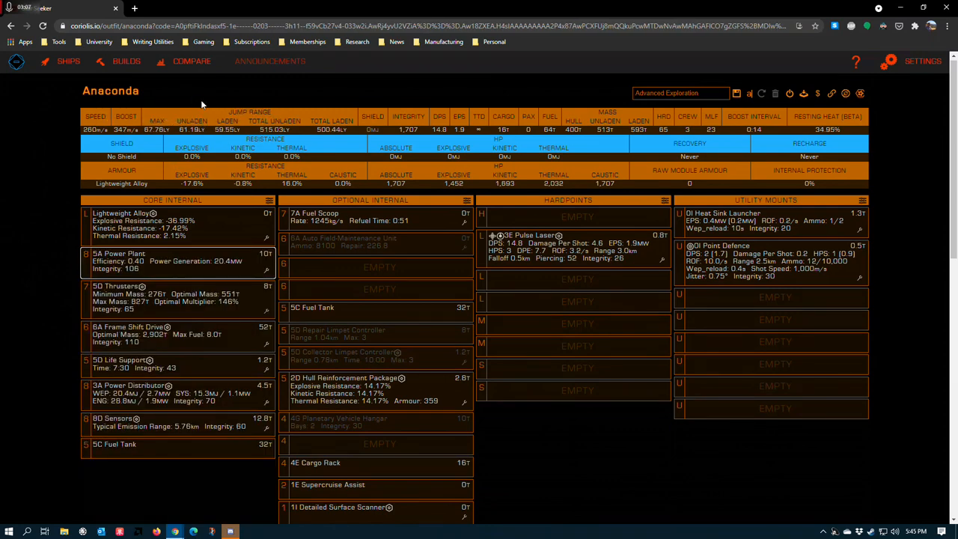
mouse_move(146, 98)
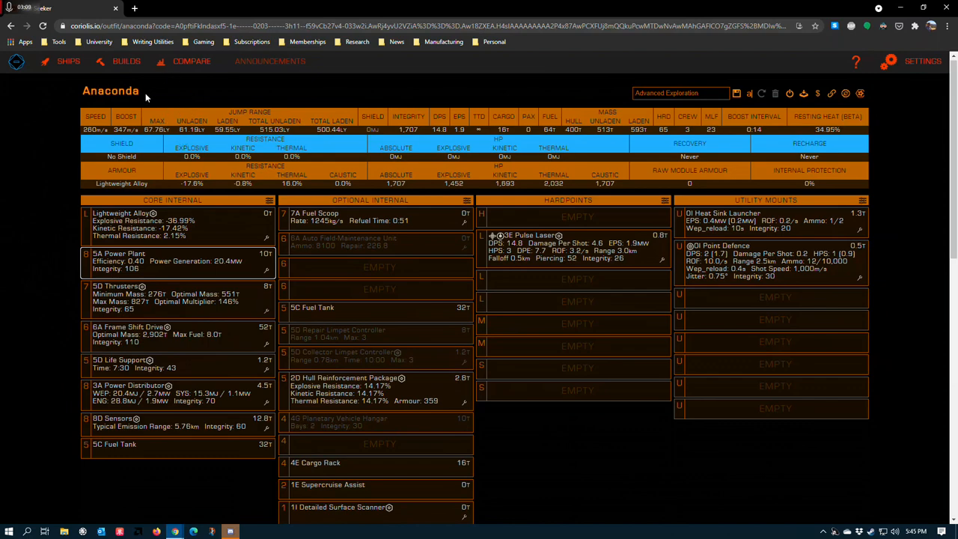
mouse_move(155, 361)
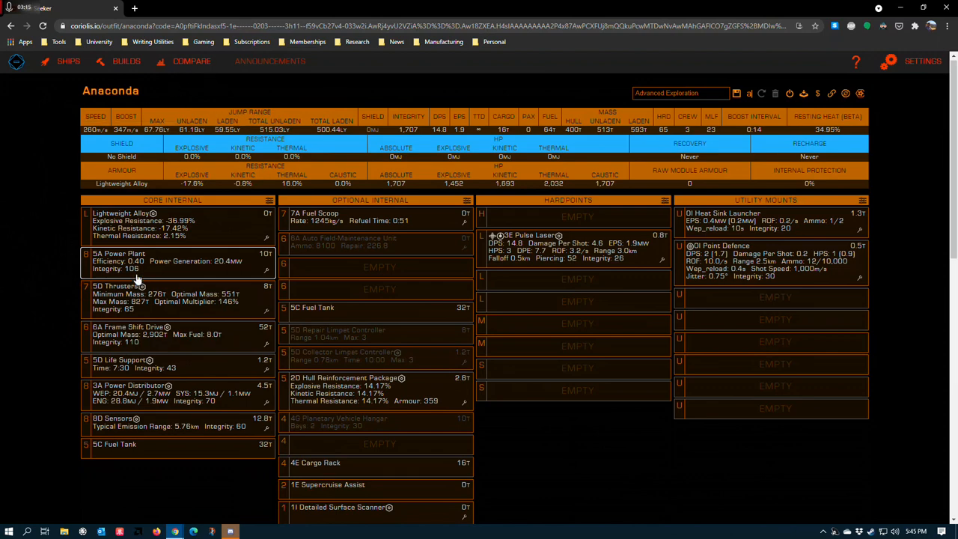
mouse_move(116, 275)
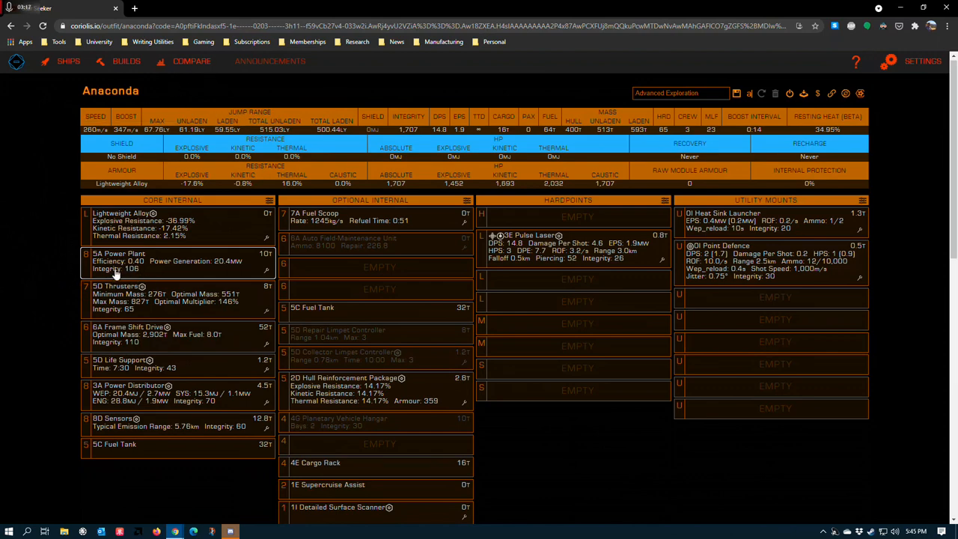
mouse_move(75, 294)
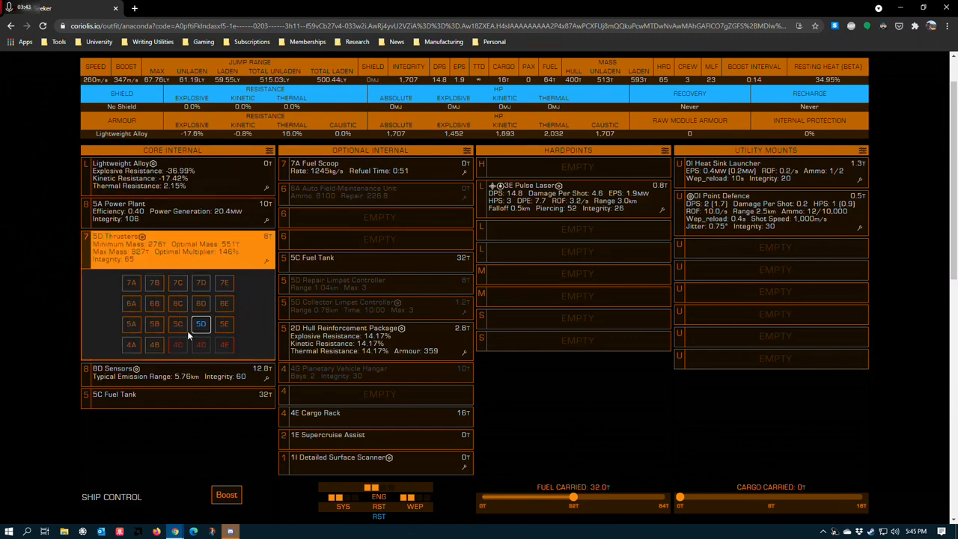
mouse_move(15, 282)
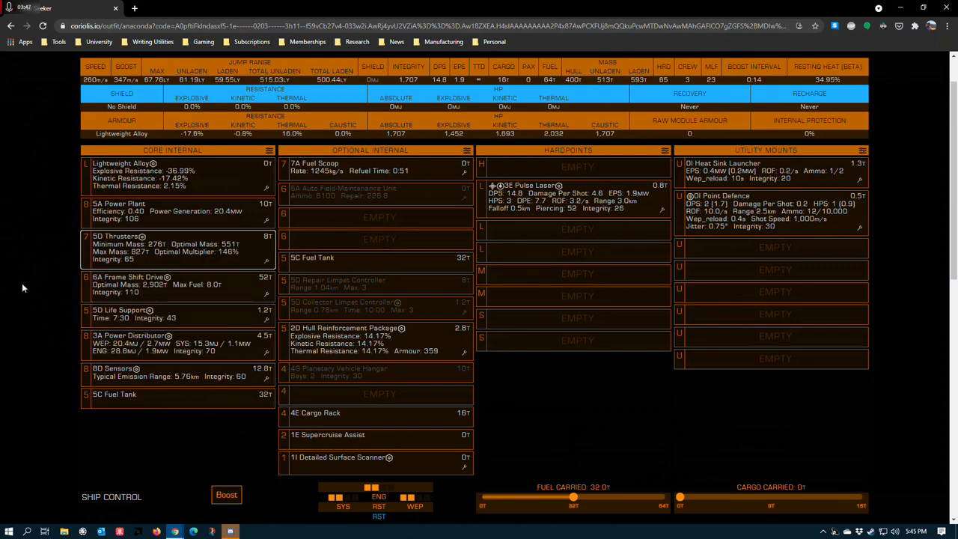
mouse_move(3, 247)
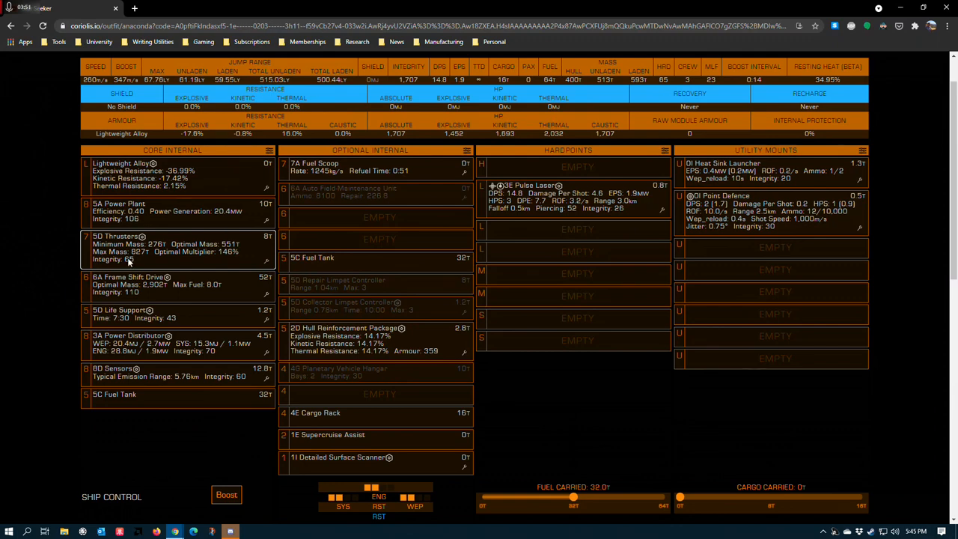
mouse_move(12, 290)
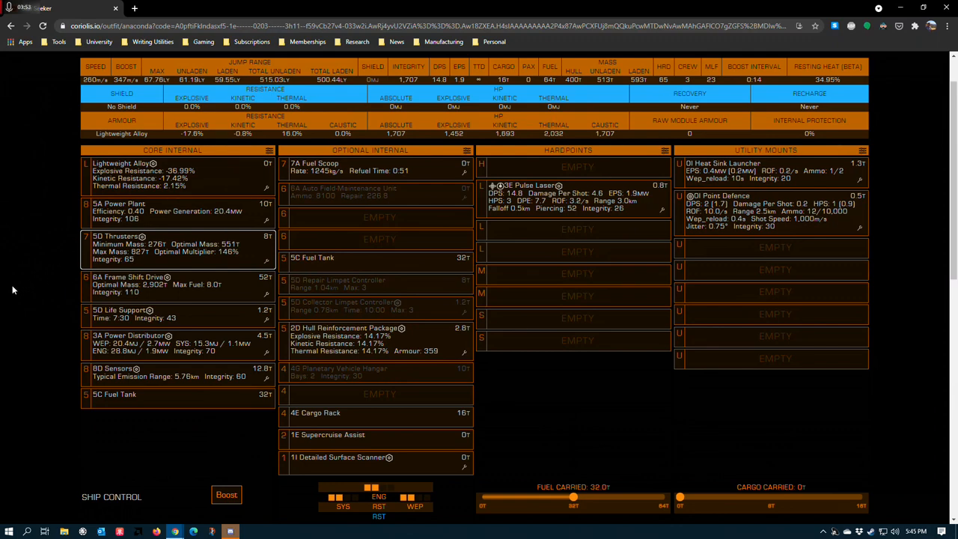
mouse_move(64, 266)
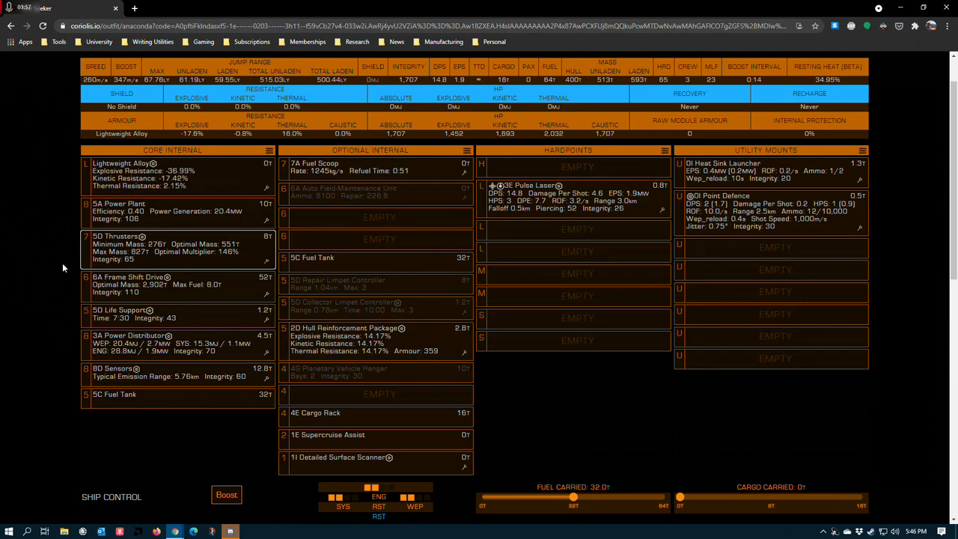
mouse_move(161, 251)
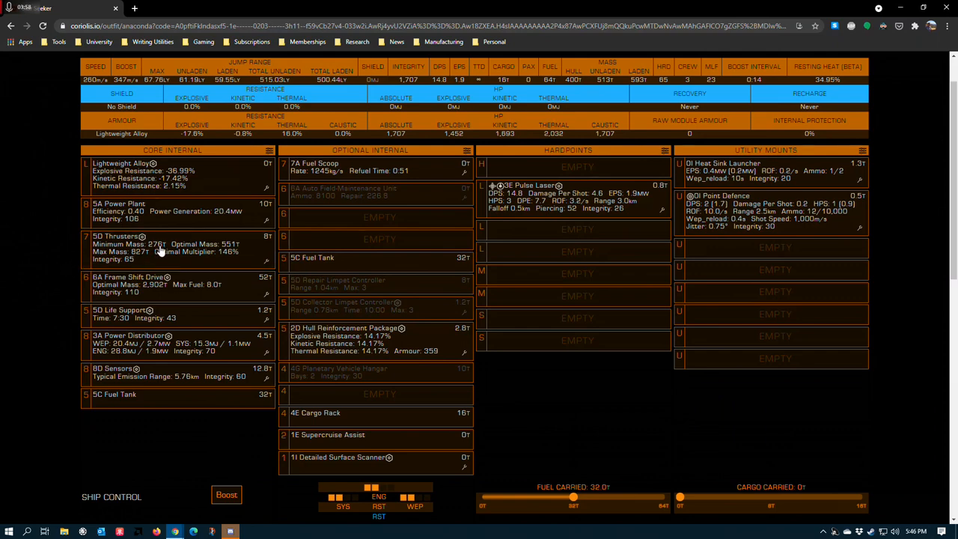
mouse_move(149, 256)
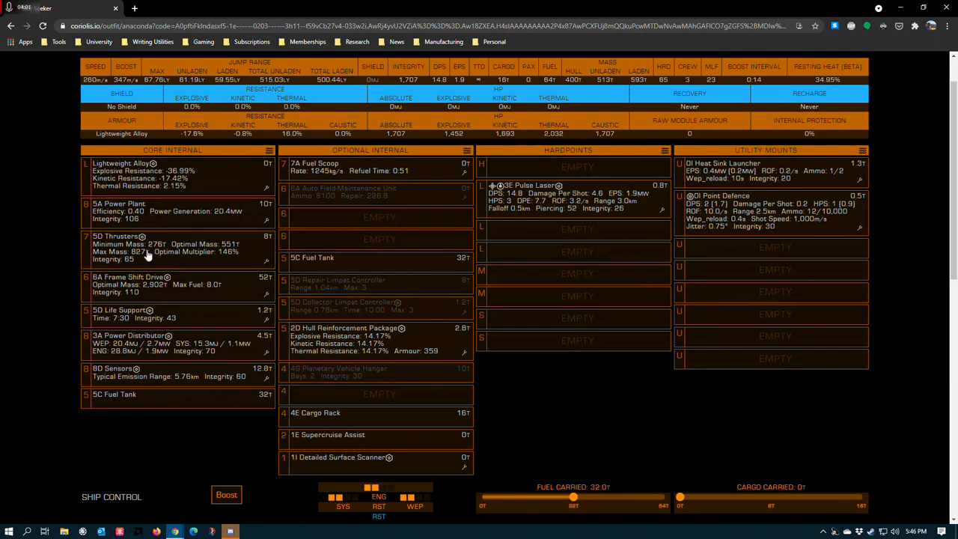
mouse_move(197, 260)
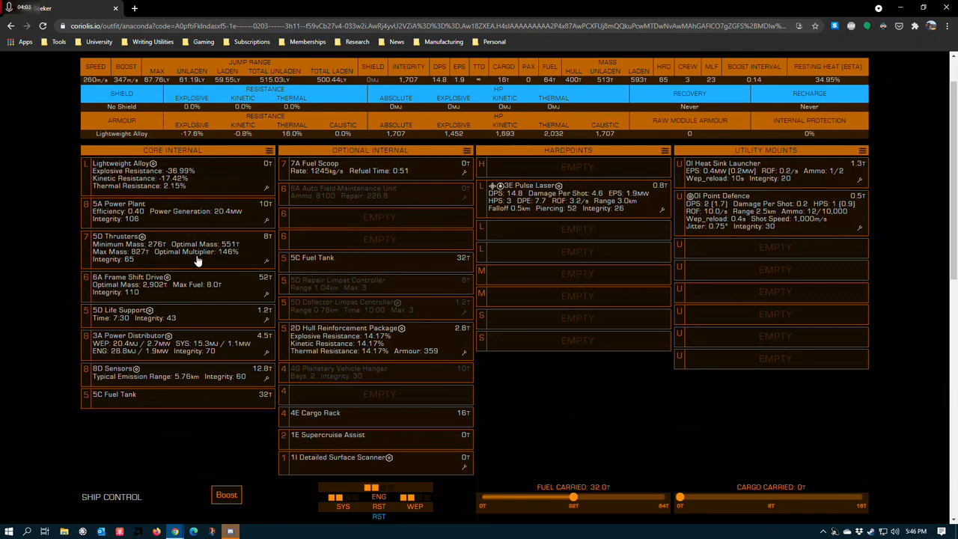
mouse_move(102, 246)
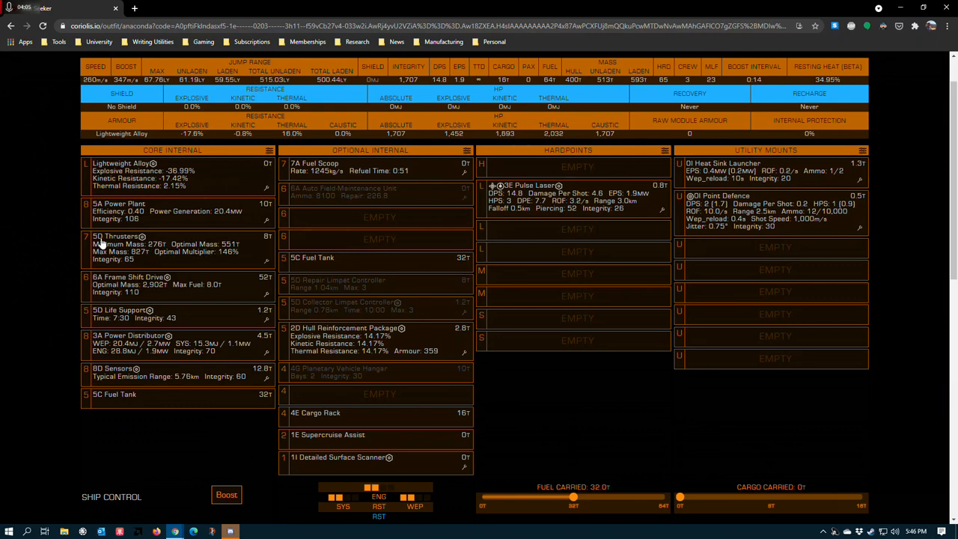
mouse_move(42, 263)
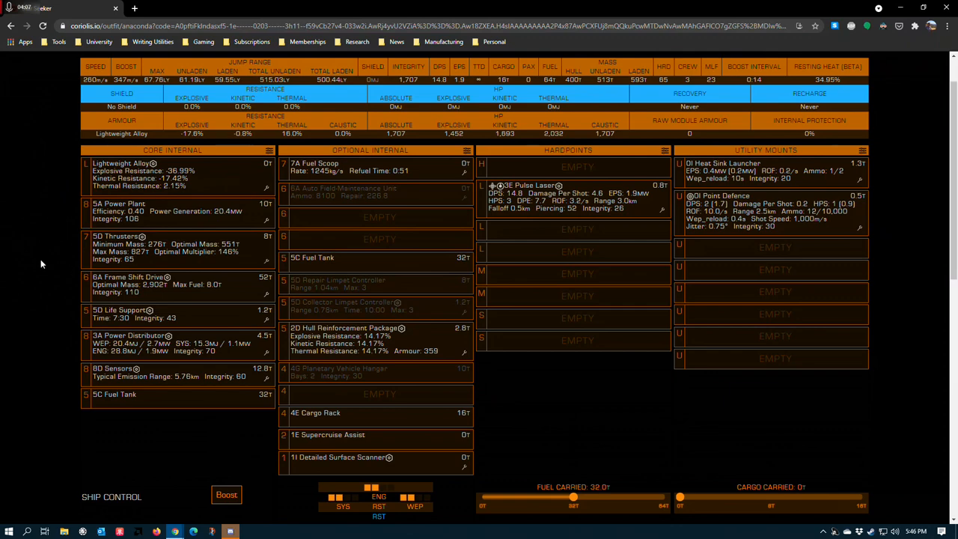
mouse_move(66, 186)
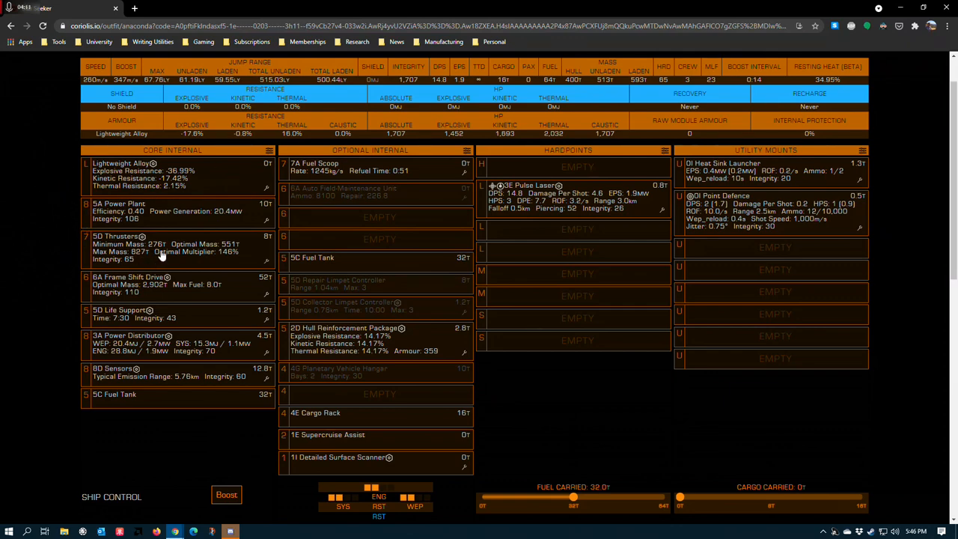
mouse_move(105, 247)
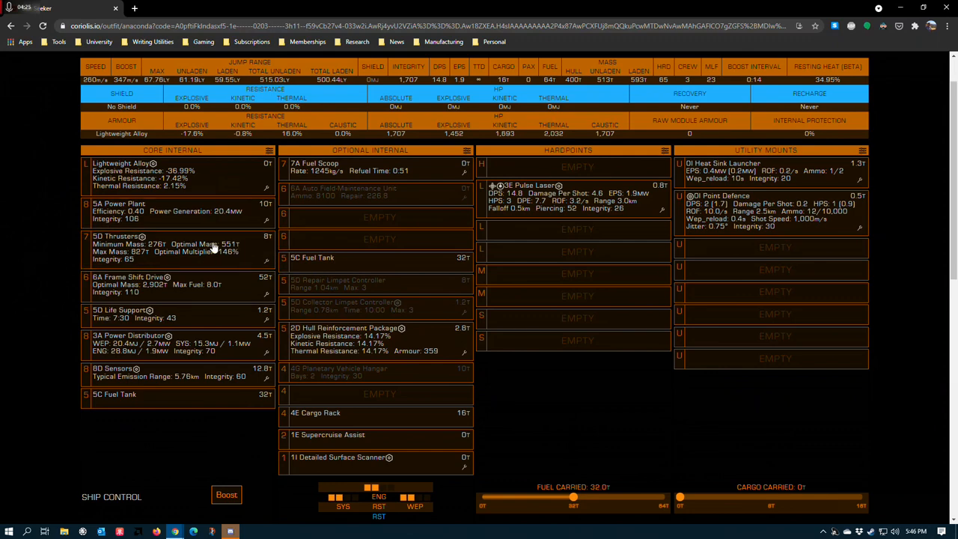
mouse_move(117, 267)
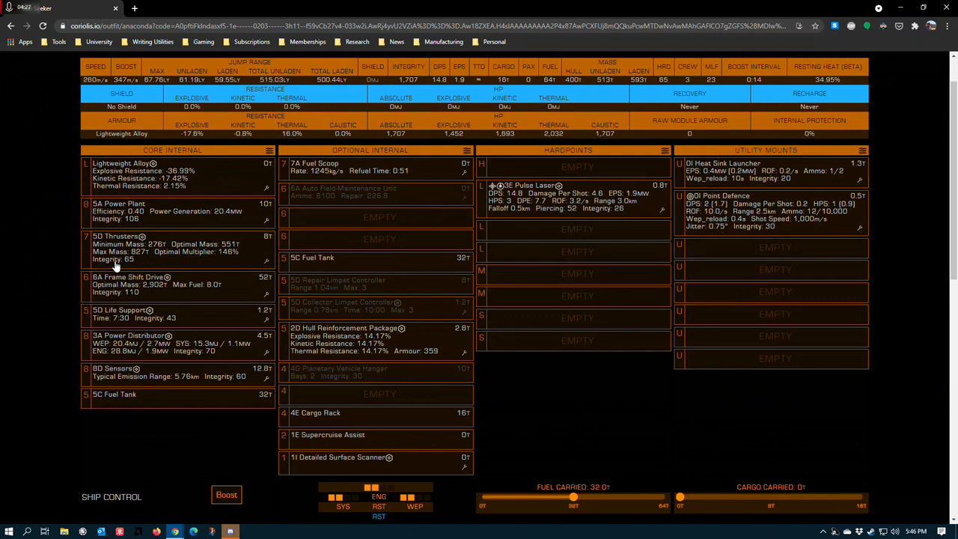
mouse_move(721, 152)
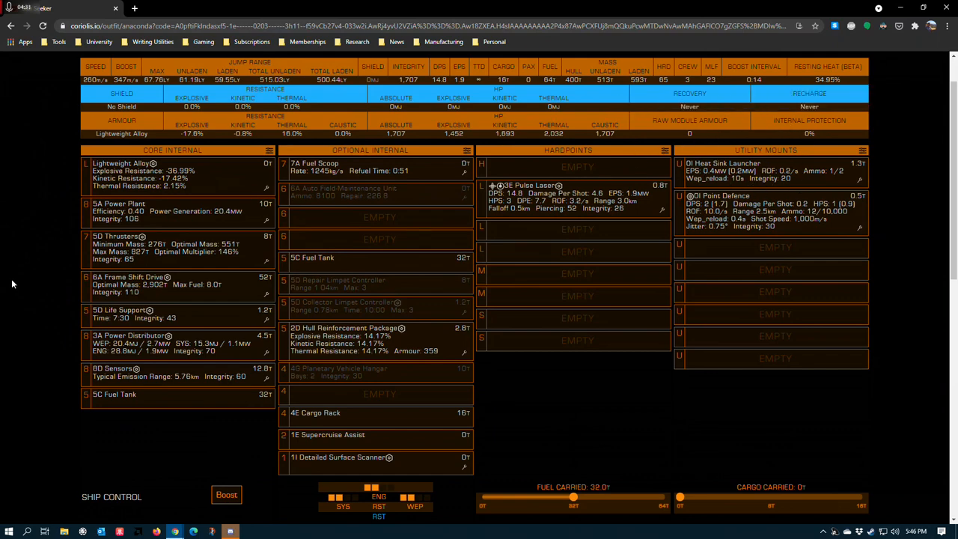
mouse_move(268, 288)
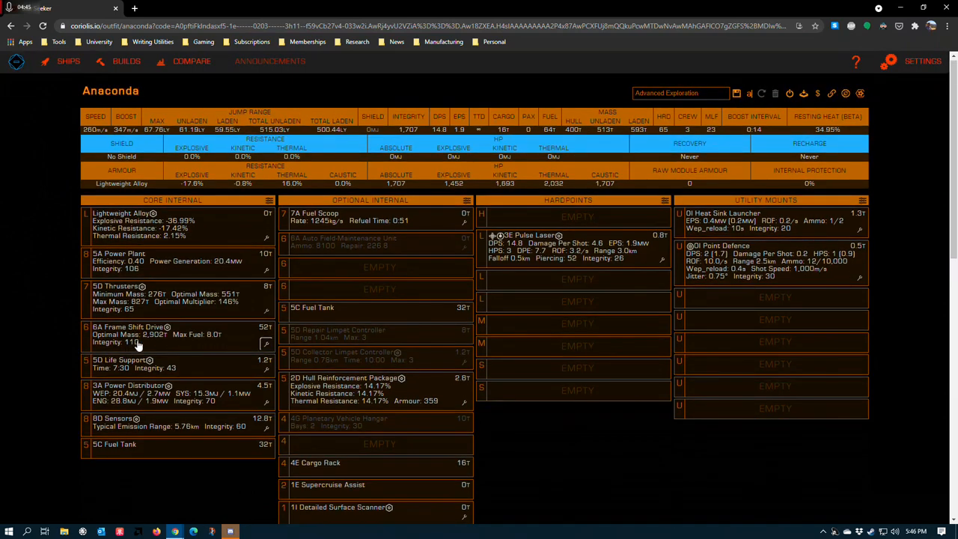
mouse_move(58, 113)
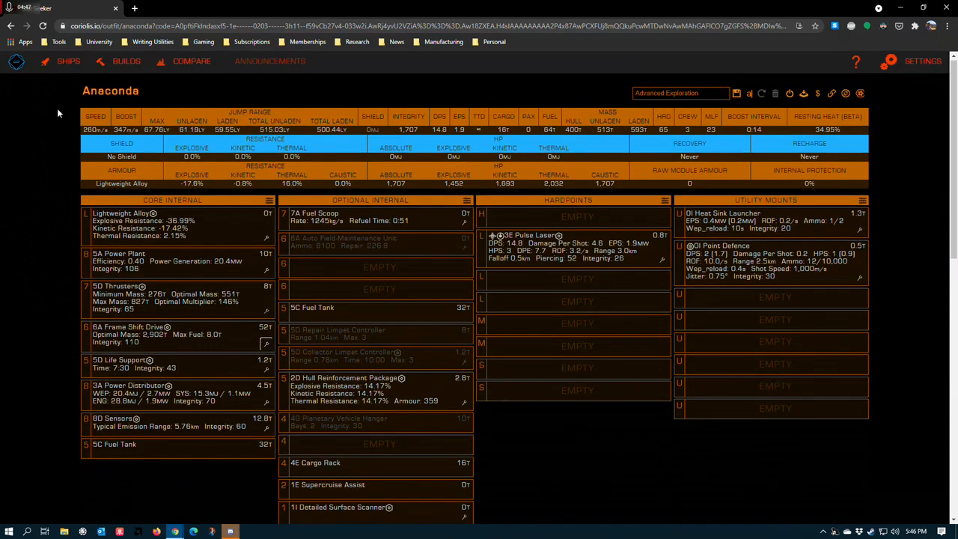
mouse_move(98, 326)
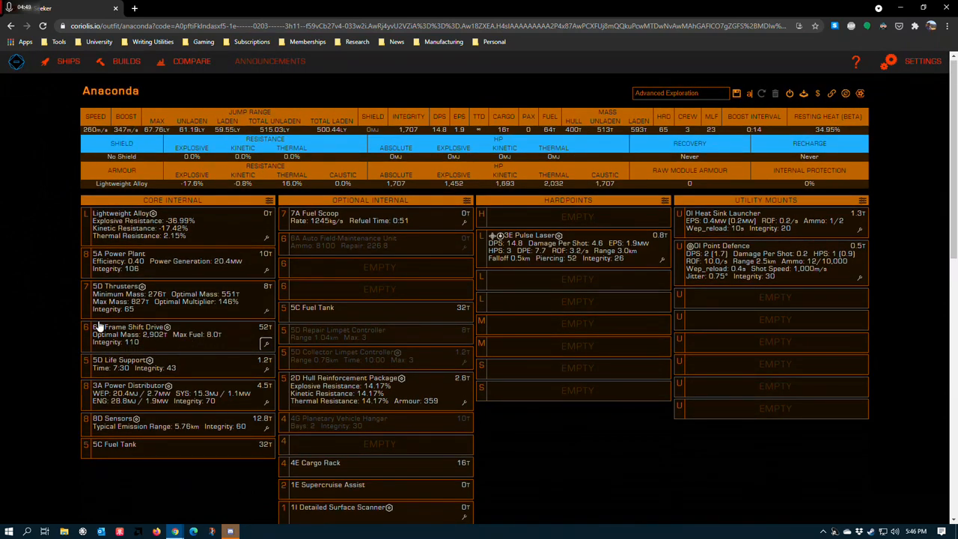
scroll("down", 3)
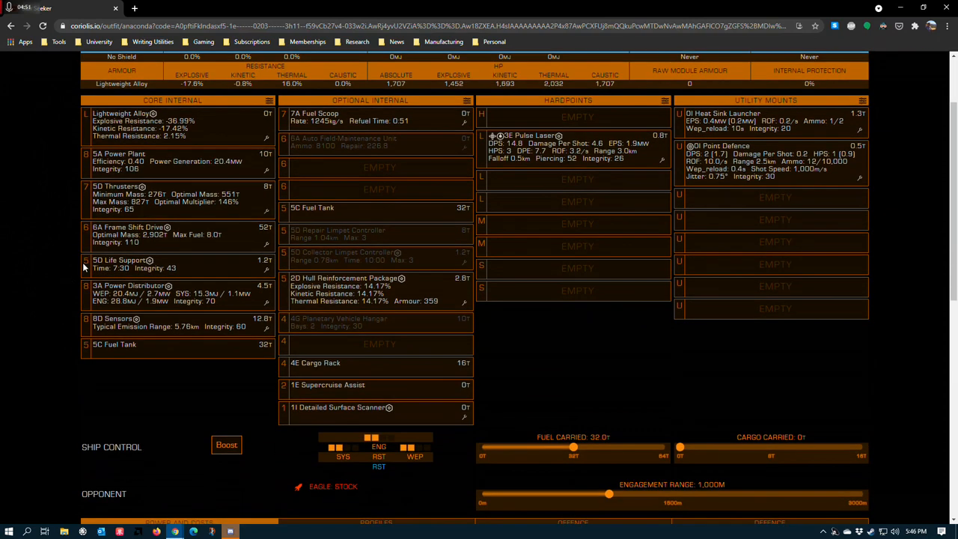
mouse_move(266, 268)
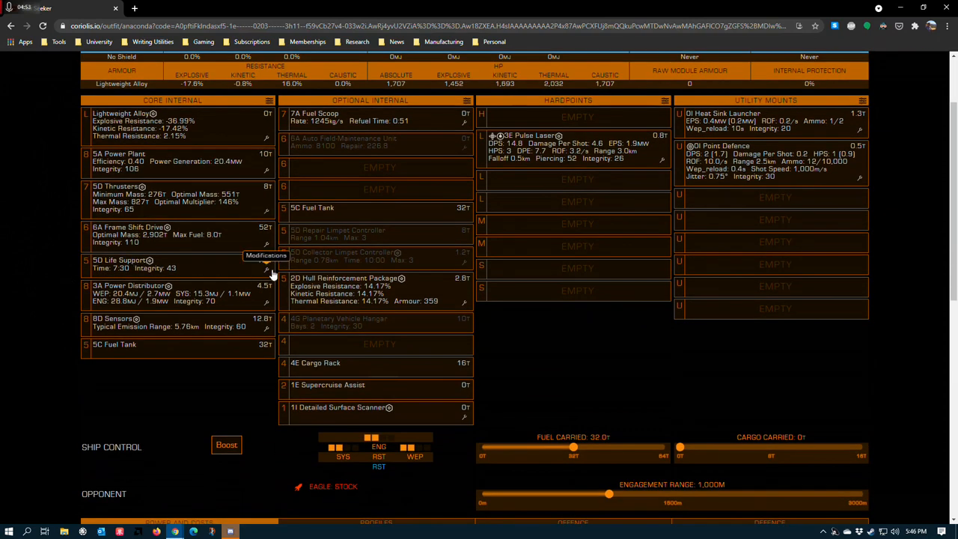
left_click(150, 264)
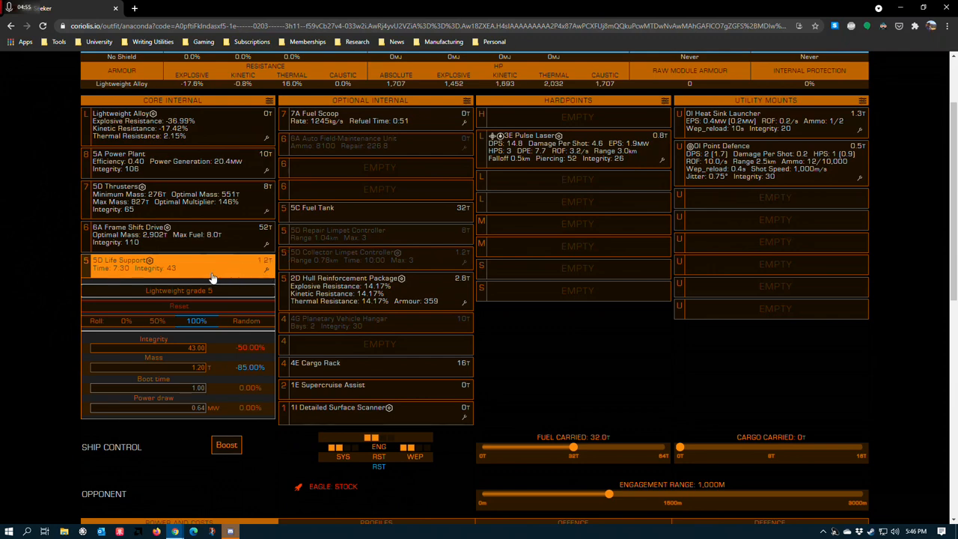
mouse_move(72, 254)
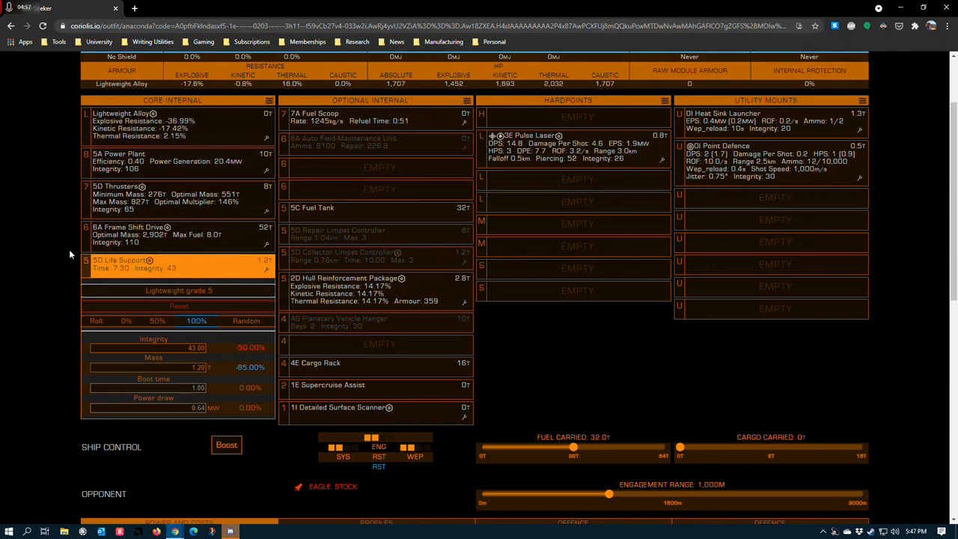
mouse_move(57, 248)
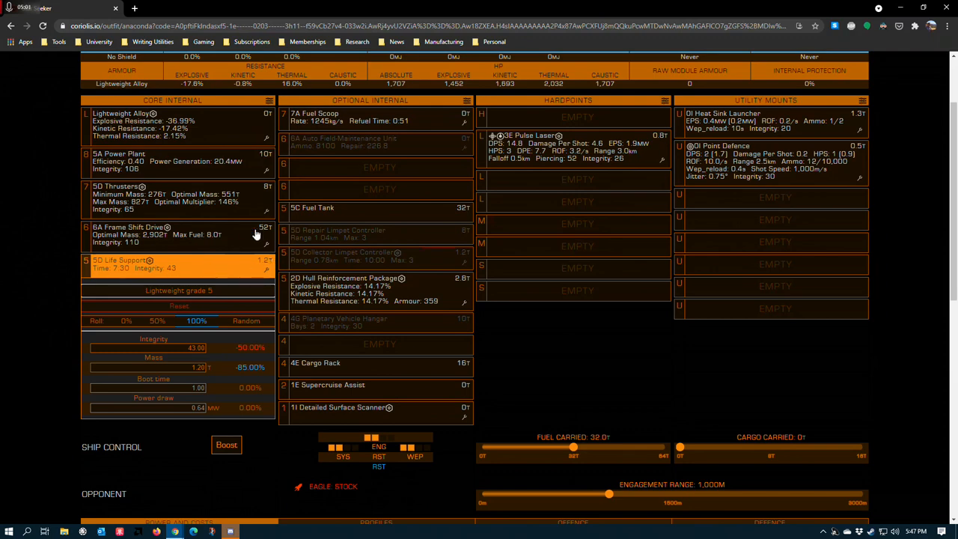
scroll("down", 3)
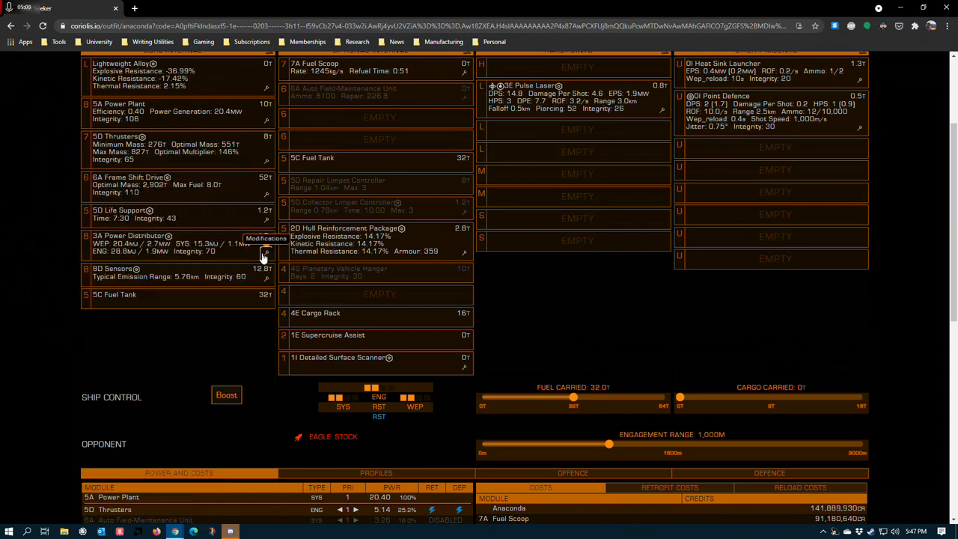
left_click(264, 238)
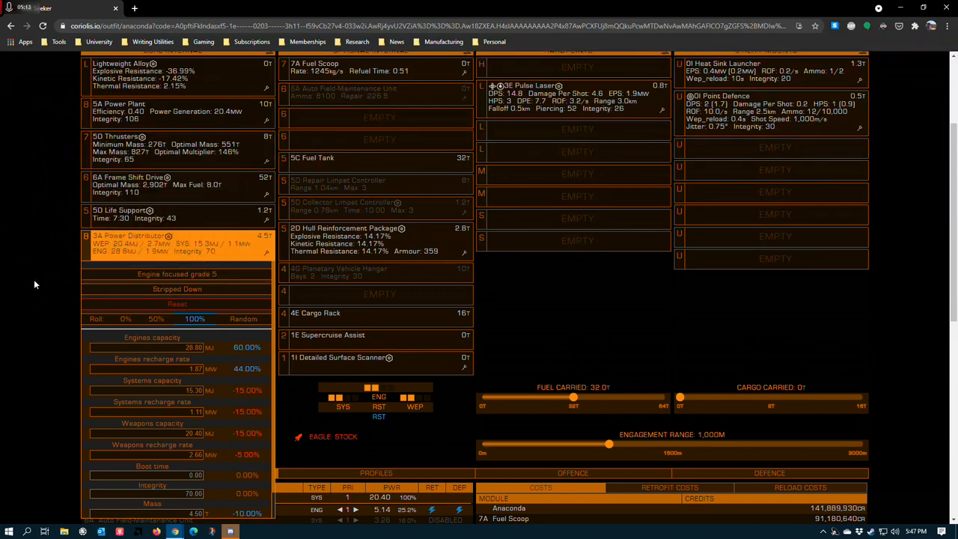
scroll("down", 3)
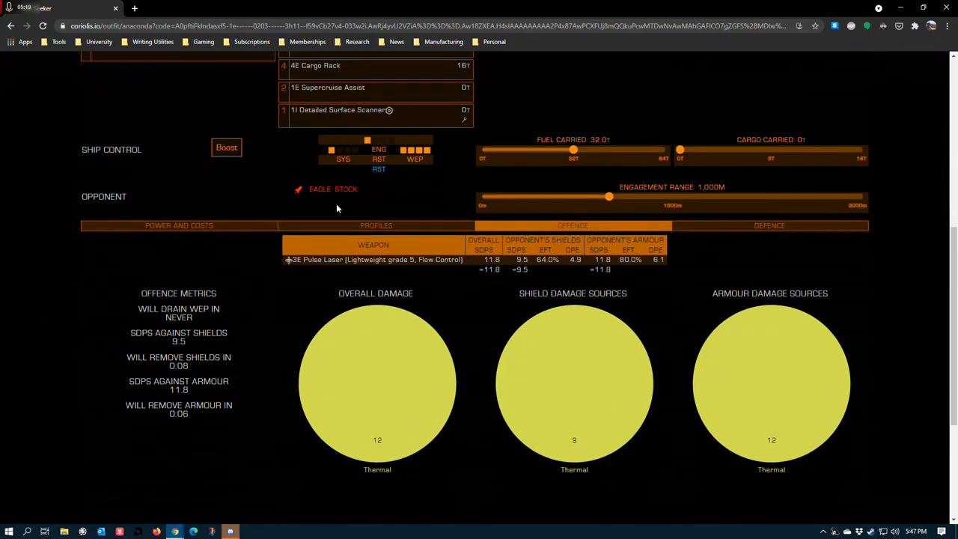
scroll("up", 3)
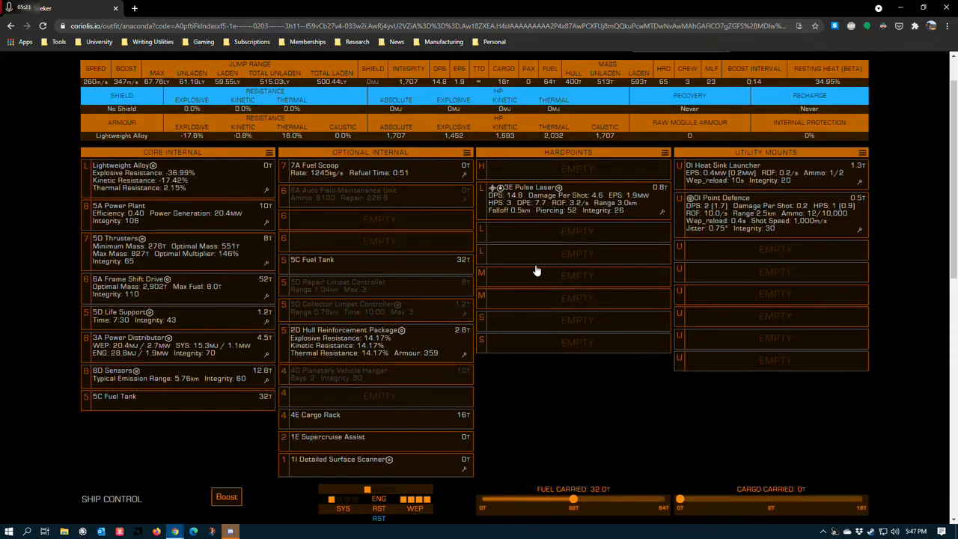
mouse_move(560, 187)
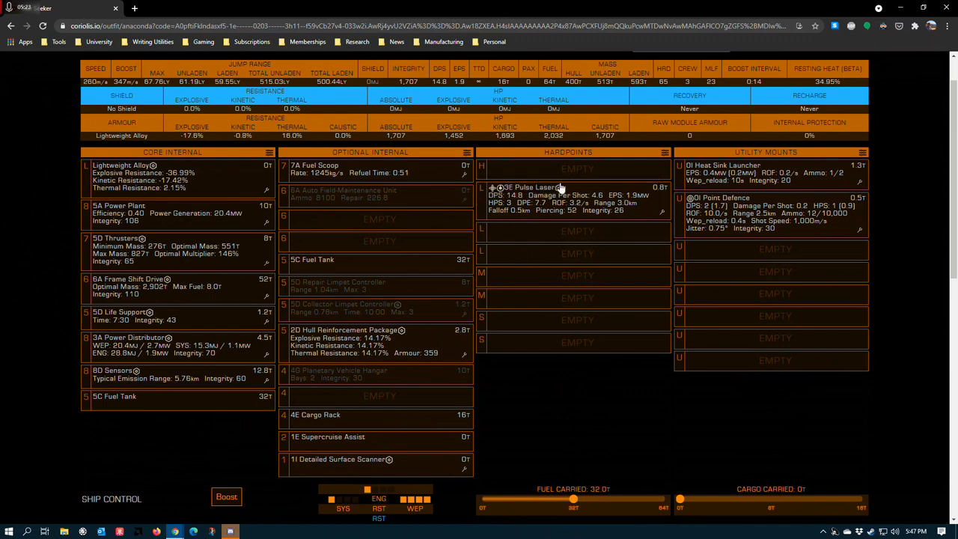
mouse_move(464, 222)
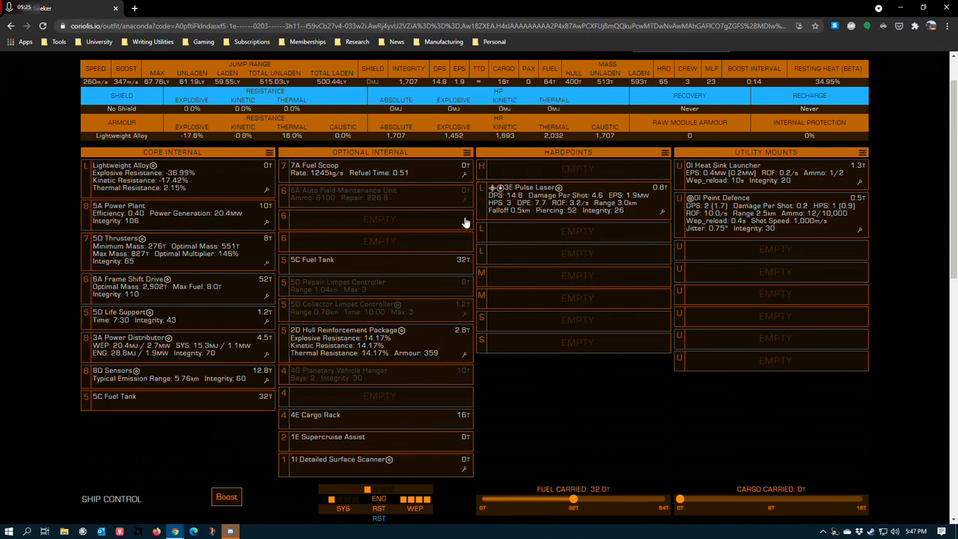
mouse_move(517, 202)
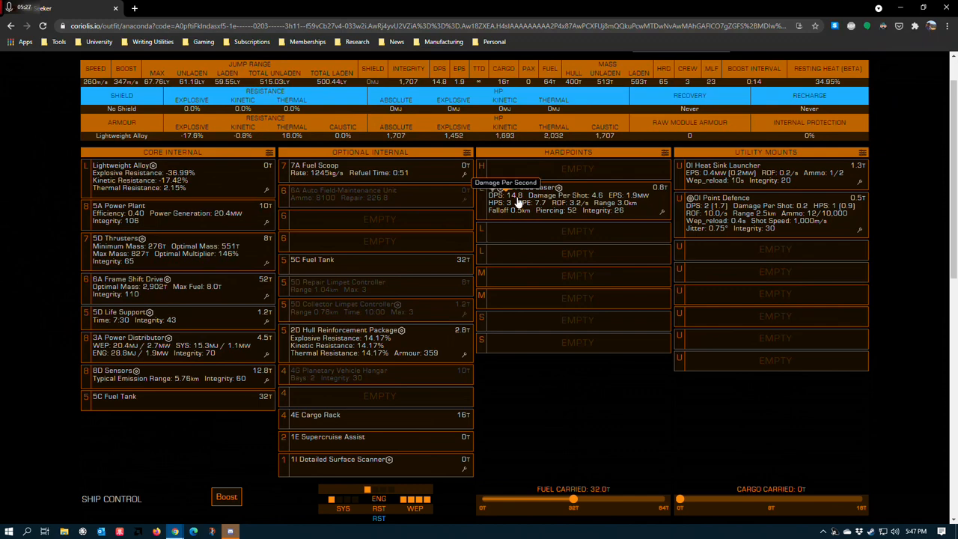
mouse_move(501, 234)
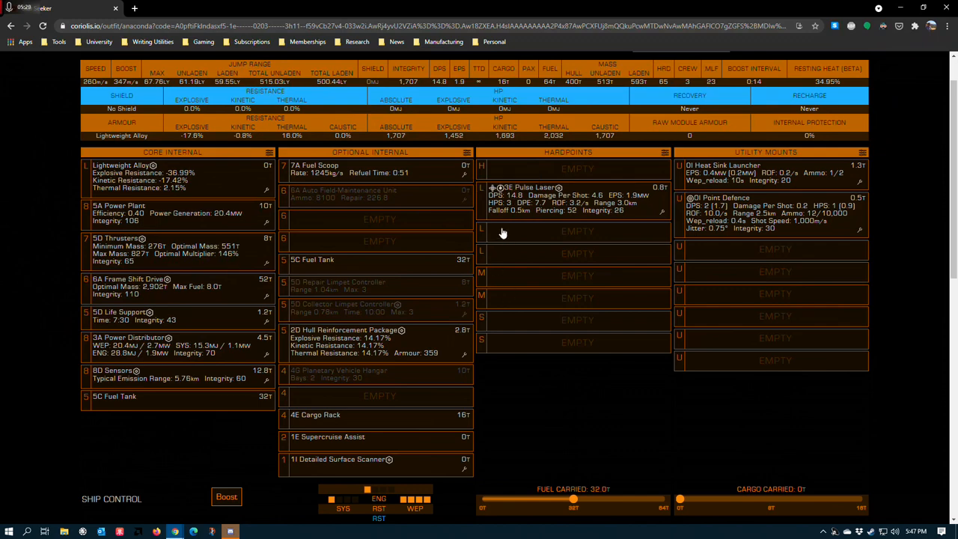
mouse_move(527, 223)
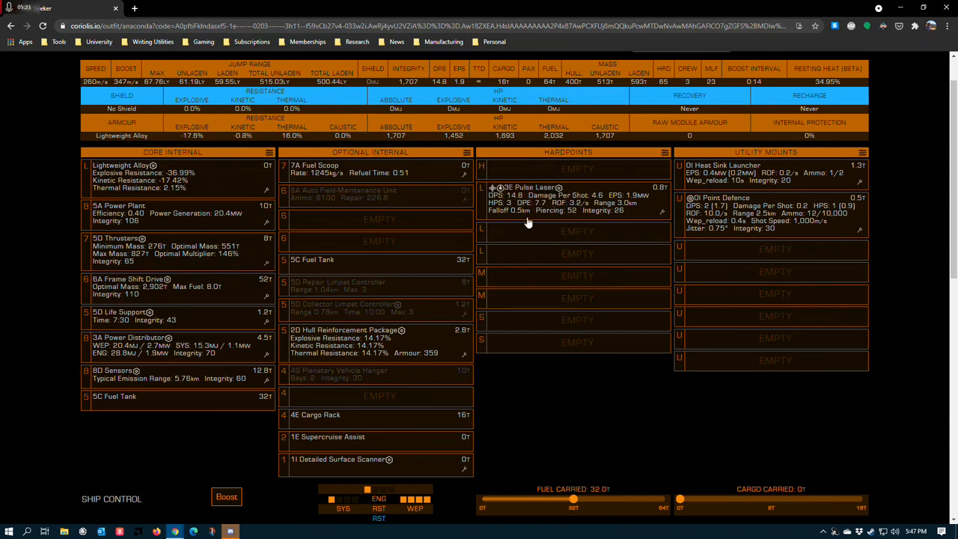
mouse_move(527, 226)
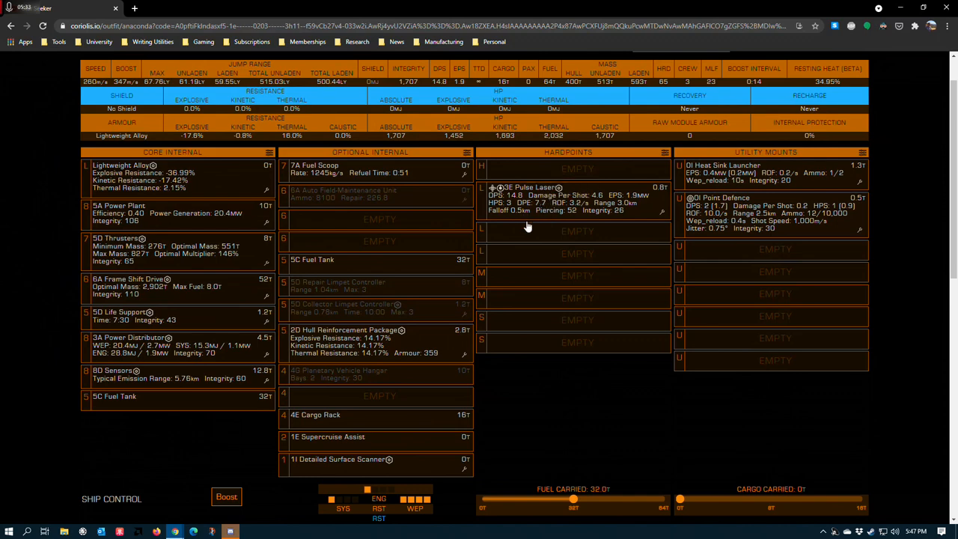
mouse_move(593, 440)
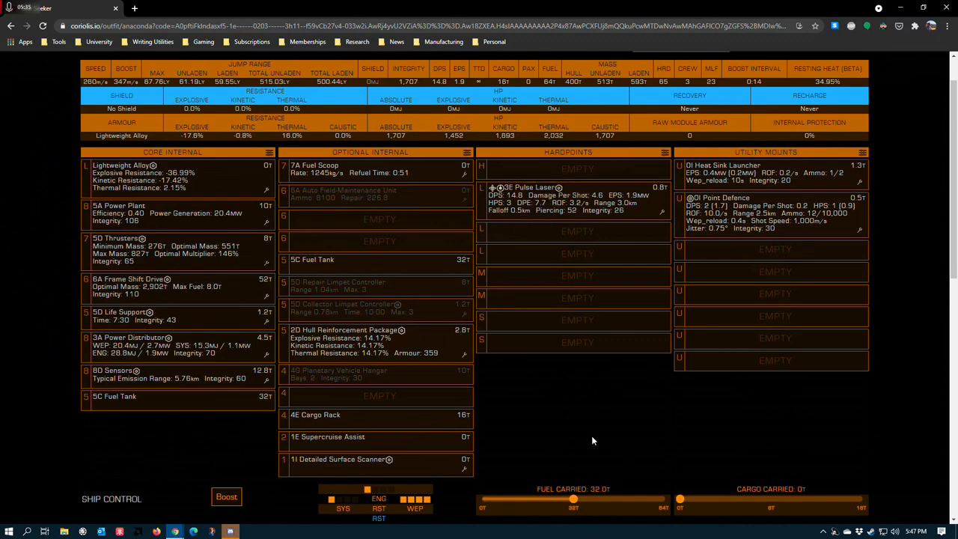
mouse_move(538, 243)
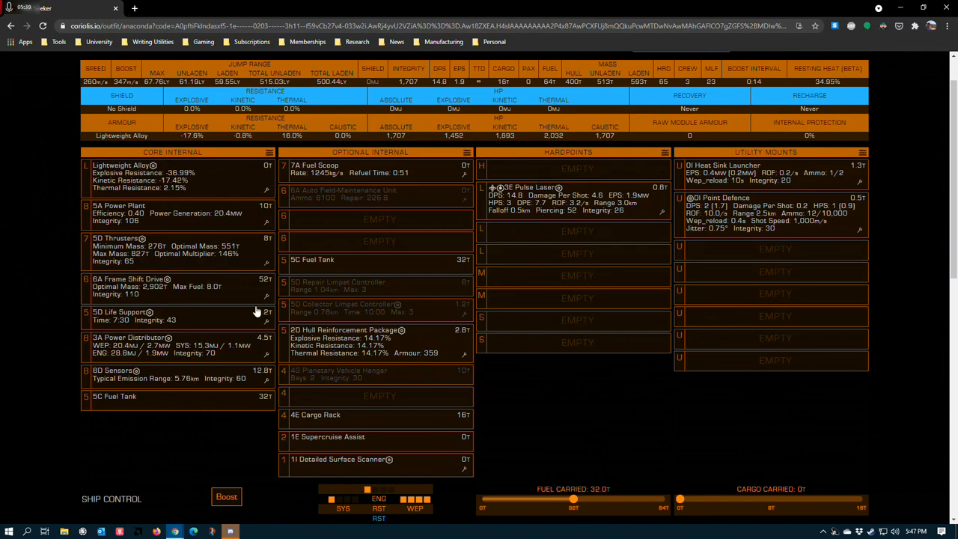
scroll("down", 3)
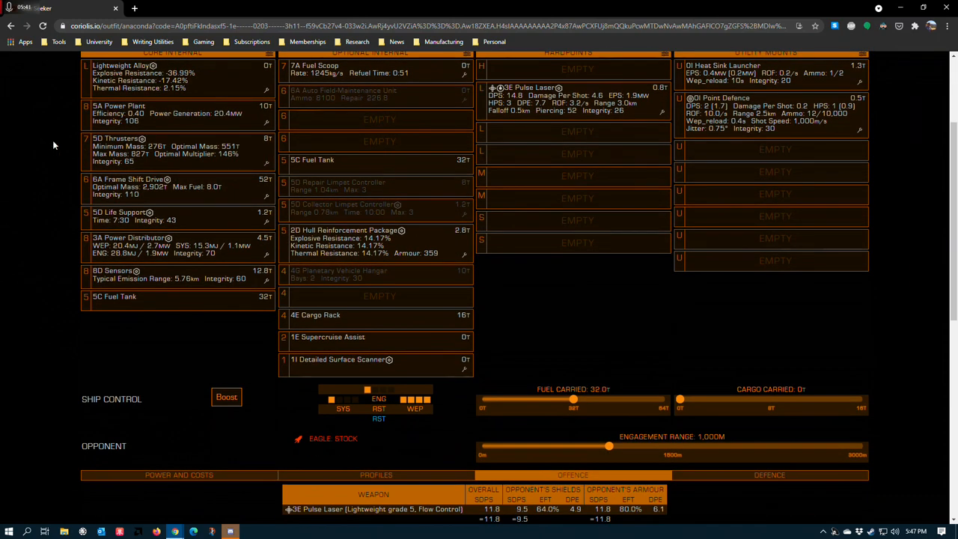
left_click(117, 274)
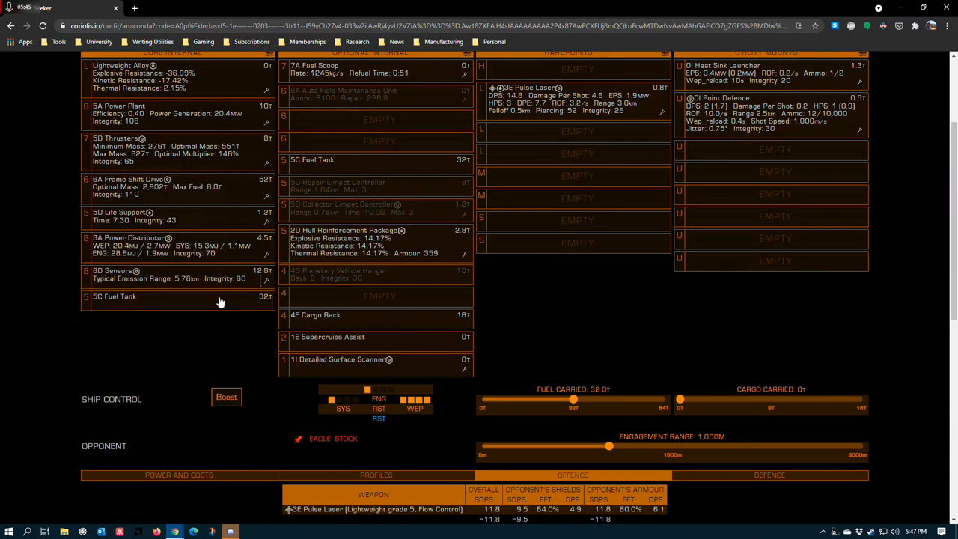
mouse_move(11, 232)
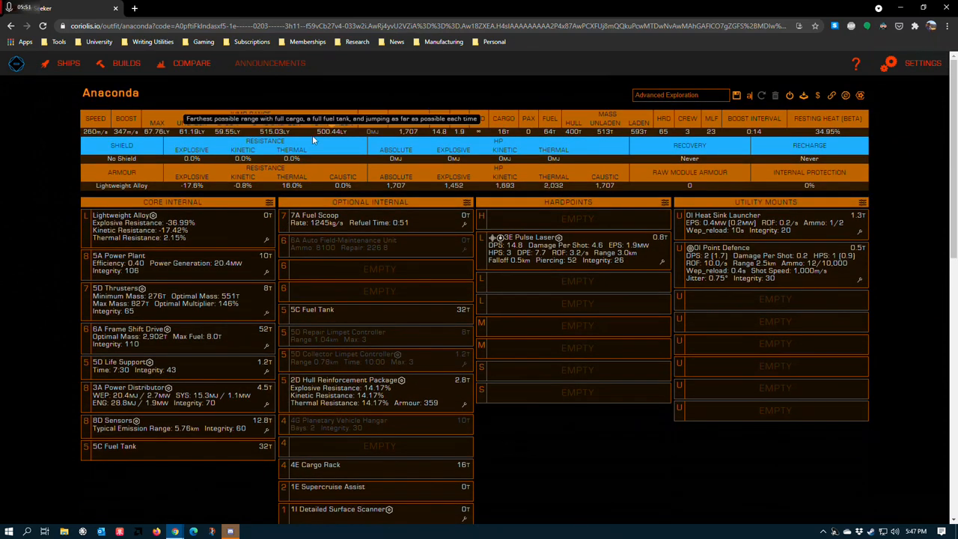
mouse_move(316, 202)
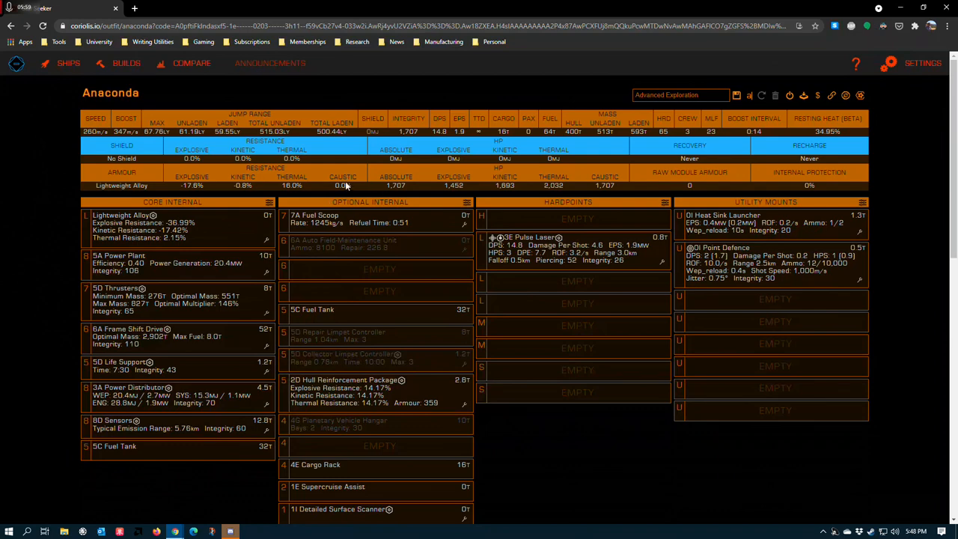
mouse_move(496, 331)
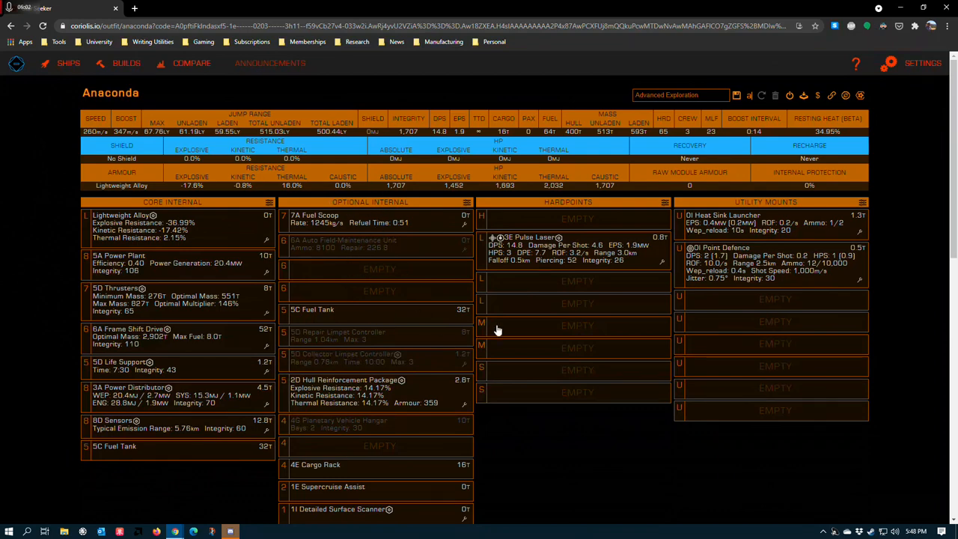
mouse_move(542, 488)
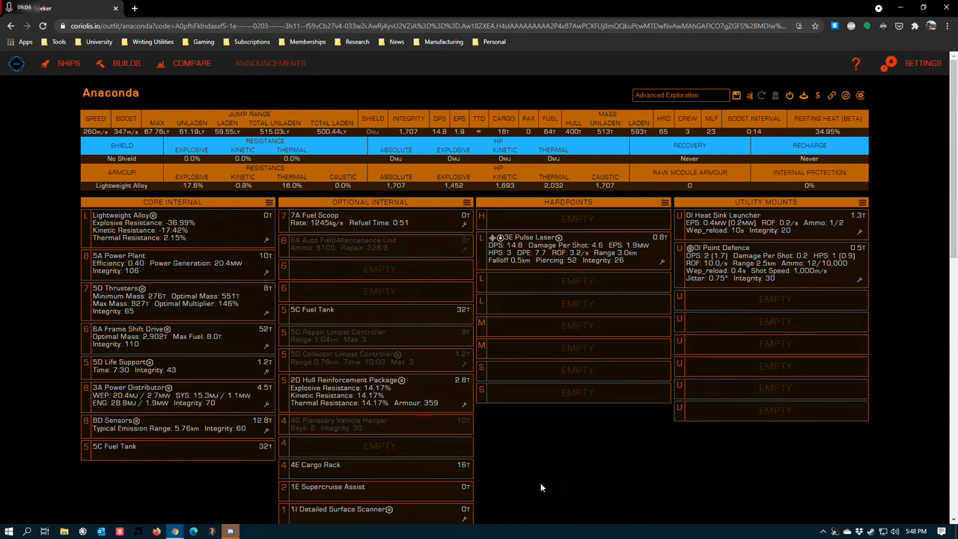
mouse_move(277, 224)
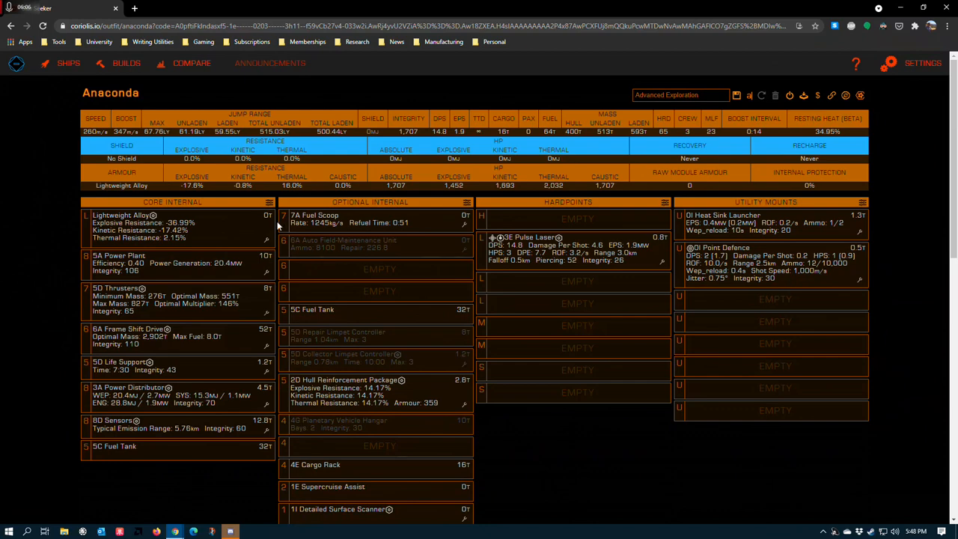
mouse_move(326, 261)
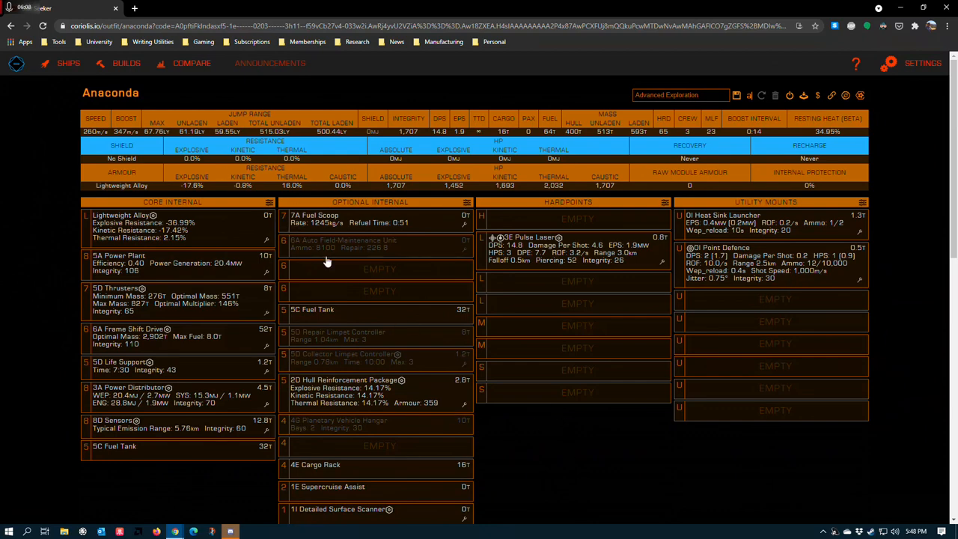
mouse_move(314, 231)
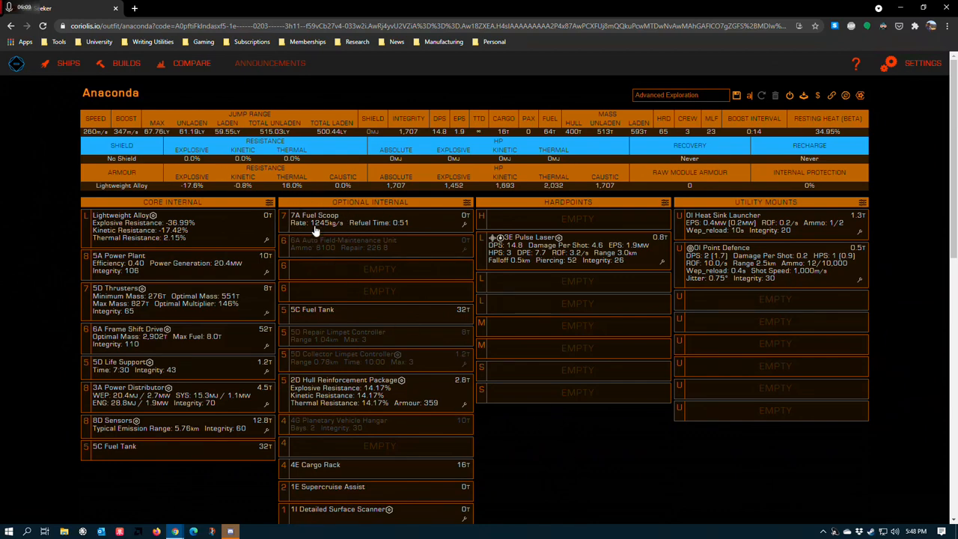
mouse_move(37, 228)
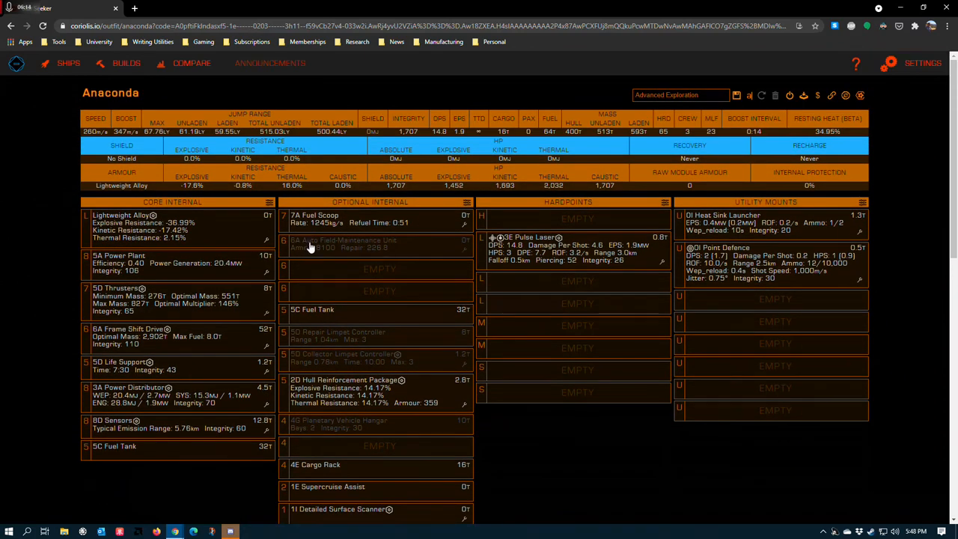
mouse_move(345, 236)
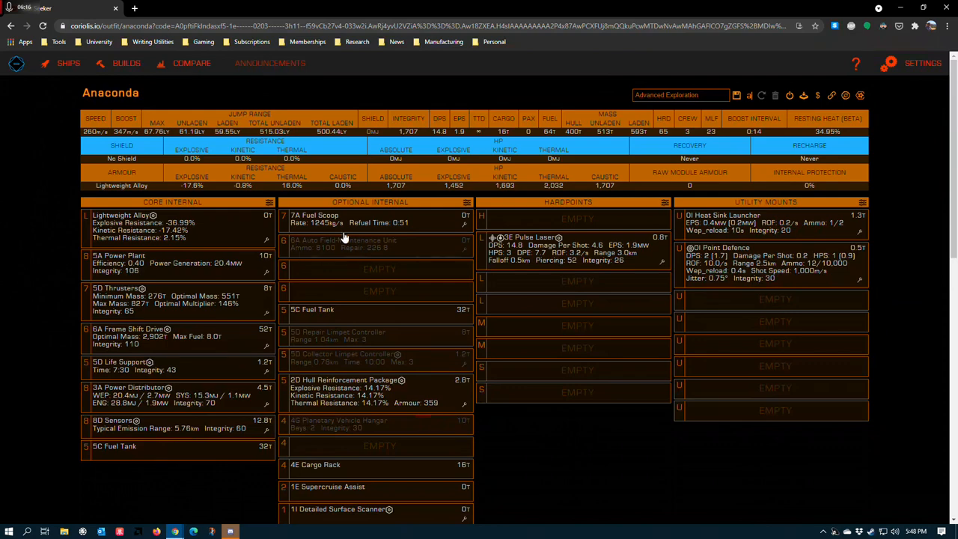
left_click(341, 243)
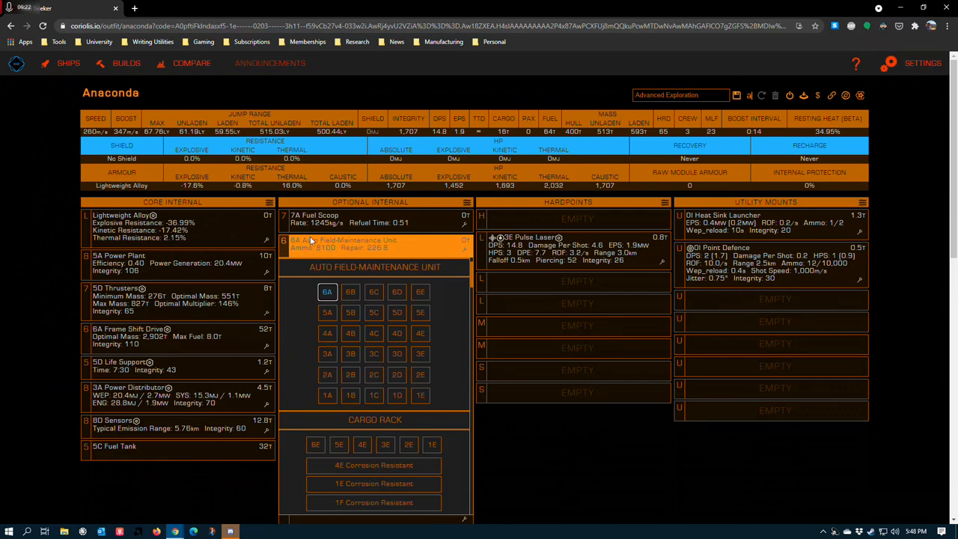
mouse_move(487, 452)
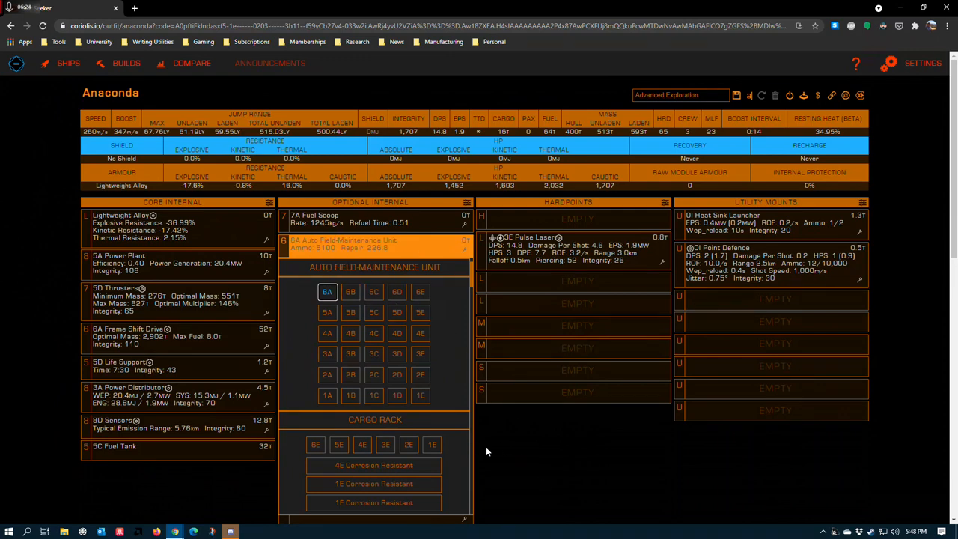
scroll("down", 3)
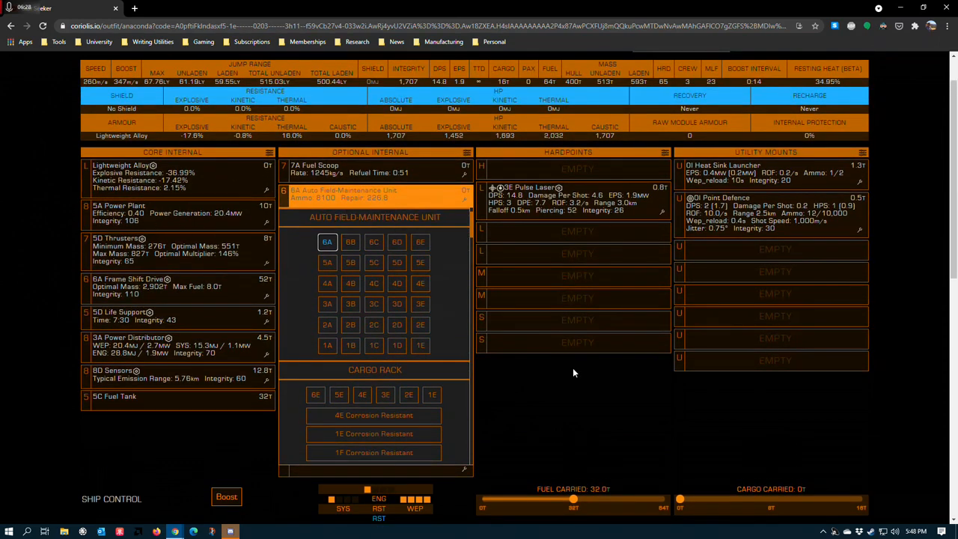
mouse_move(437, 334)
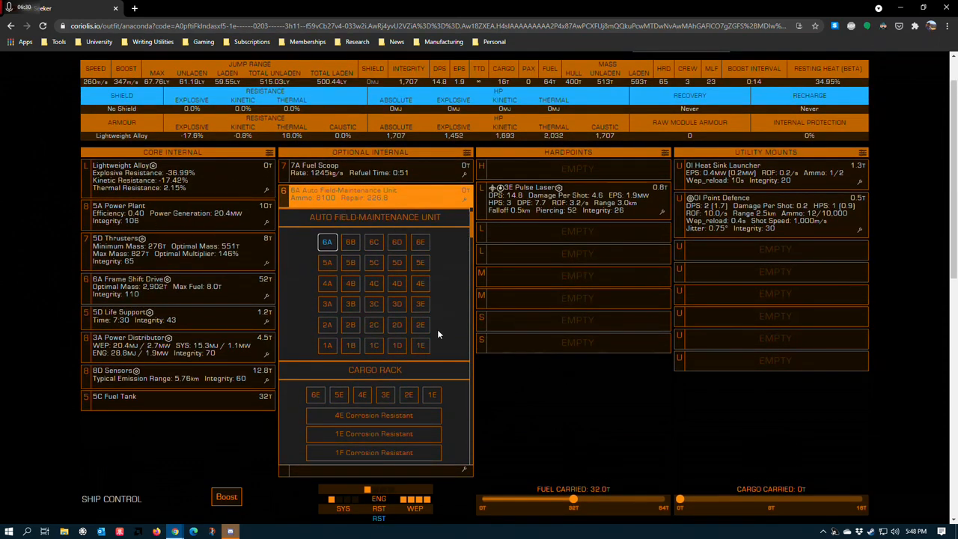
mouse_move(565, 383)
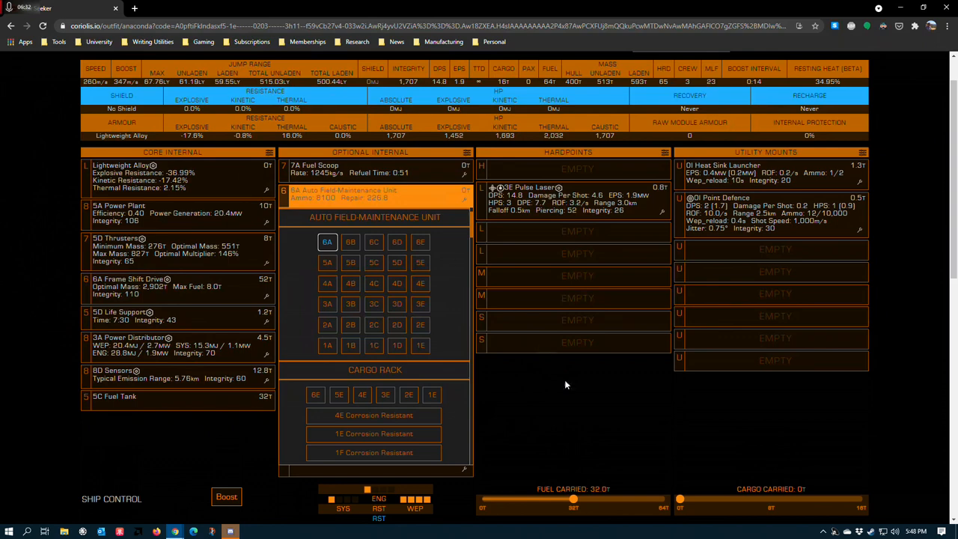
mouse_move(533, 424)
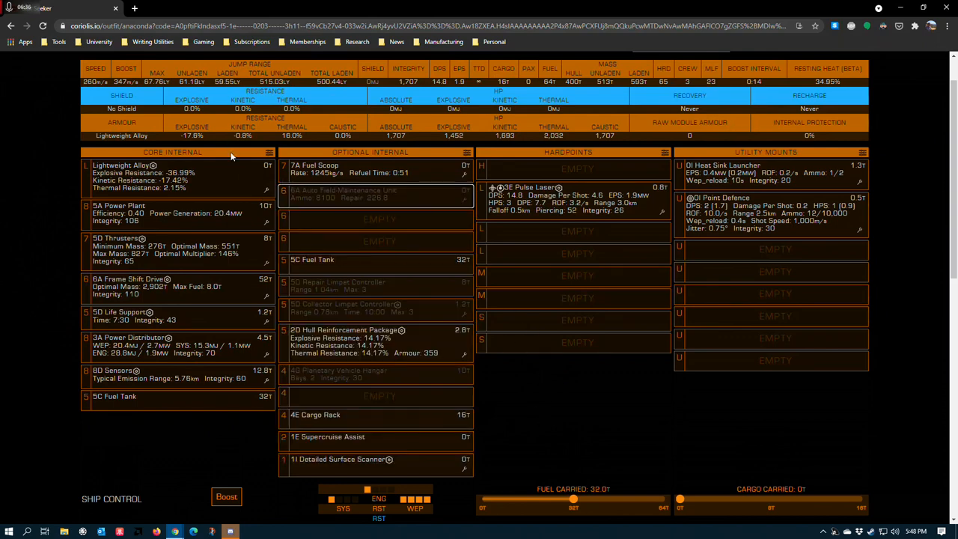
mouse_move(314, 173)
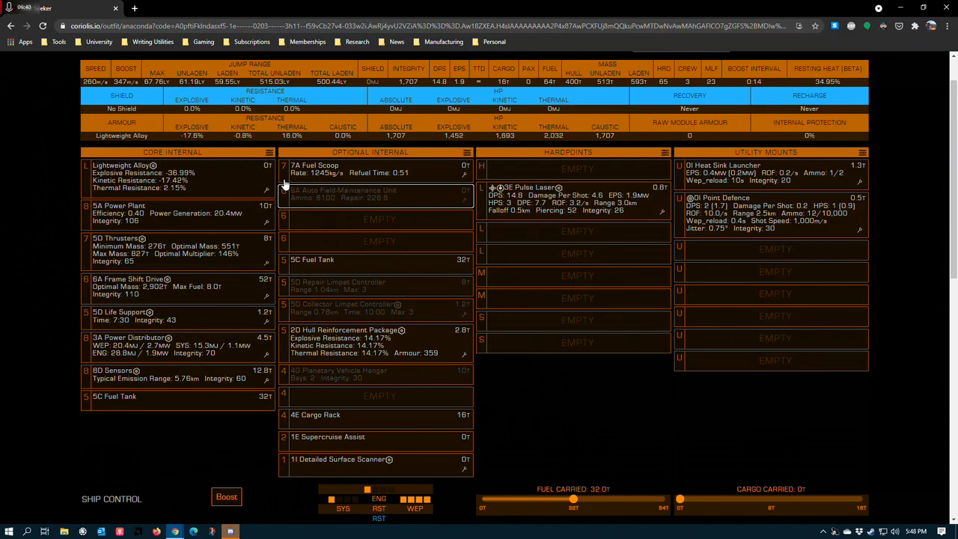
mouse_move(302, 236)
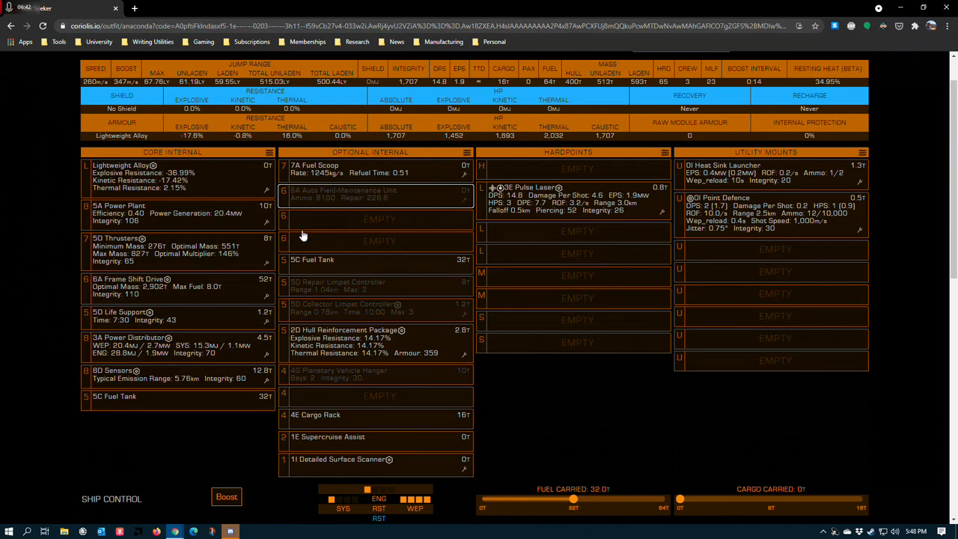
mouse_move(233, 117)
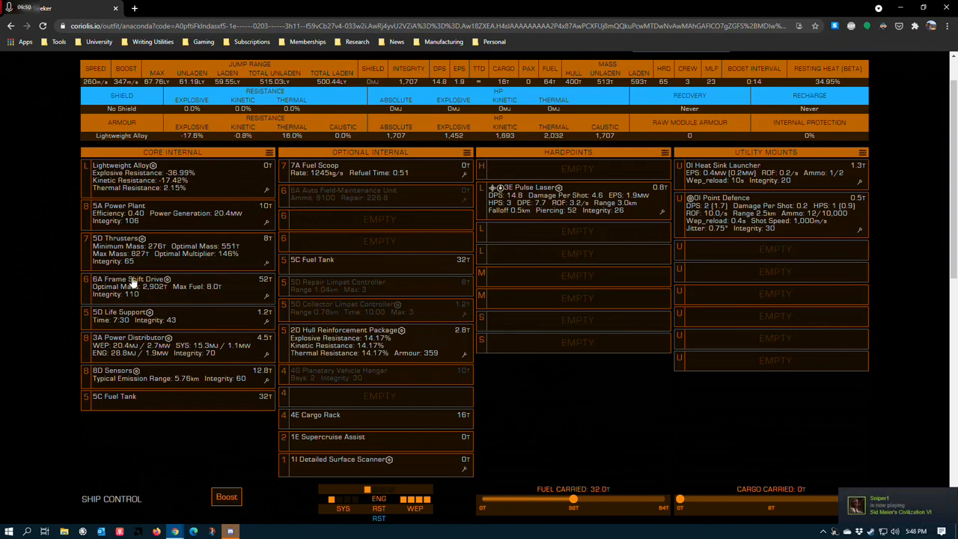
mouse_move(300, 243)
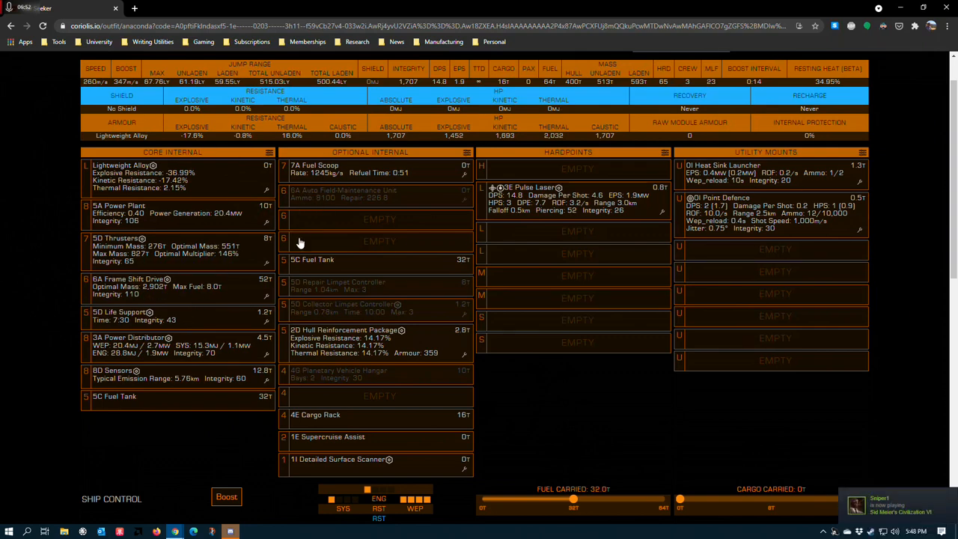
mouse_move(464, 387)
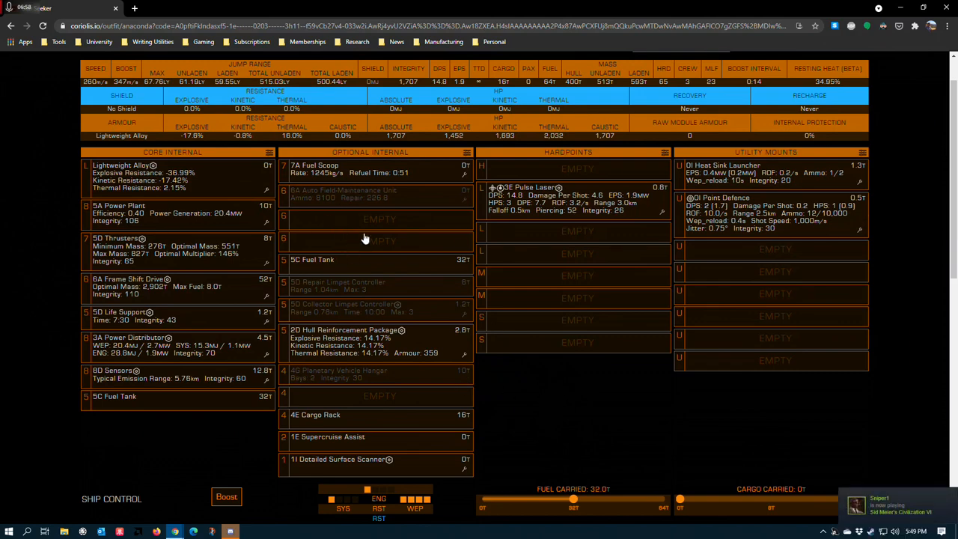
mouse_move(356, 232)
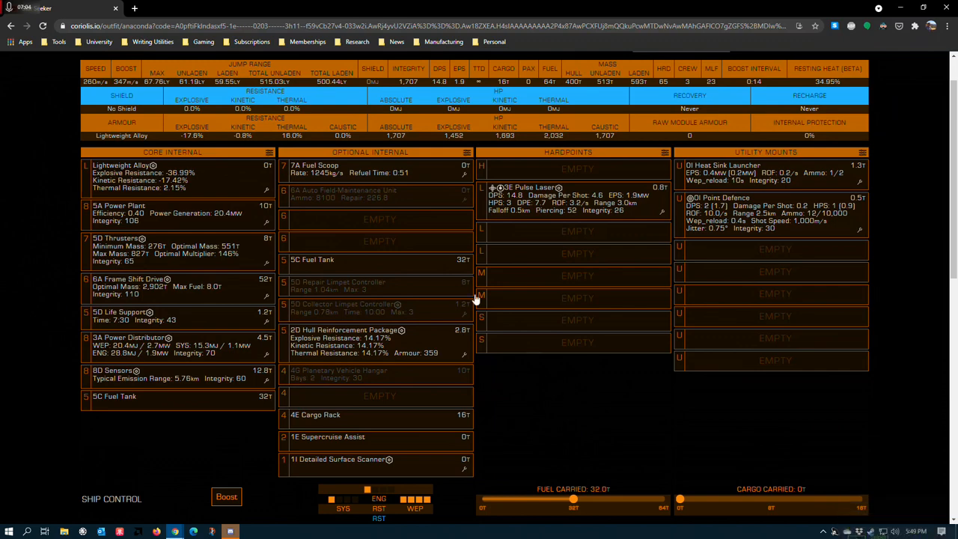
- Bring up module choices for the empty optional slot below the Auto Field-Maintenance Unit
left_click(380, 218)
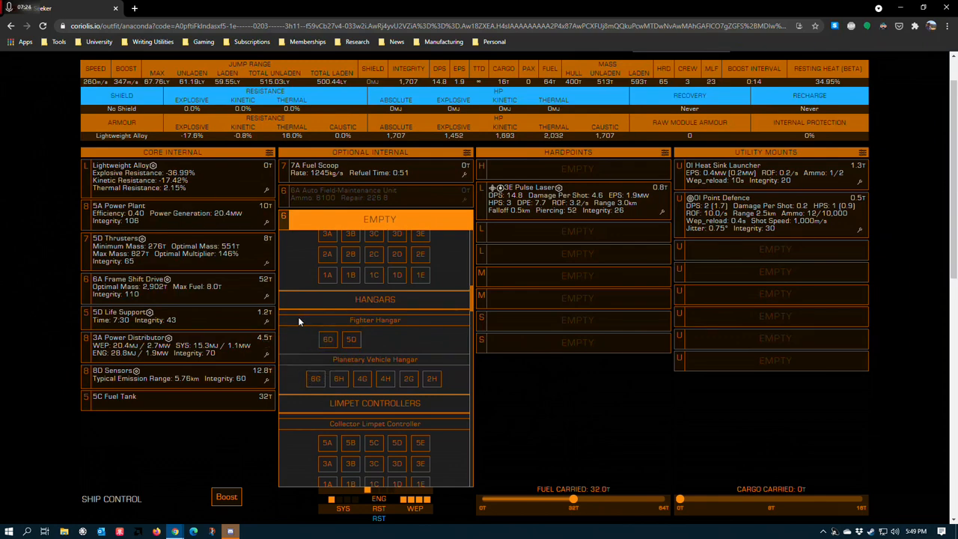
mouse_move(315, 378)
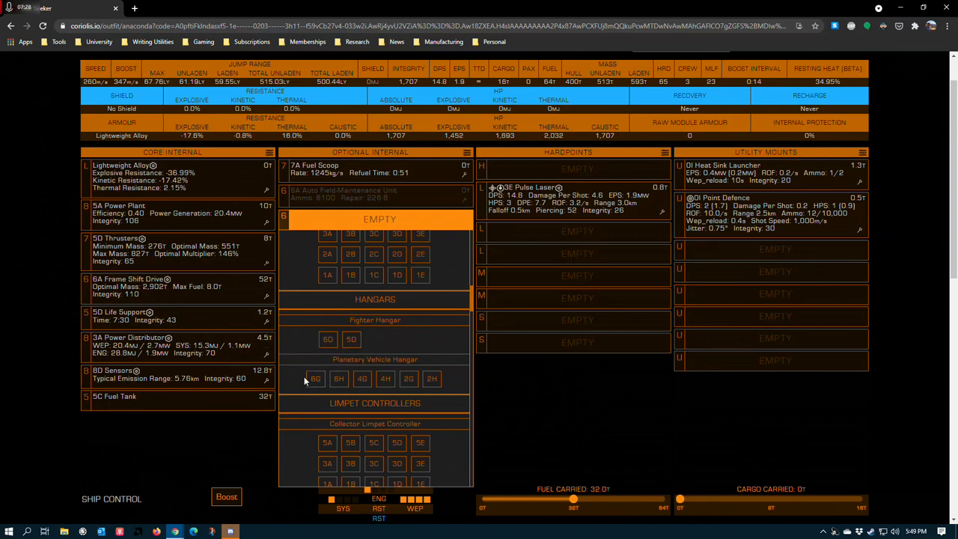
mouse_move(299, 386)
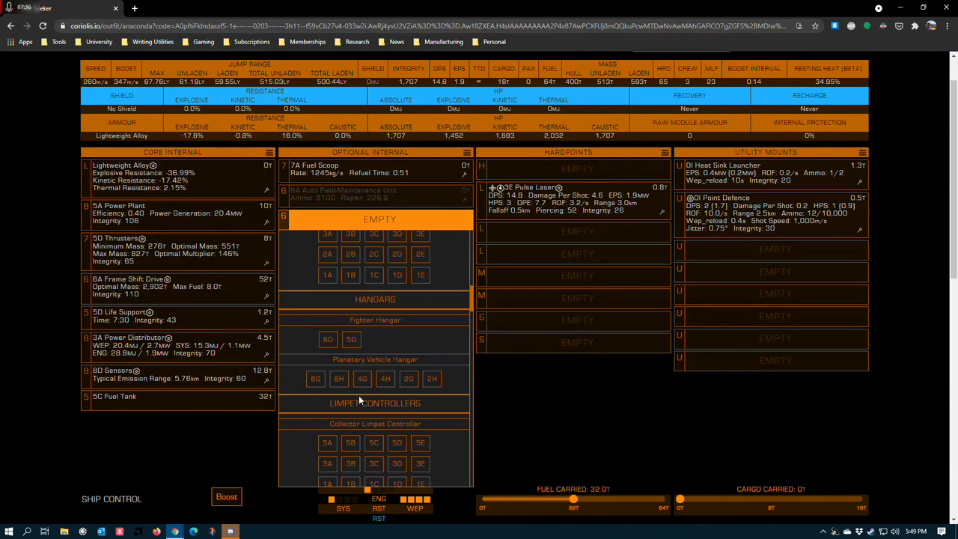
mouse_move(266, 374)
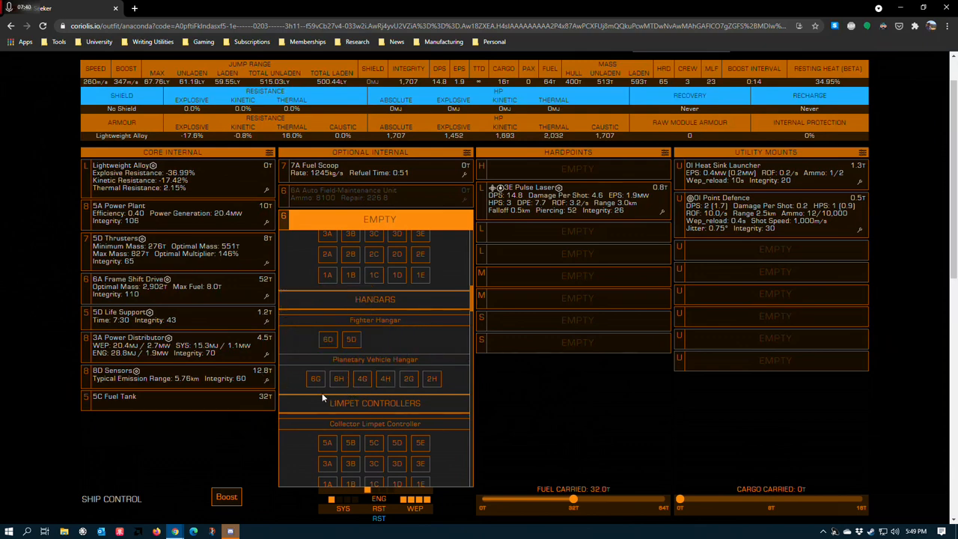
mouse_move(314, 377)
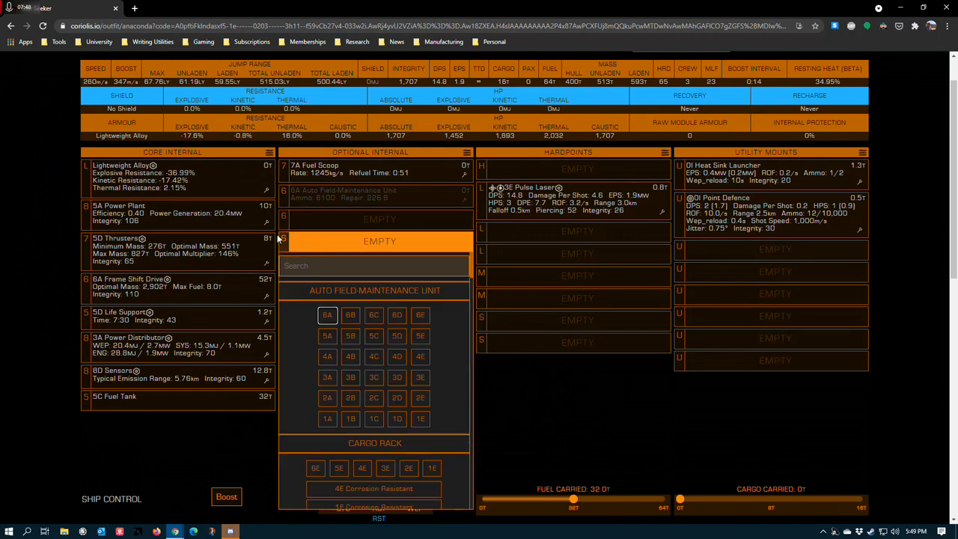
- Fit the 5H Guardian Frame Shift Drive Booster from the picker's Guardian section
scroll("down", 3)
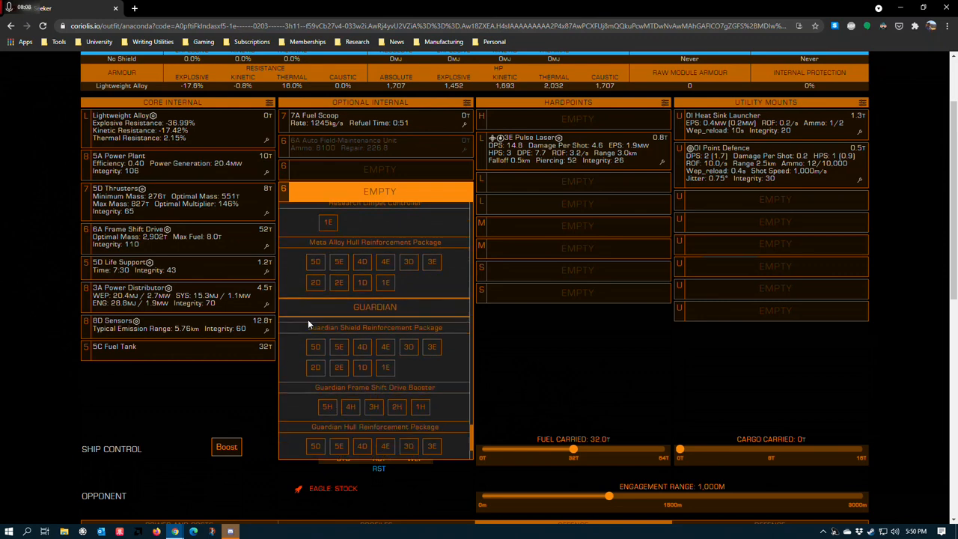
scroll("down", 3)
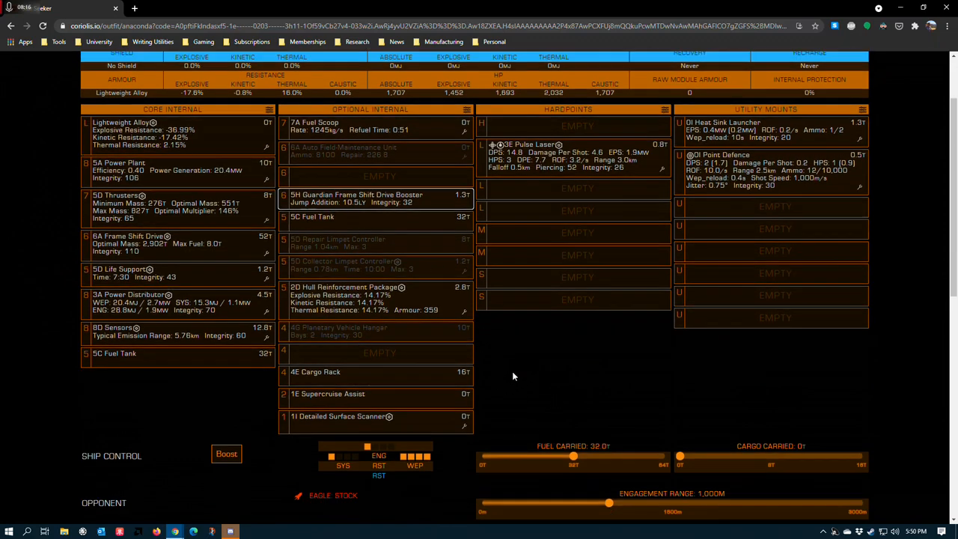
scroll("down", 3)
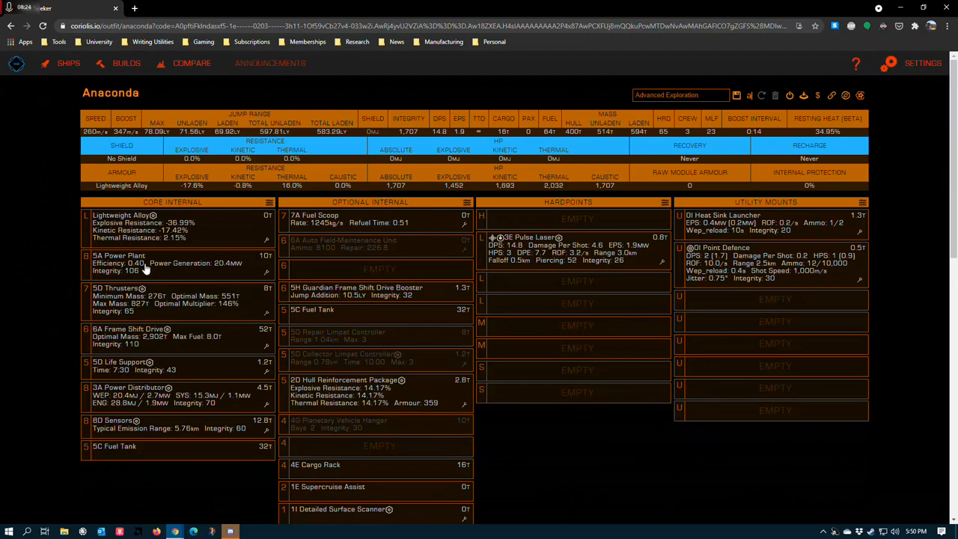
- Swap in a 2A Guardian Hybrid Power Plant, set the distributor to 3A, and view 5C fuel tank choices
left_click(119, 263)
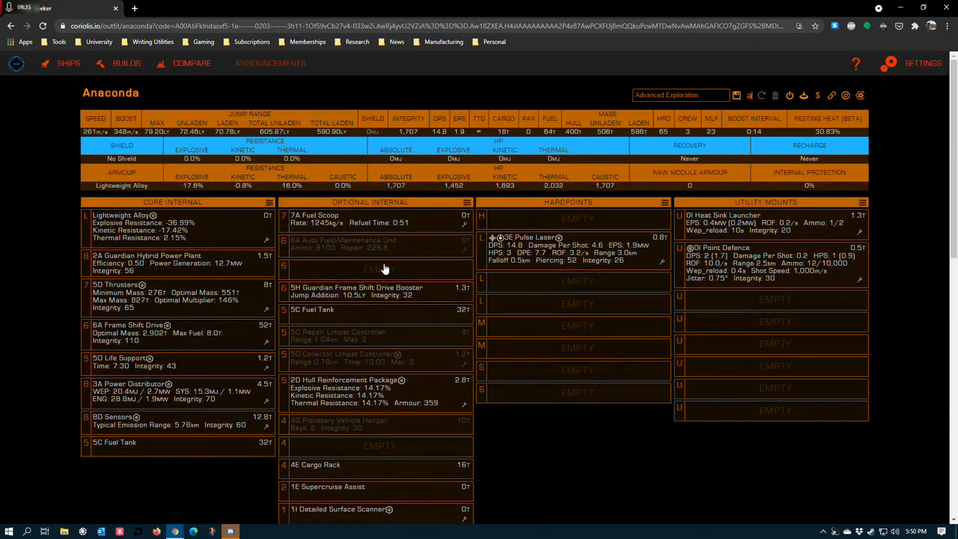
mouse_move(333, 320)
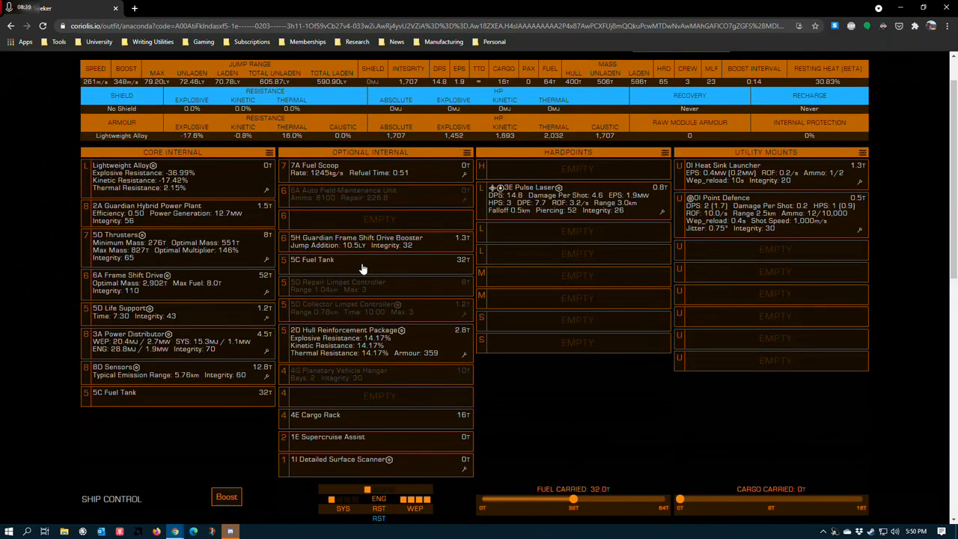
left_click(311, 261)
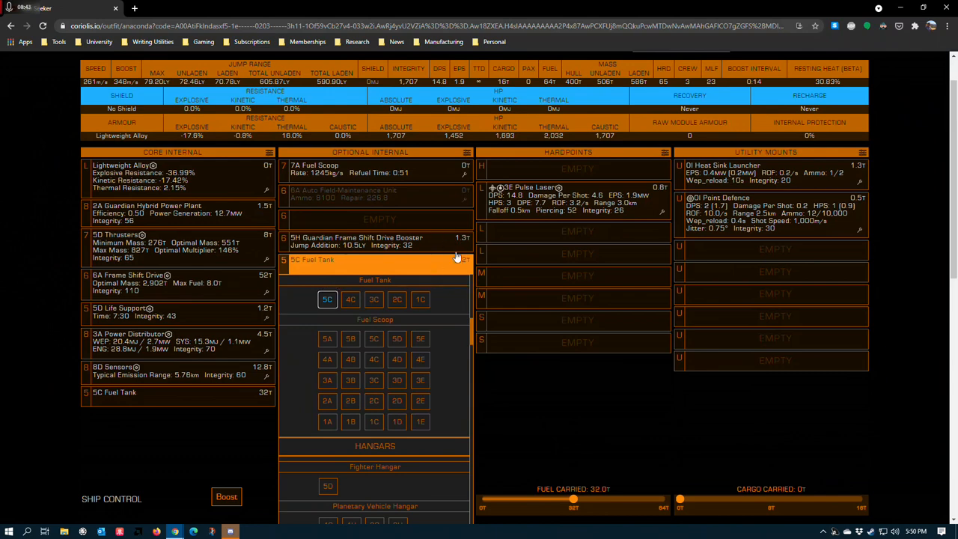
mouse_move(556, 404)
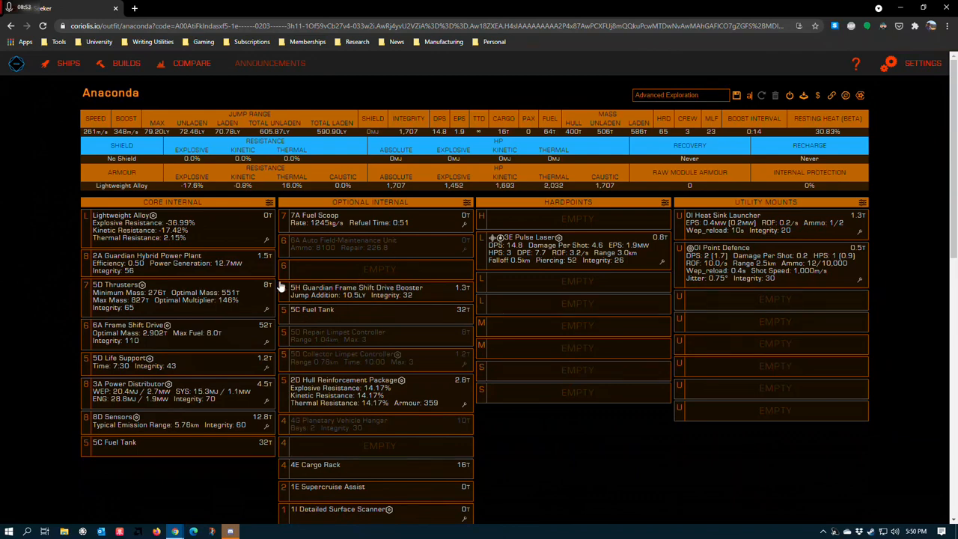
mouse_move(221, 155)
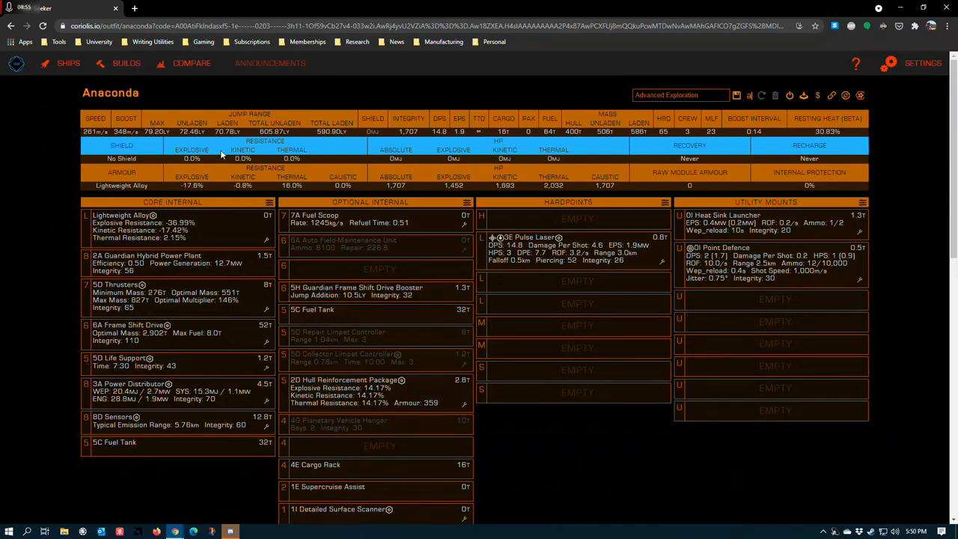
mouse_move(621, 505)
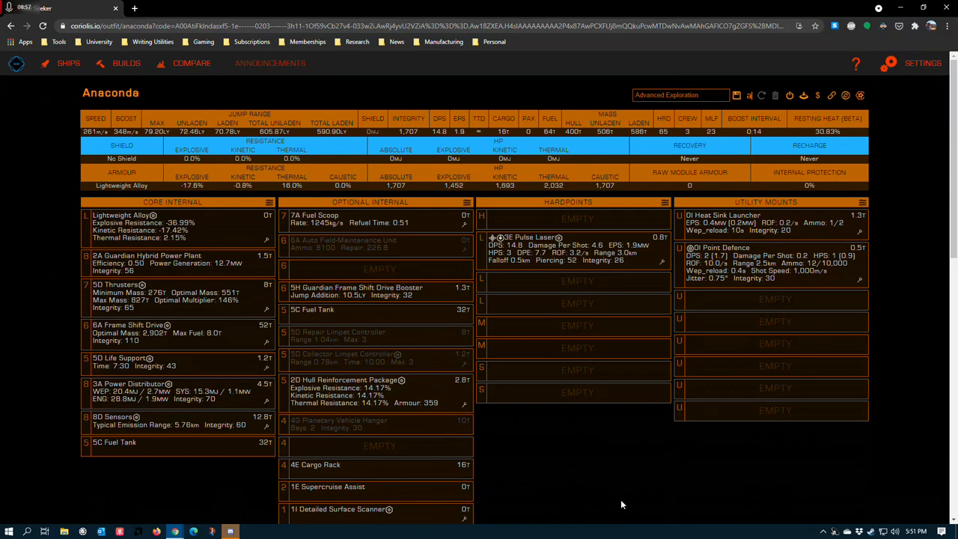
mouse_move(590, 479)
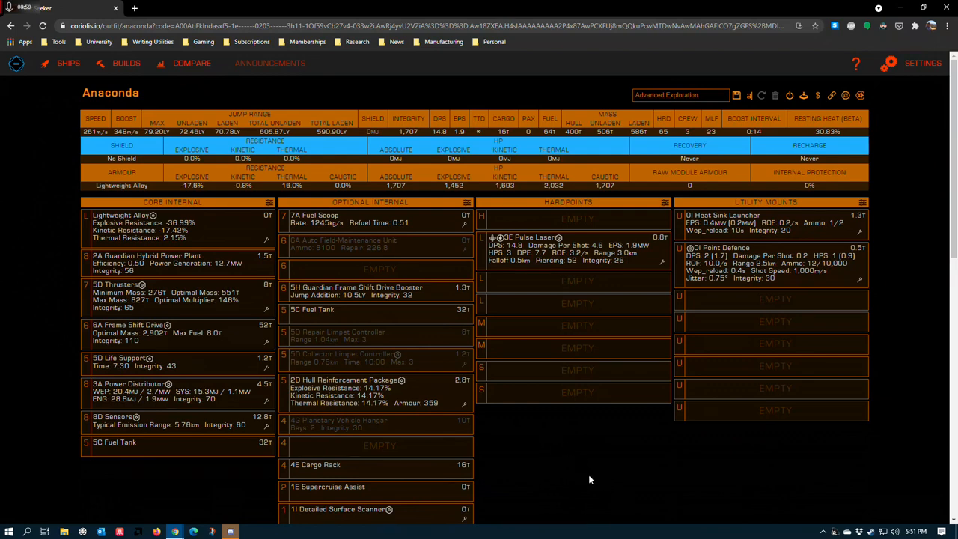
mouse_move(589, 414)
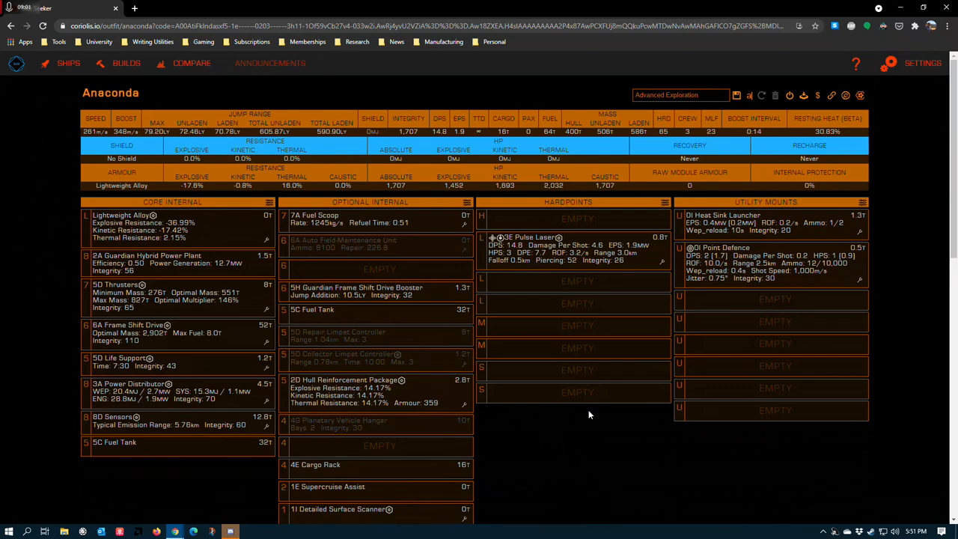
mouse_move(537, 476)
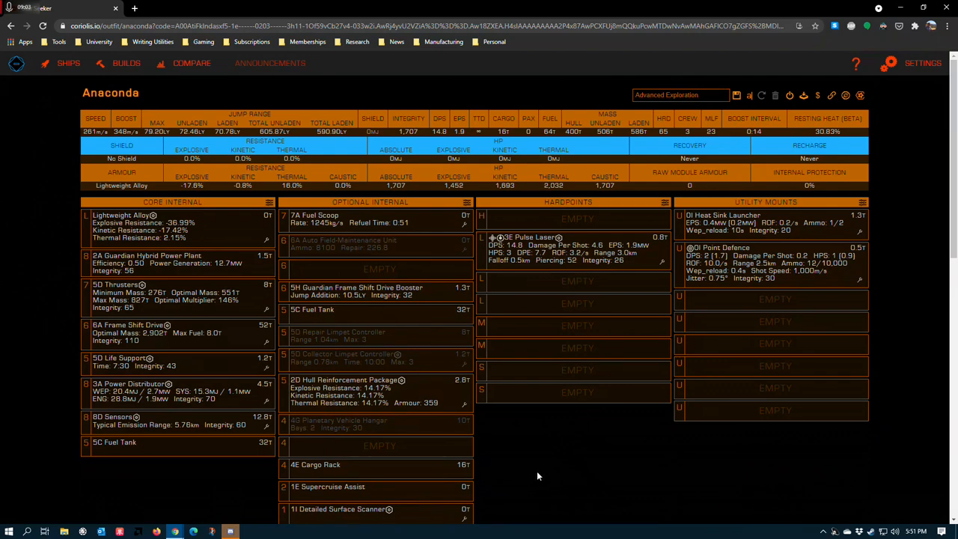
mouse_move(212, 468)
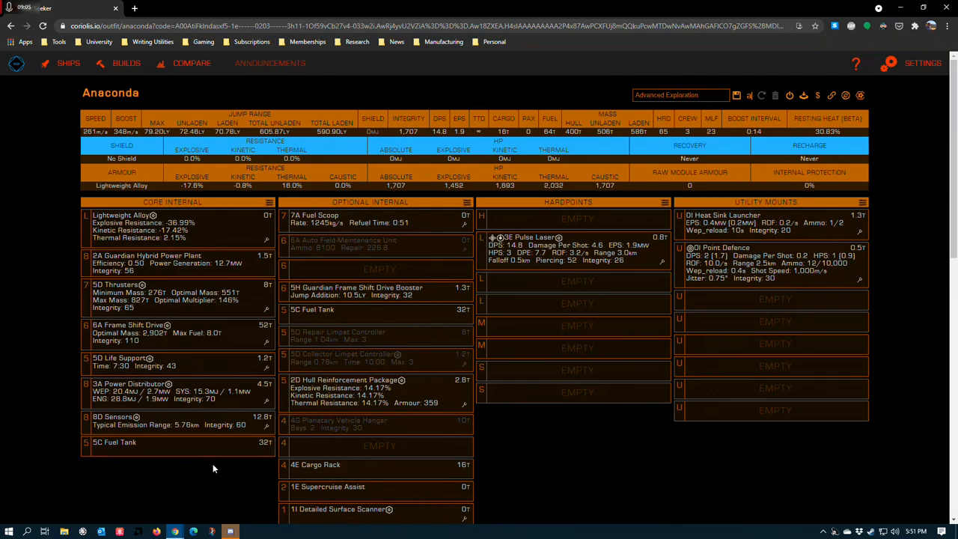
mouse_move(215, 446)
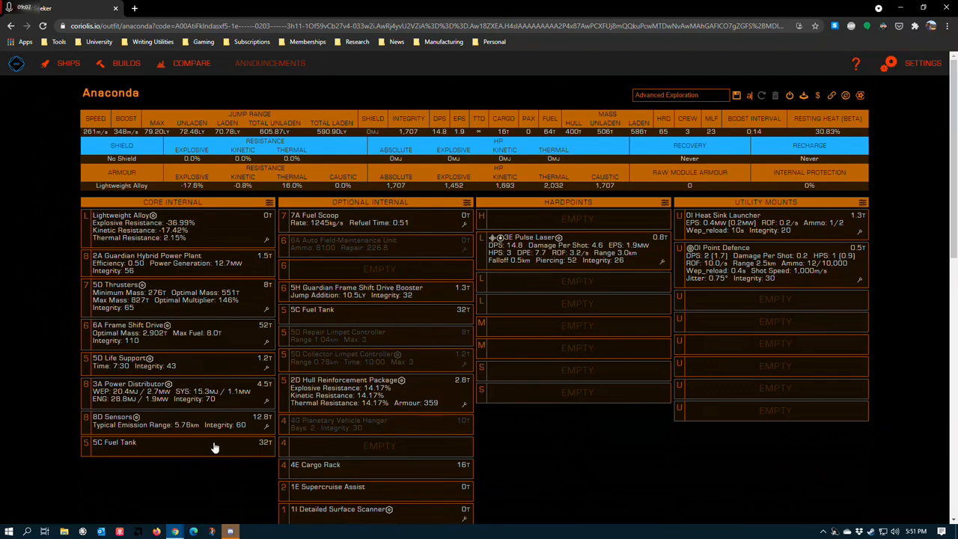
mouse_move(105, 355)
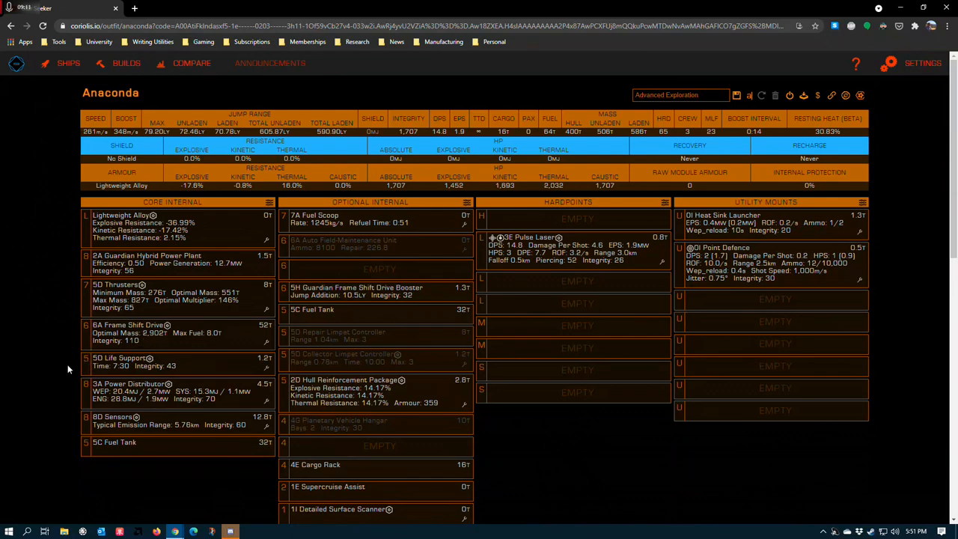
mouse_move(54, 341)
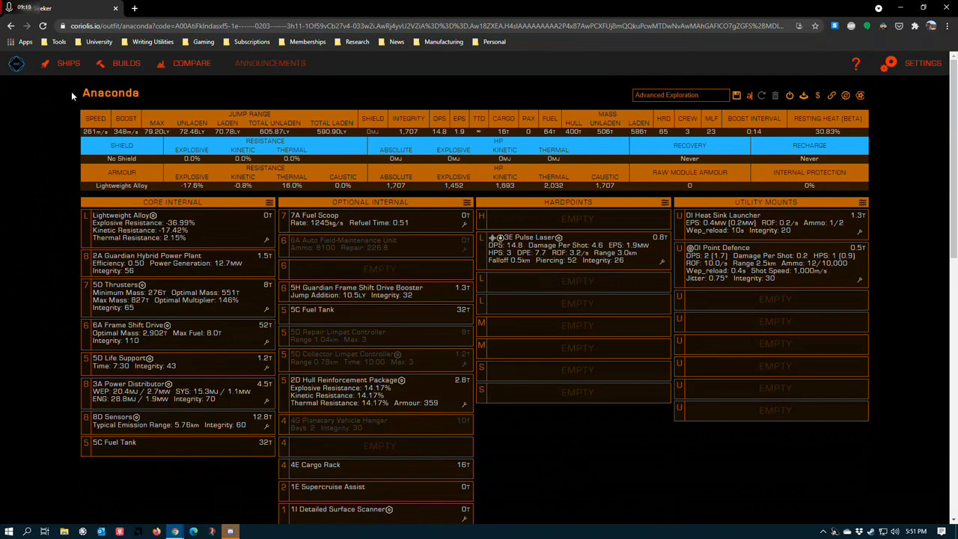
mouse_move(144, 96)
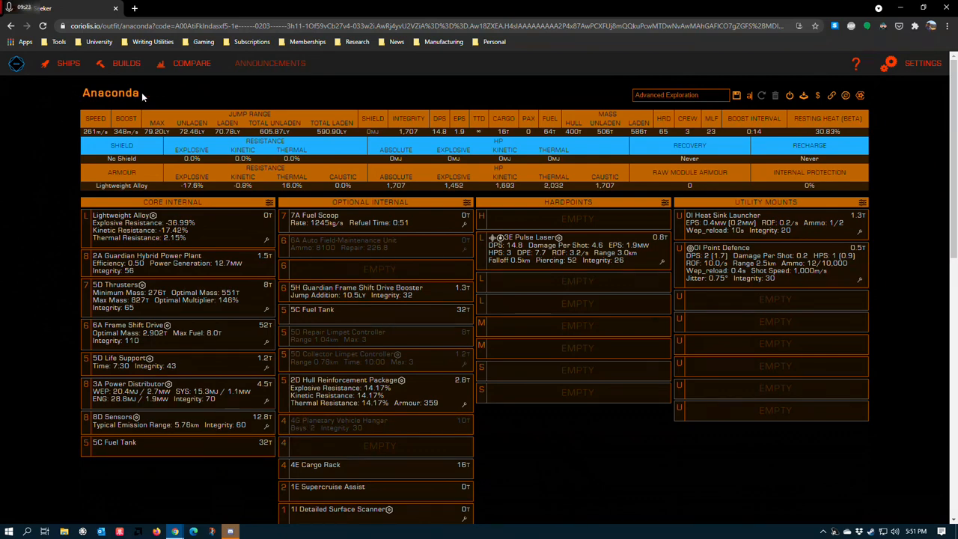
mouse_move(123, 103)
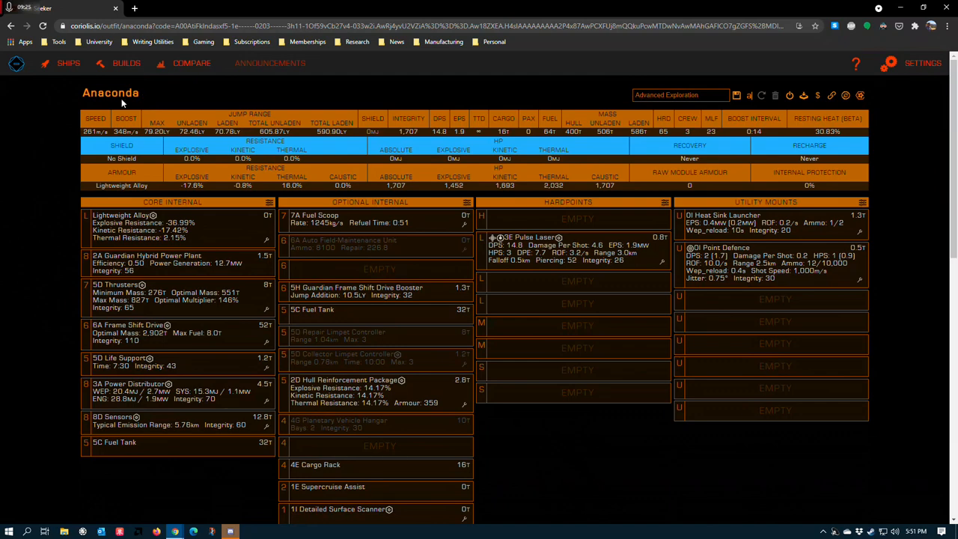
mouse_move(54, 131)
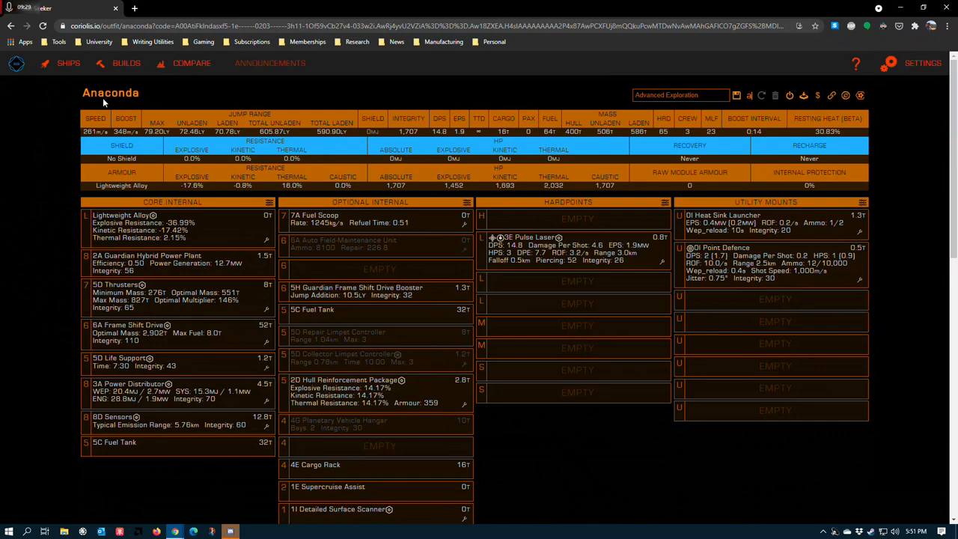
mouse_move(144, 111)
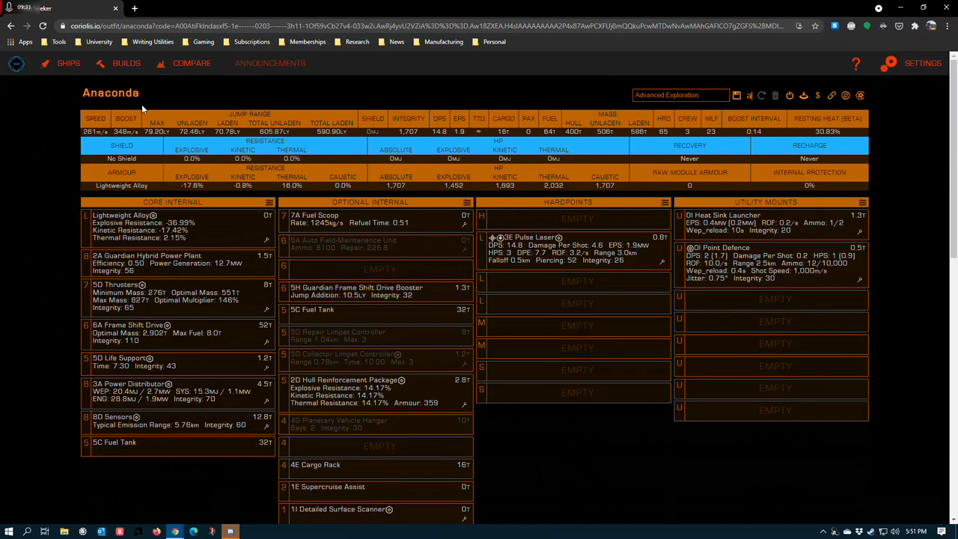
mouse_move(147, 112)
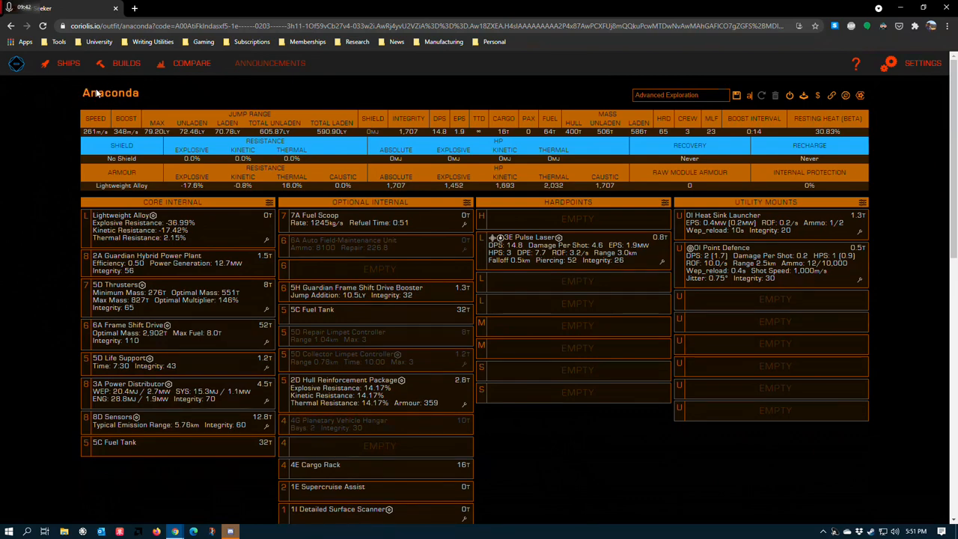
scroll("down", 3)
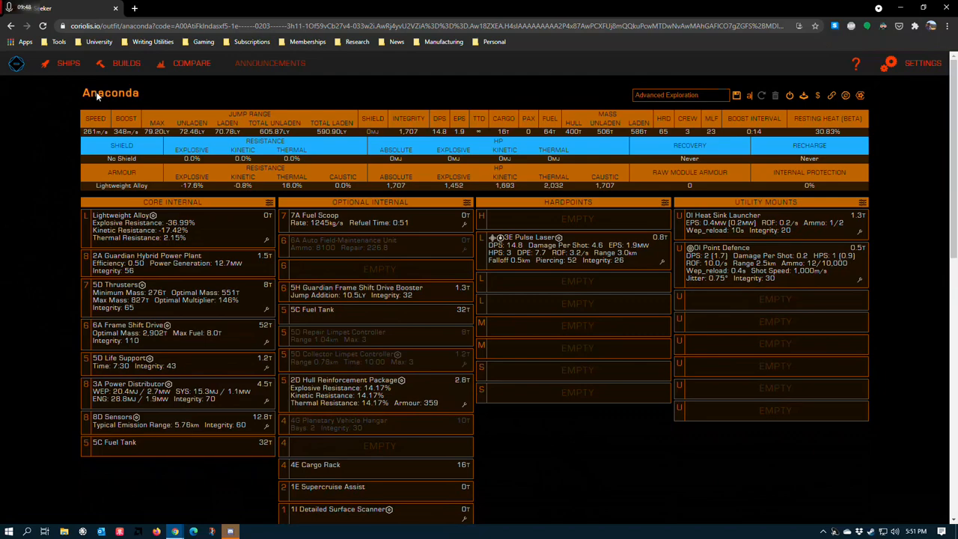
mouse_move(94, 373)
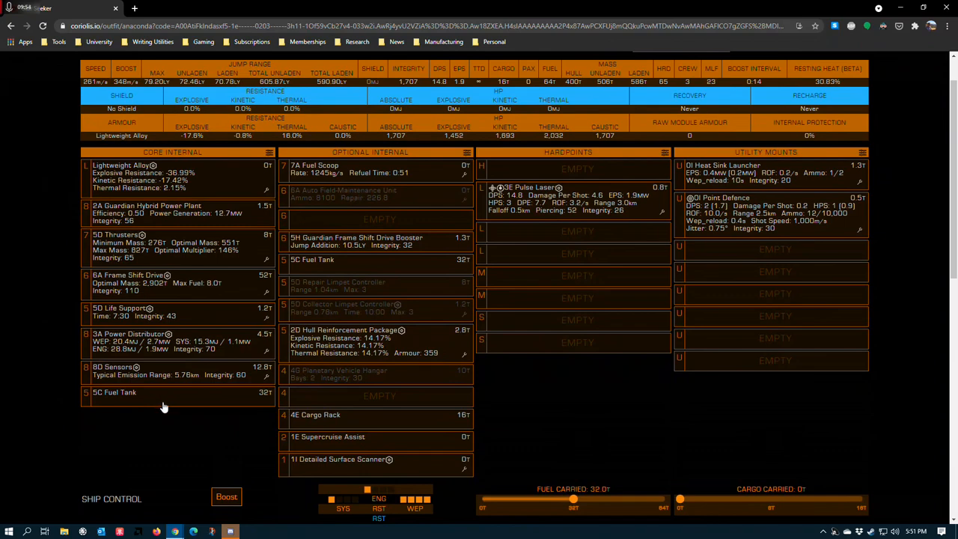
mouse_move(270, 248)
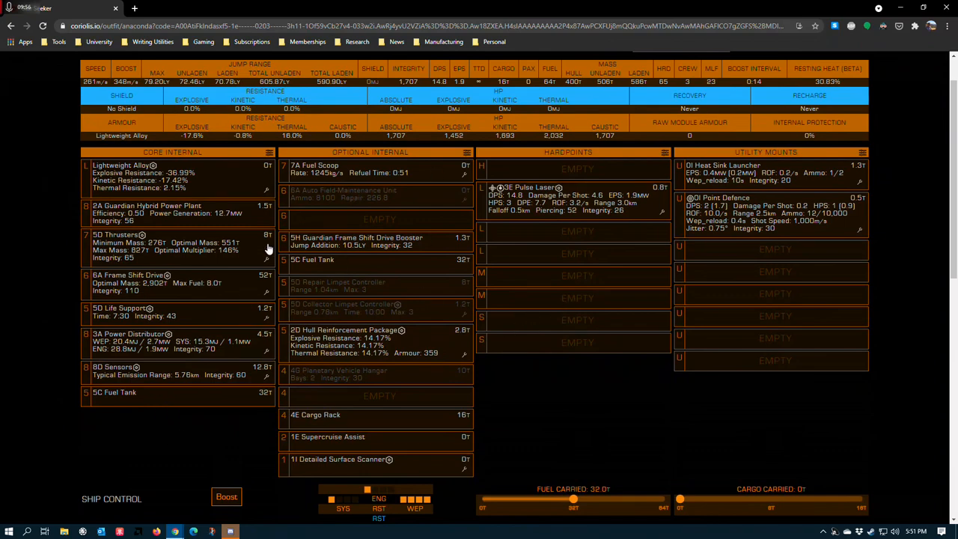
mouse_move(571, 377)
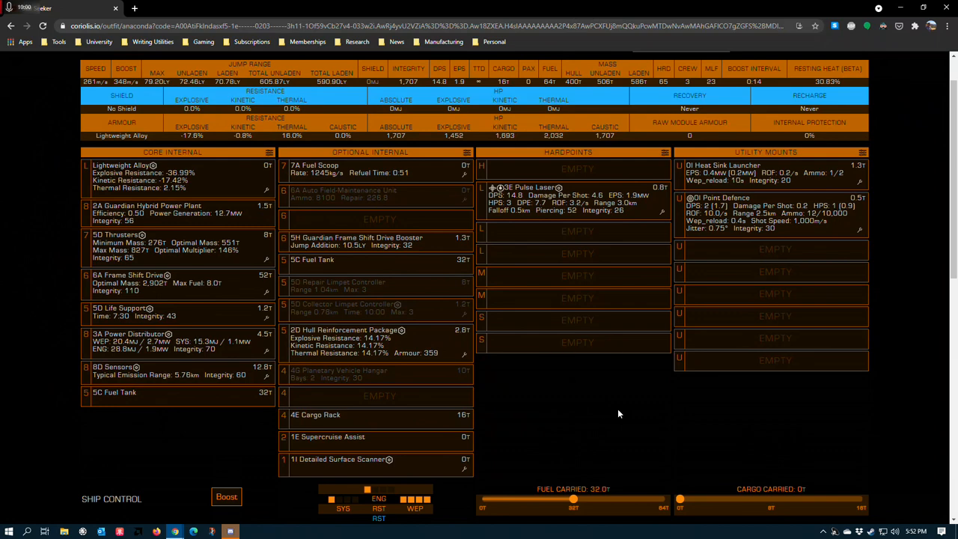
mouse_move(220, 413)
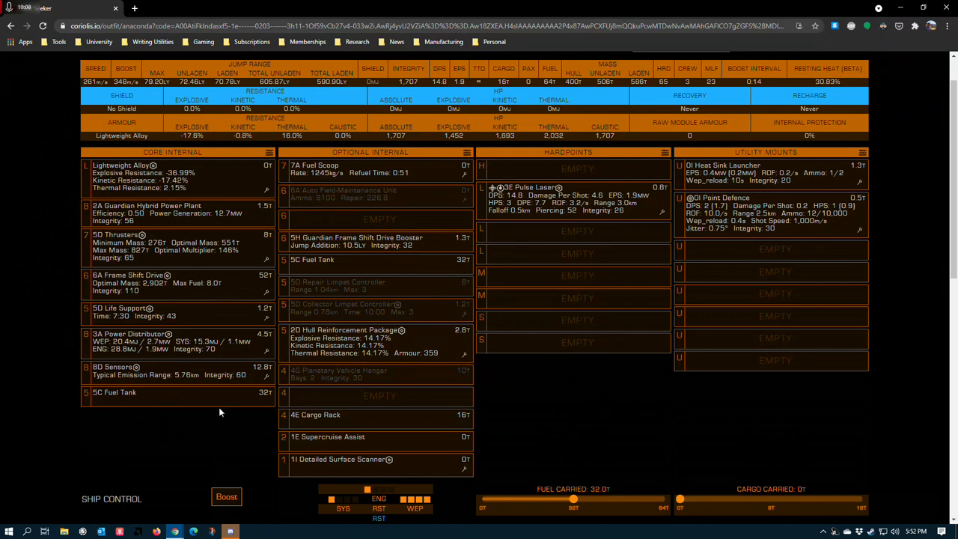
mouse_move(171, 428)
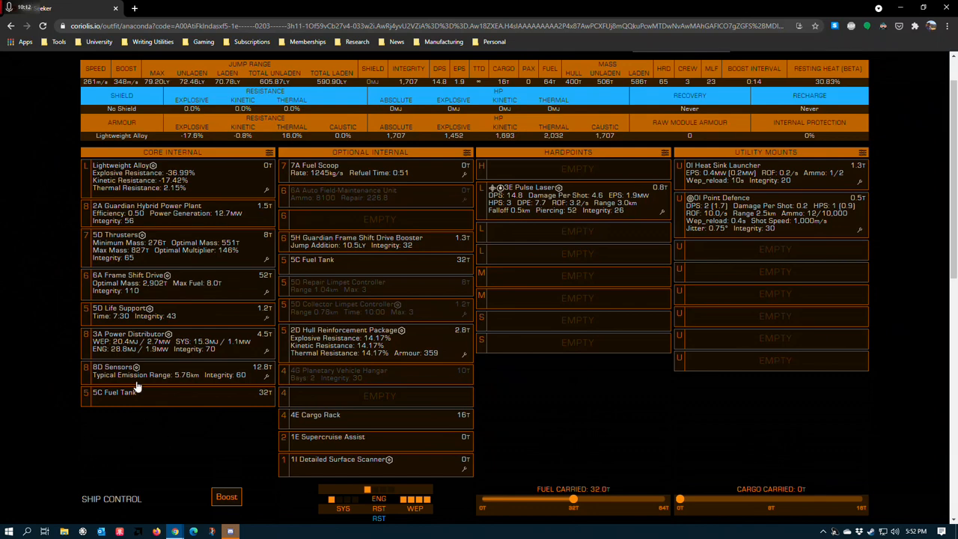
mouse_move(150, 452)
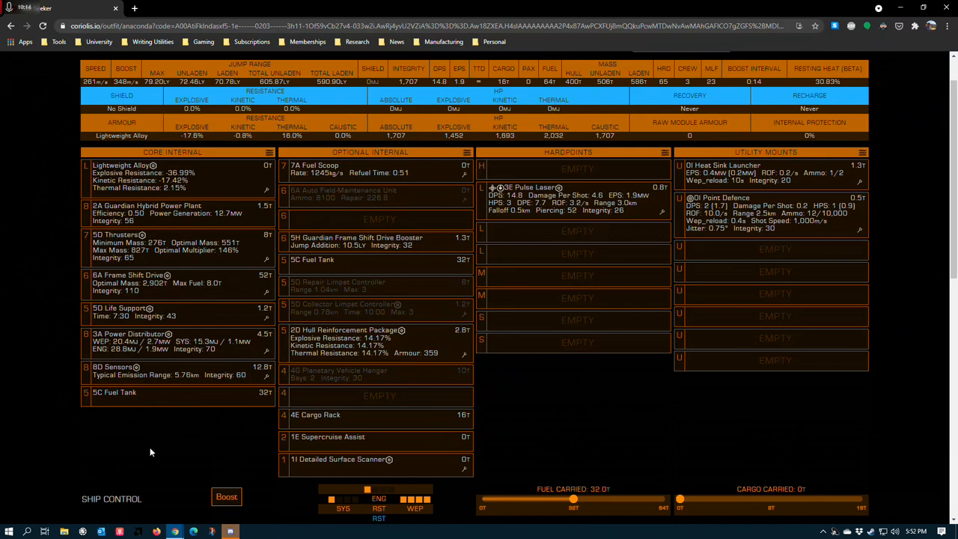
mouse_move(67, 405)
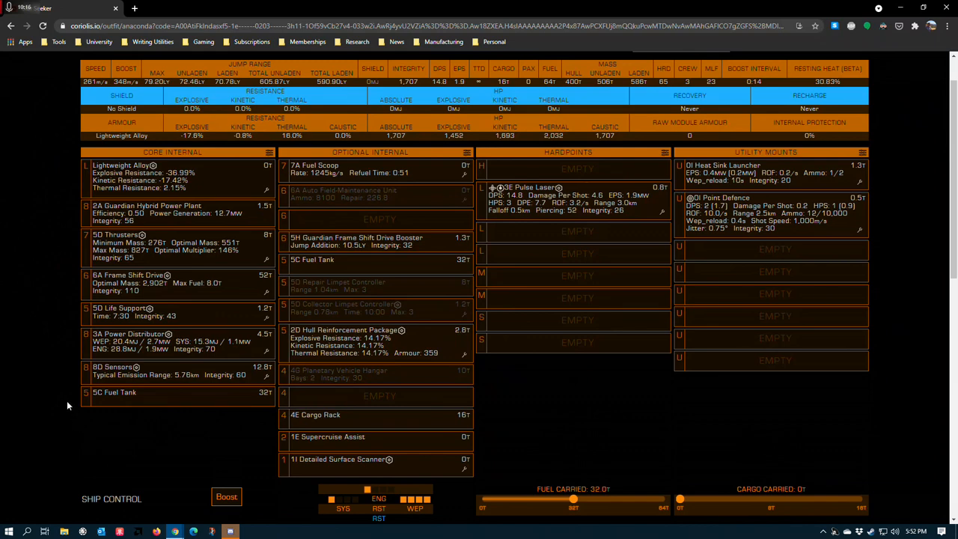
mouse_move(63, 395)
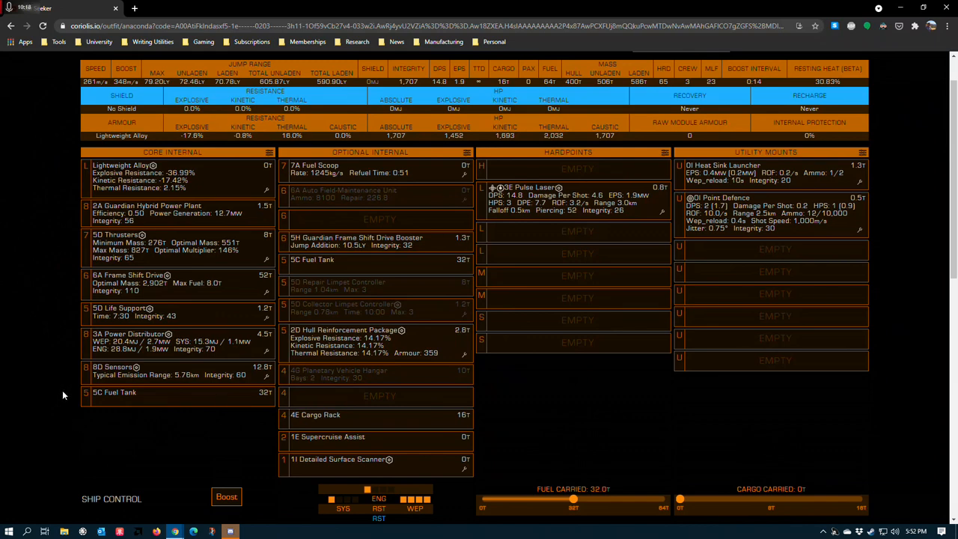
mouse_move(156, 406)
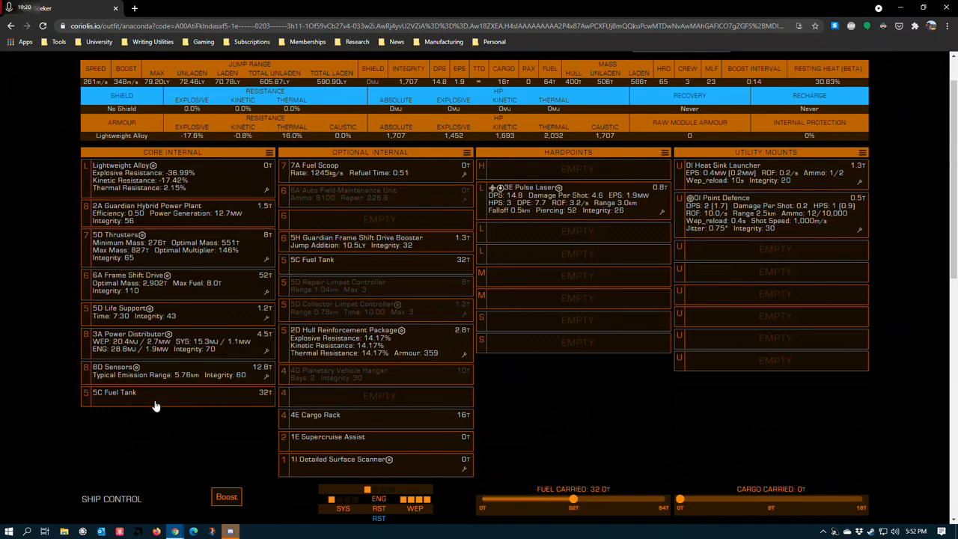
mouse_move(314, 241)
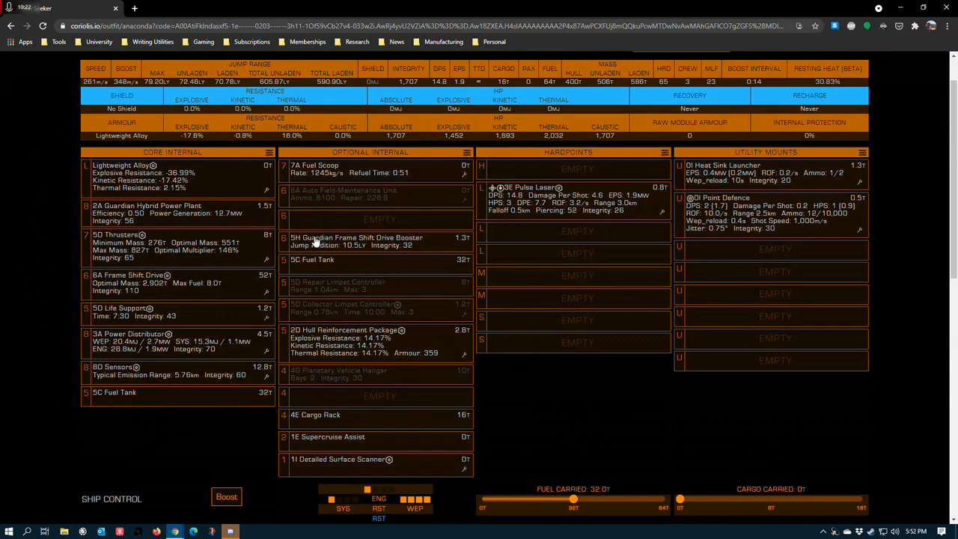
mouse_move(407, 270)
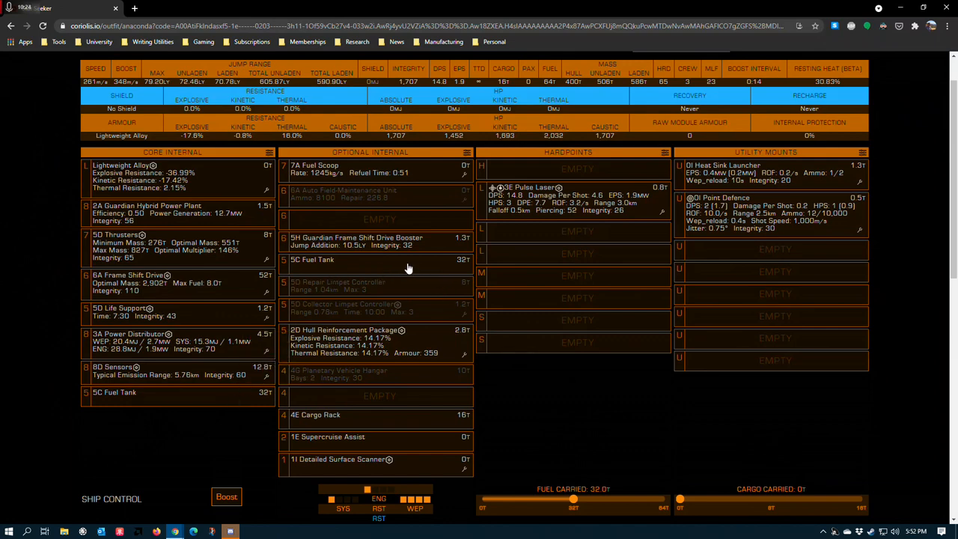
mouse_move(366, 283)
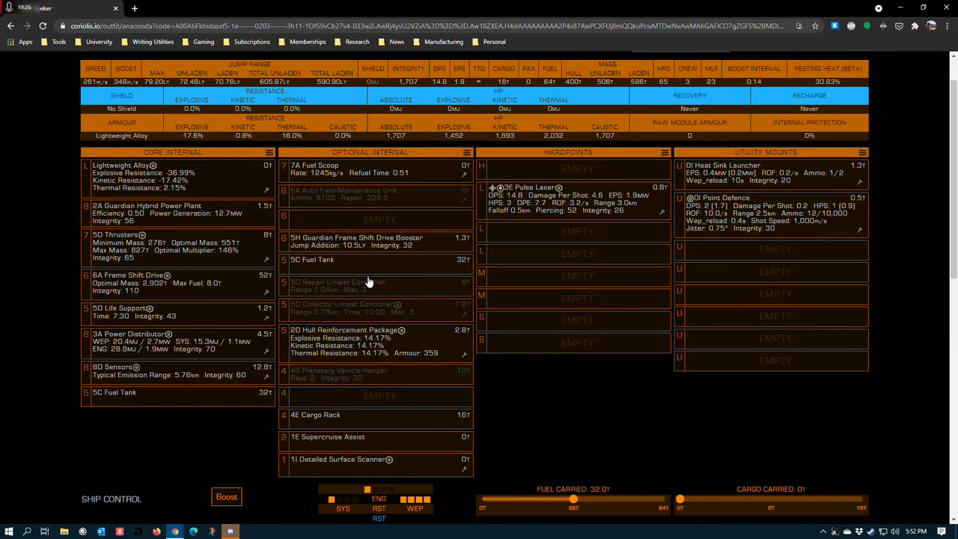
mouse_move(103, 449)
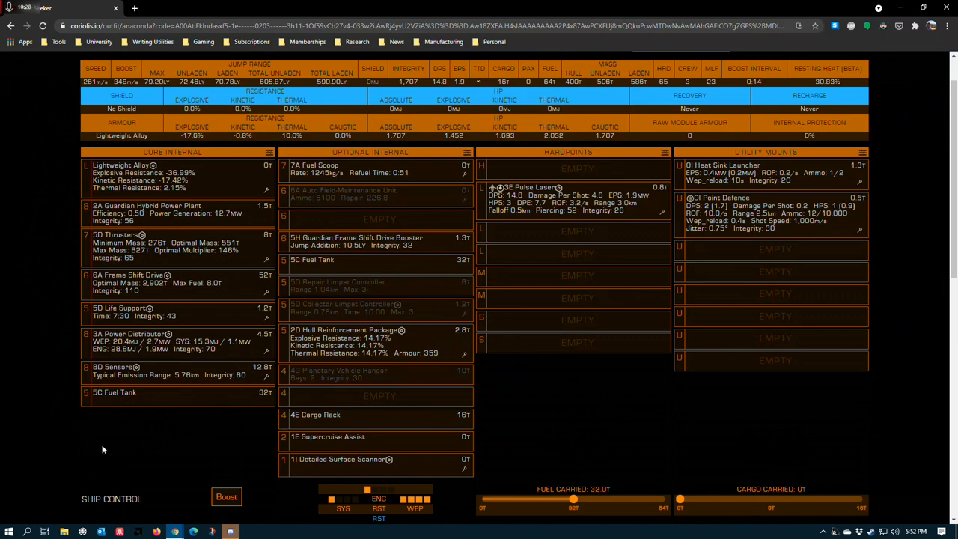
mouse_move(225, 413)
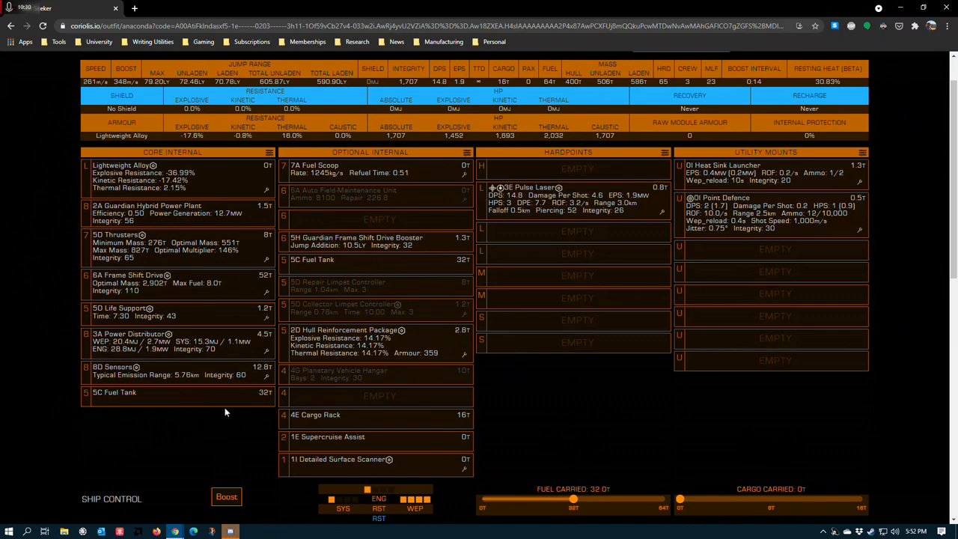
mouse_move(347, 465)
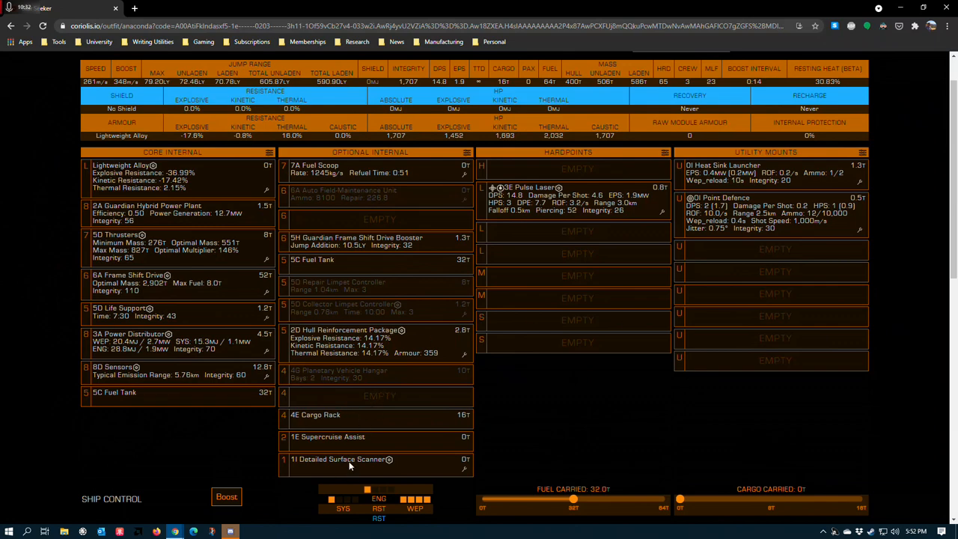
mouse_move(90, 238)
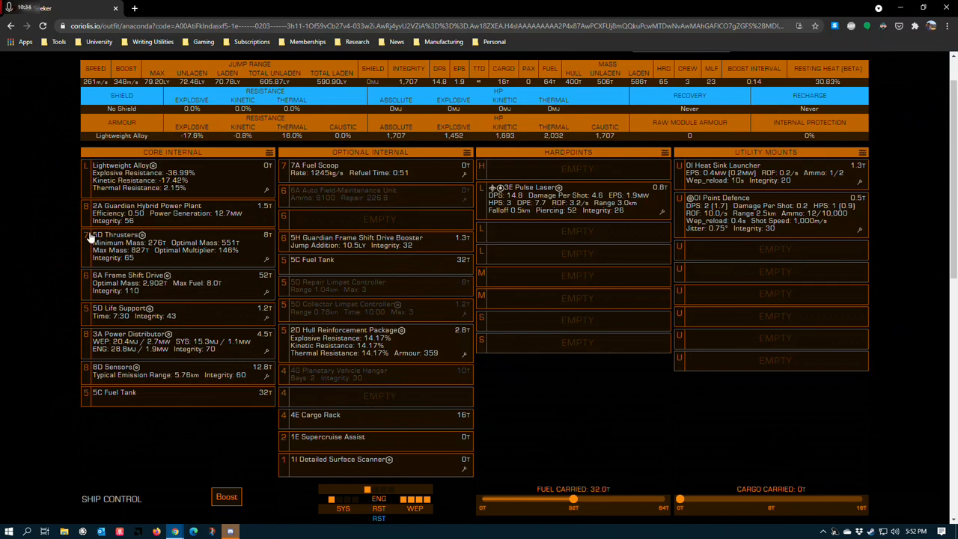
mouse_move(368, 266)
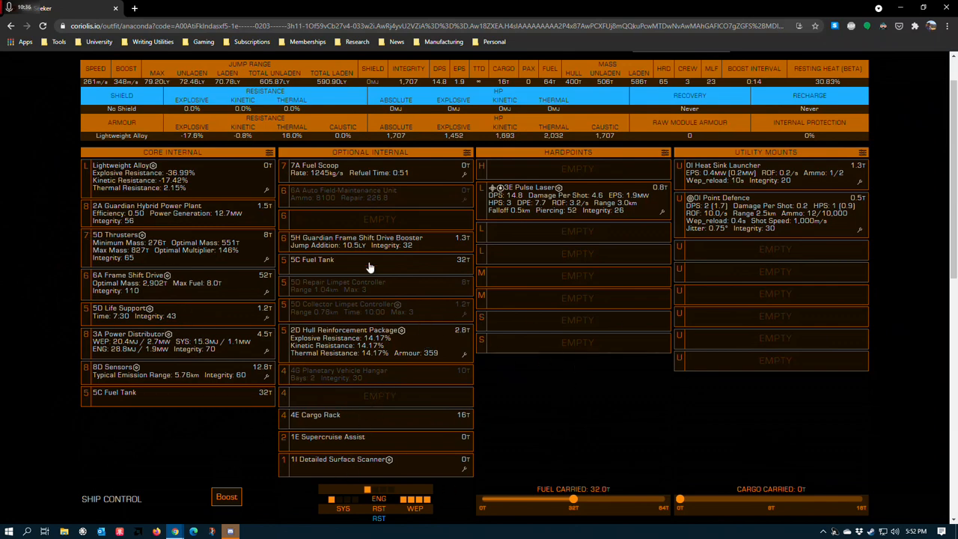
mouse_move(182, 309)
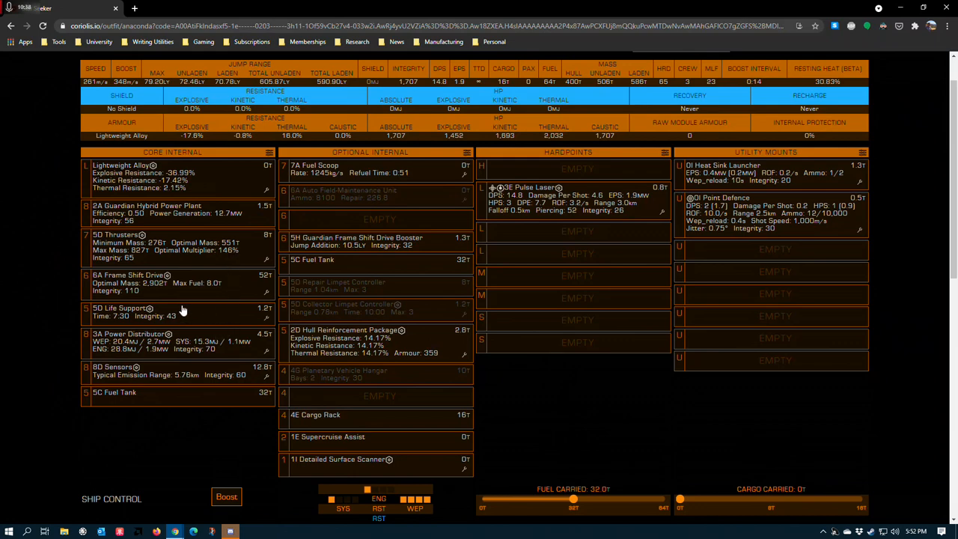
mouse_move(582, 365)
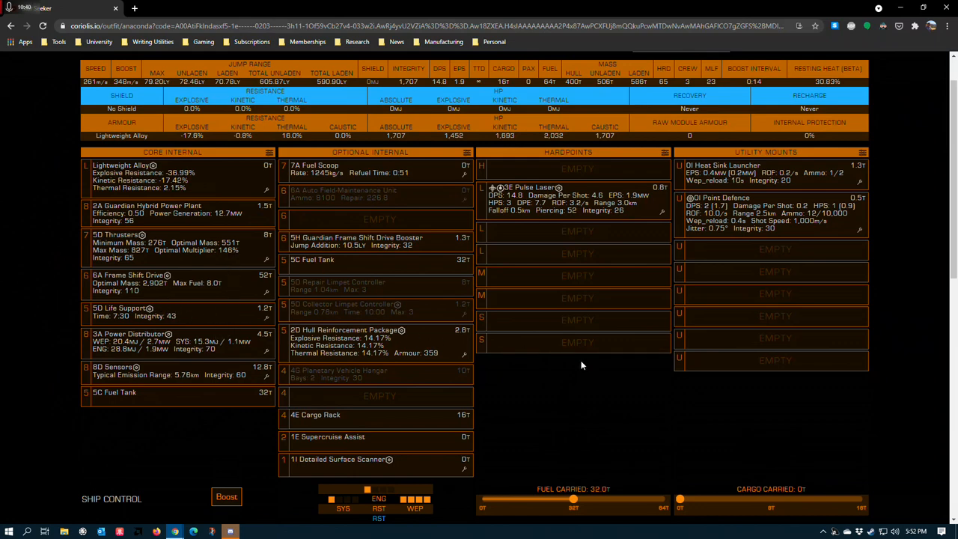
mouse_move(303, 310)
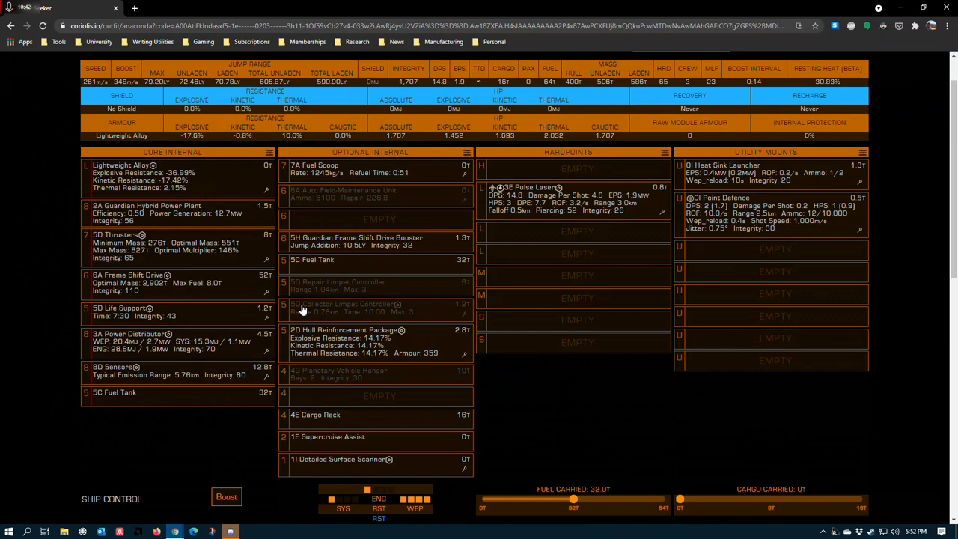
mouse_move(517, 391)
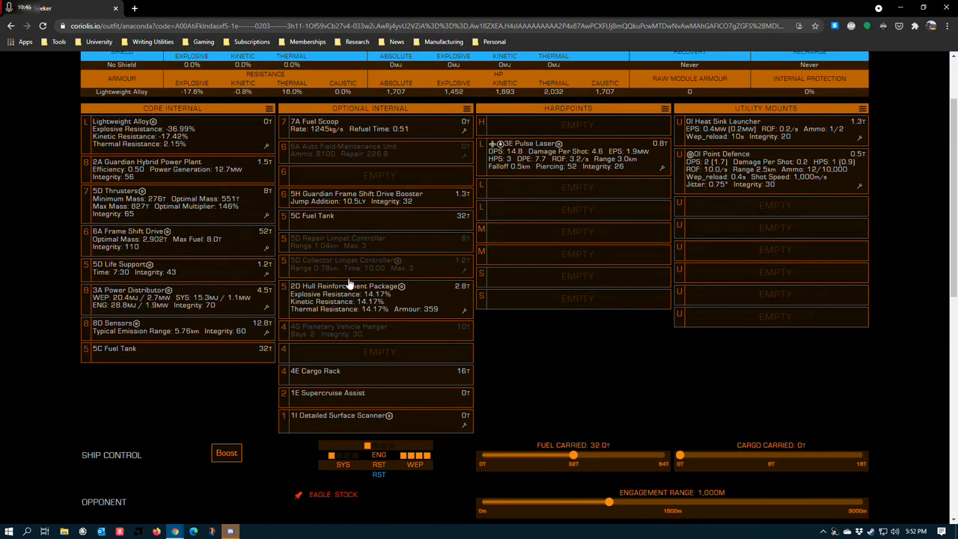
scroll("up", 3)
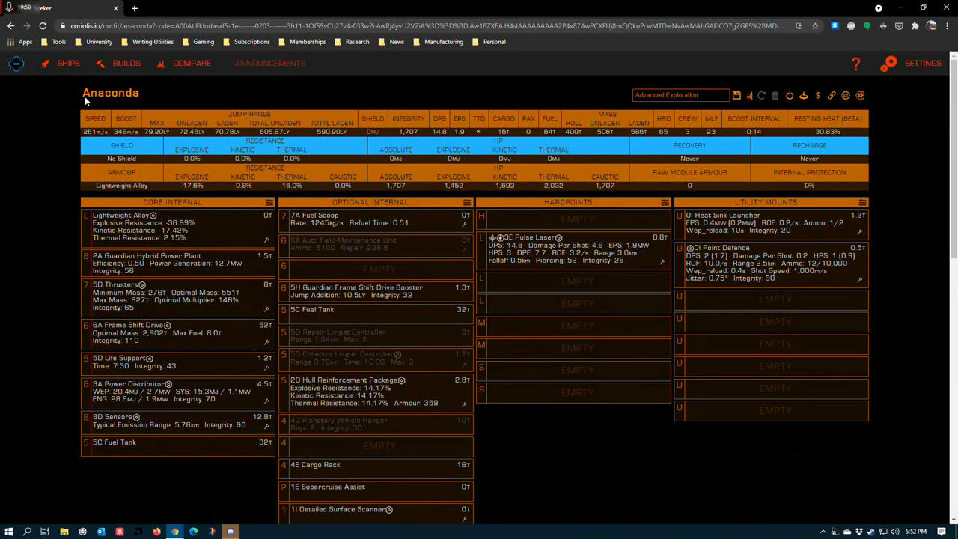
mouse_move(231, 231)
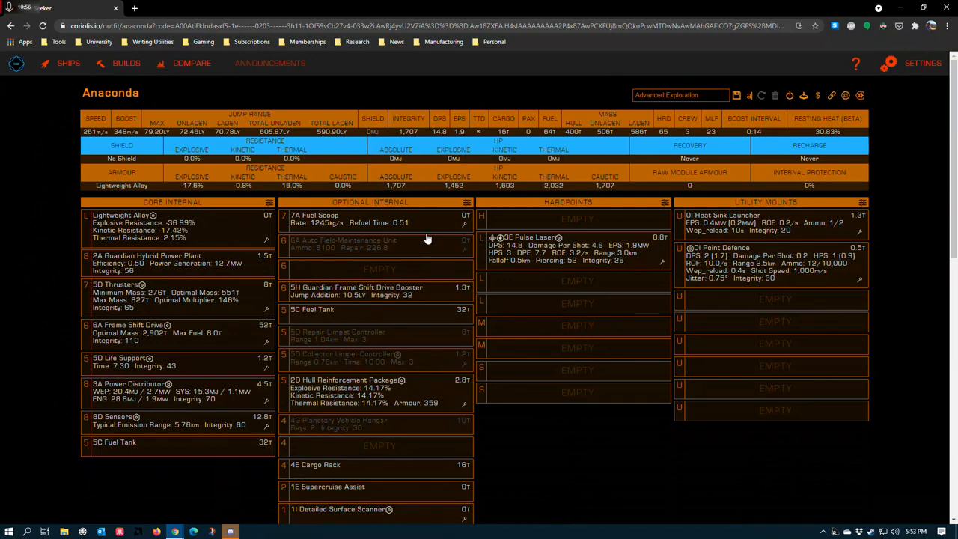
mouse_move(410, 218)
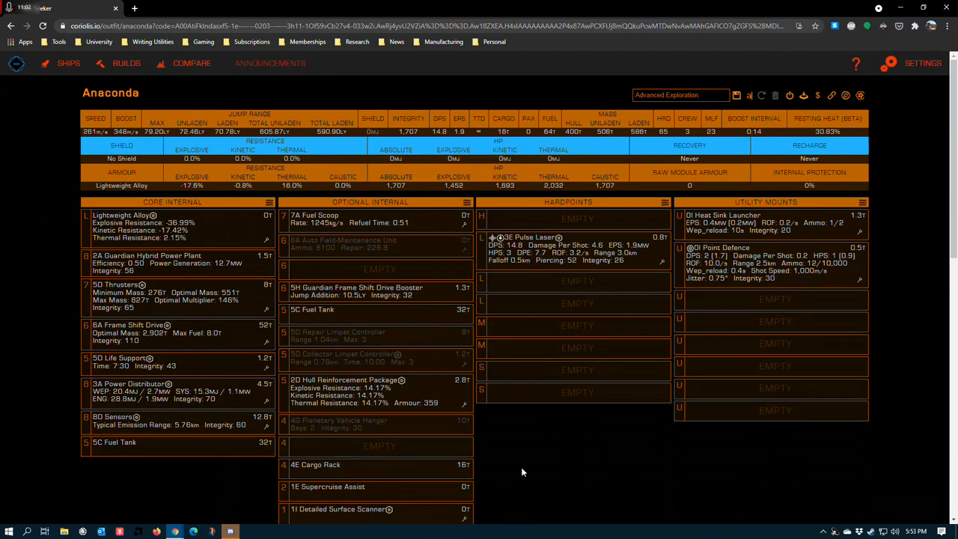
mouse_move(526, 422)
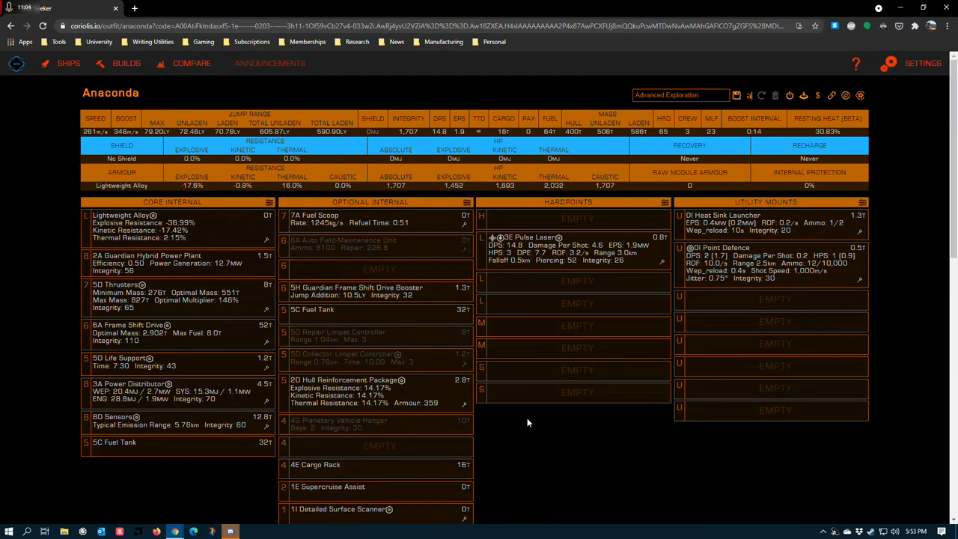
mouse_move(584, 440)
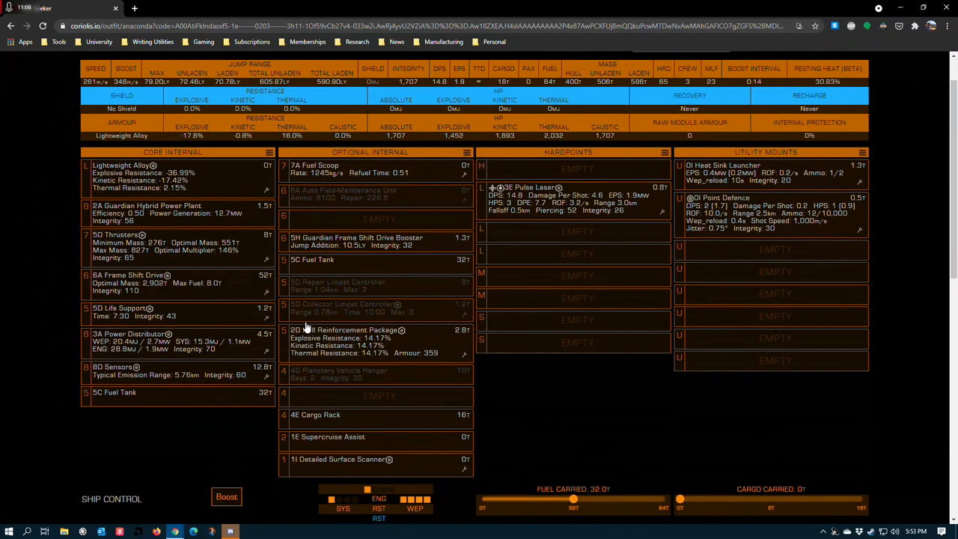
mouse_move(283, 323)
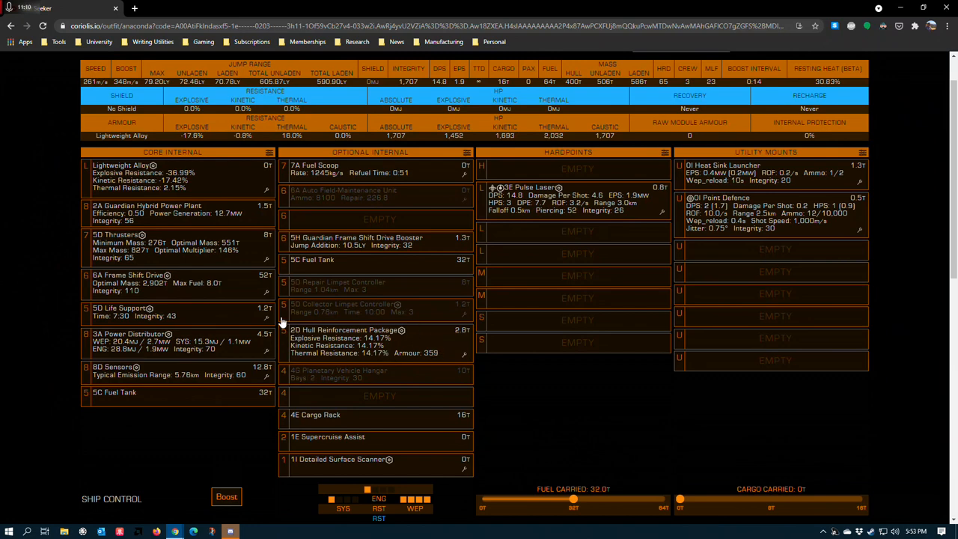
mouse_move(358, 345)
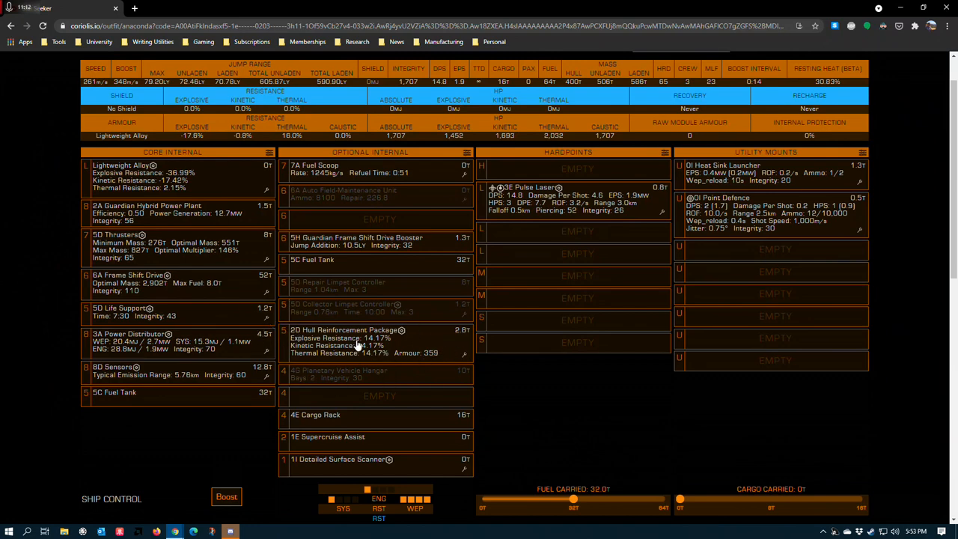
mouse_move(446, 359)
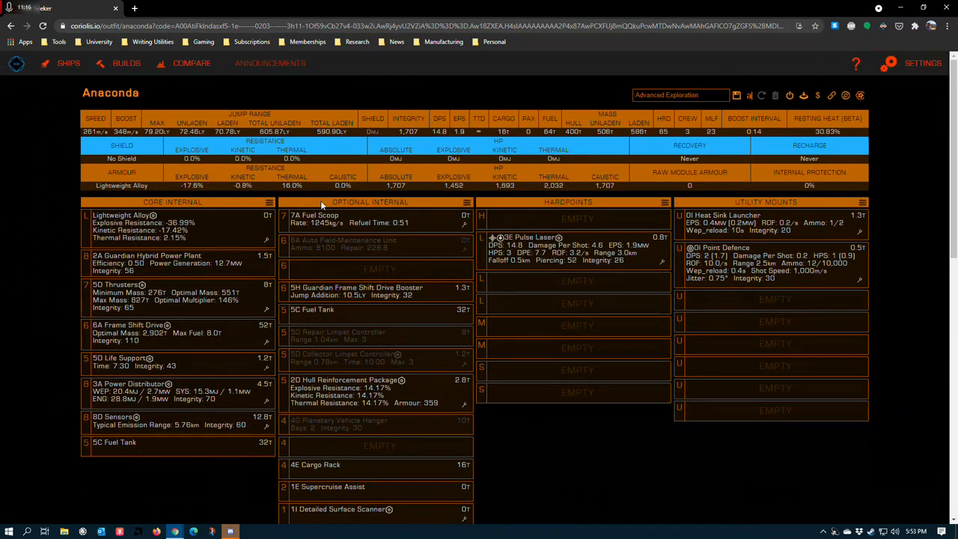
mouse_move(547, 403)
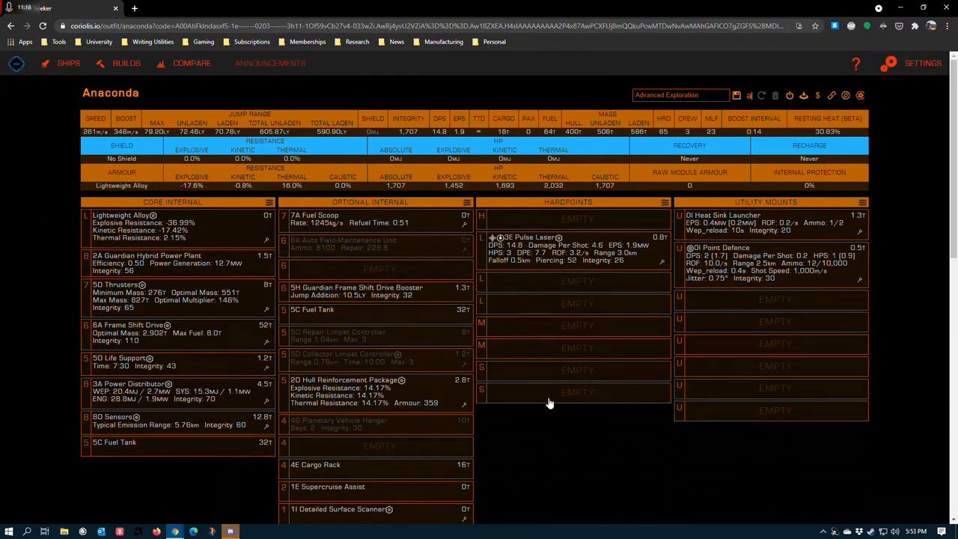
mouse_move(515, 461)
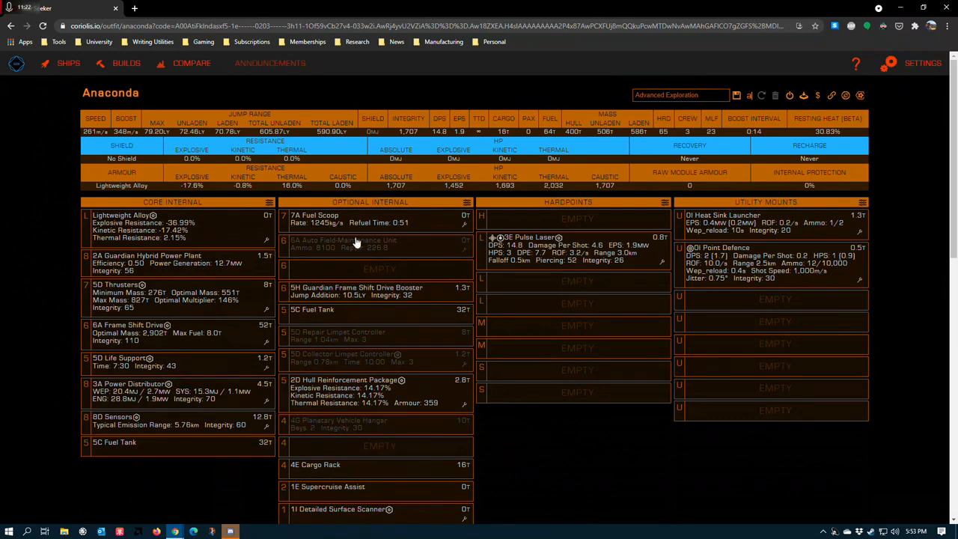
mouse_move(317, 246)
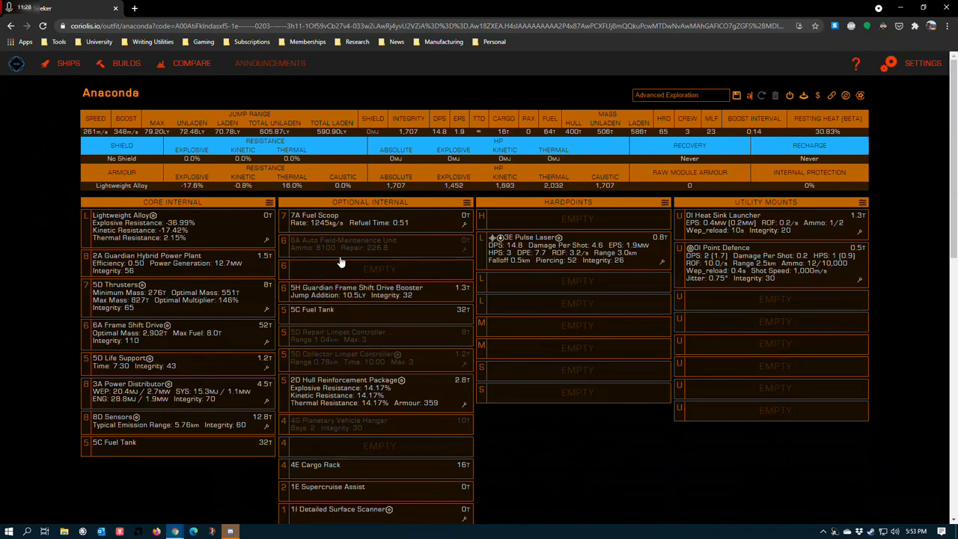
mouse_move(366, 287)
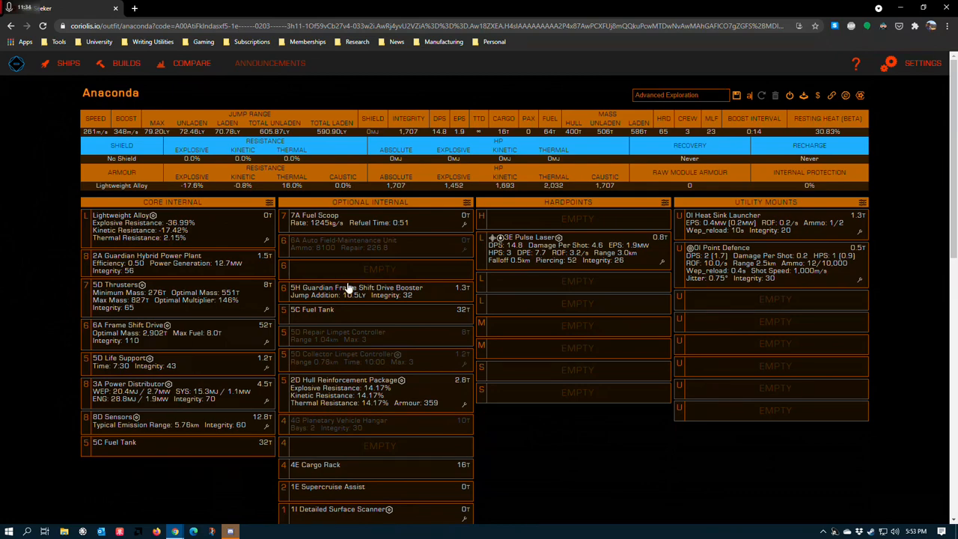
mouse_move(386, 290)
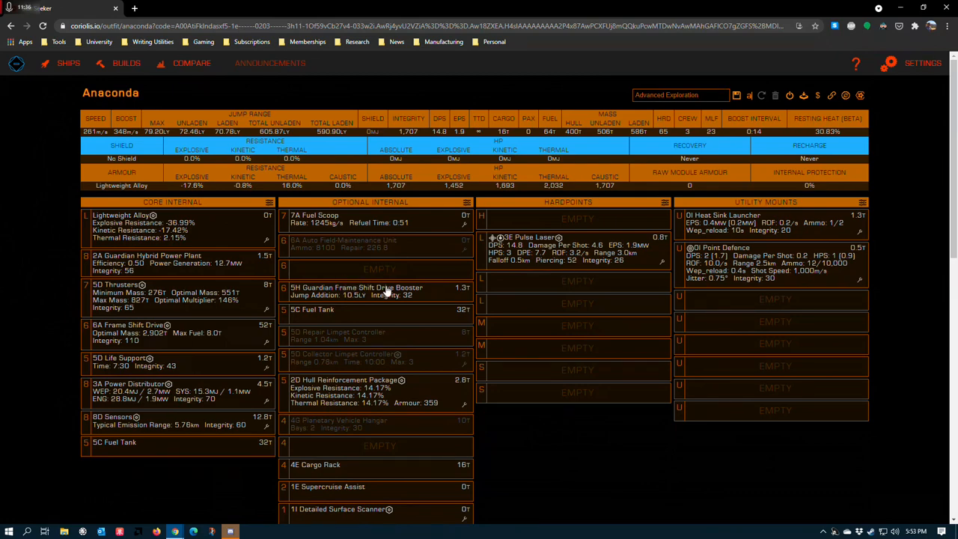
mouse_move(356, 276)
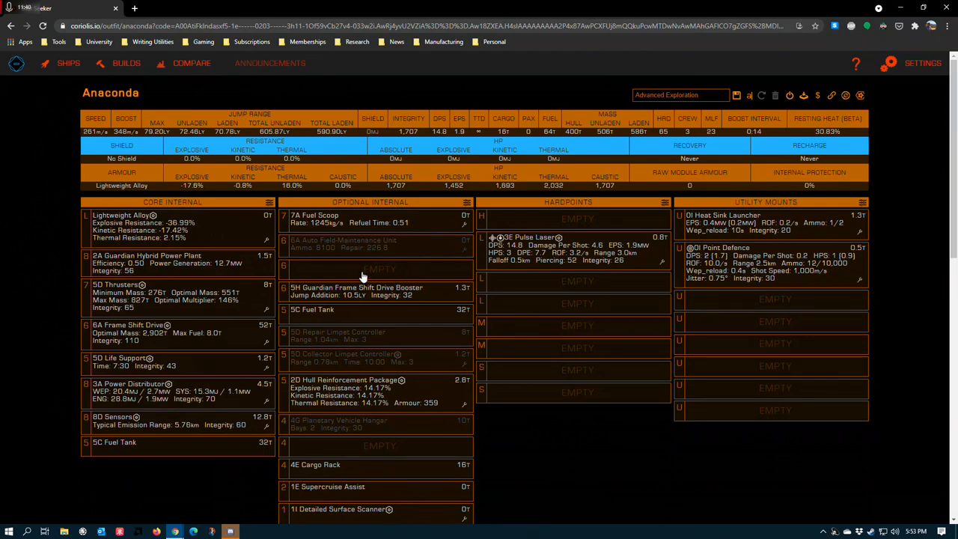
mouse_move(366, 292)
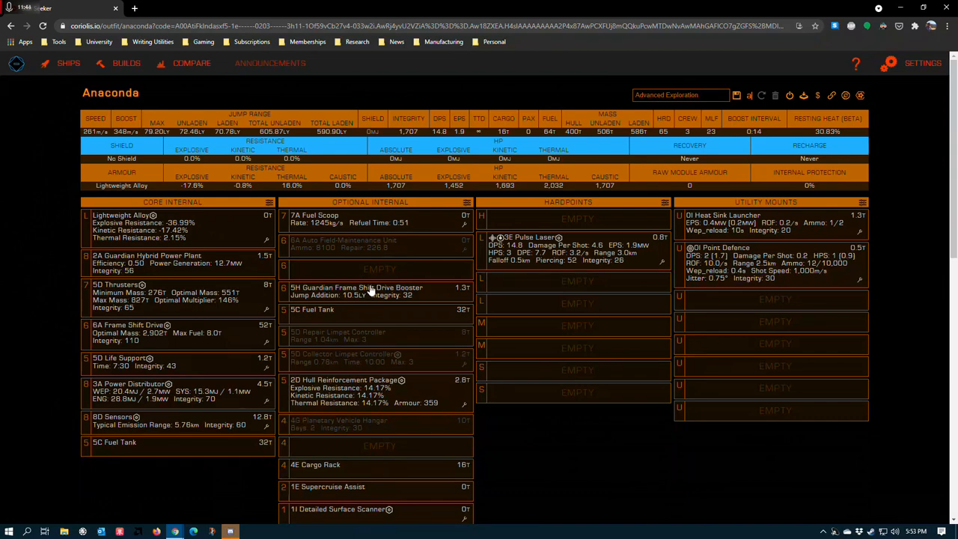
mouse_move(425, 180)
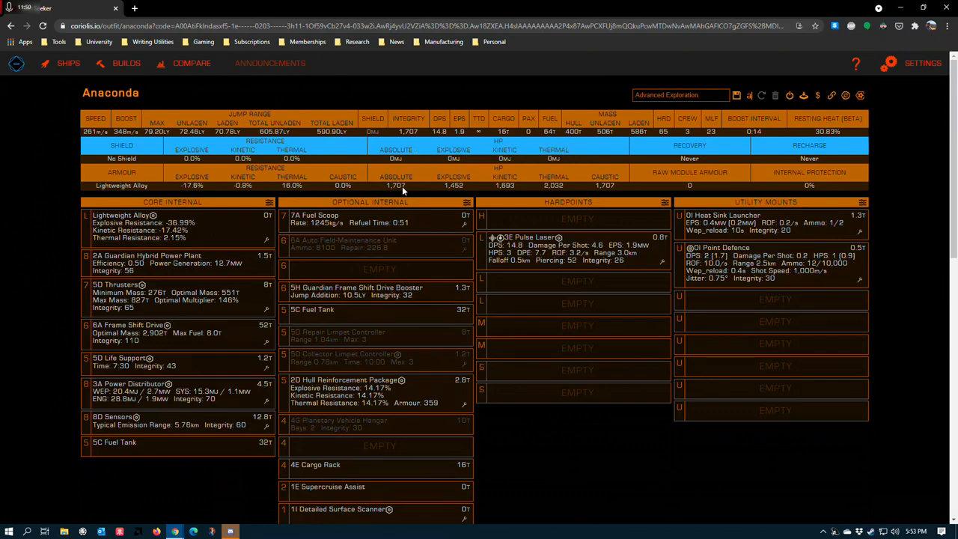
mouse_move(412, 208)
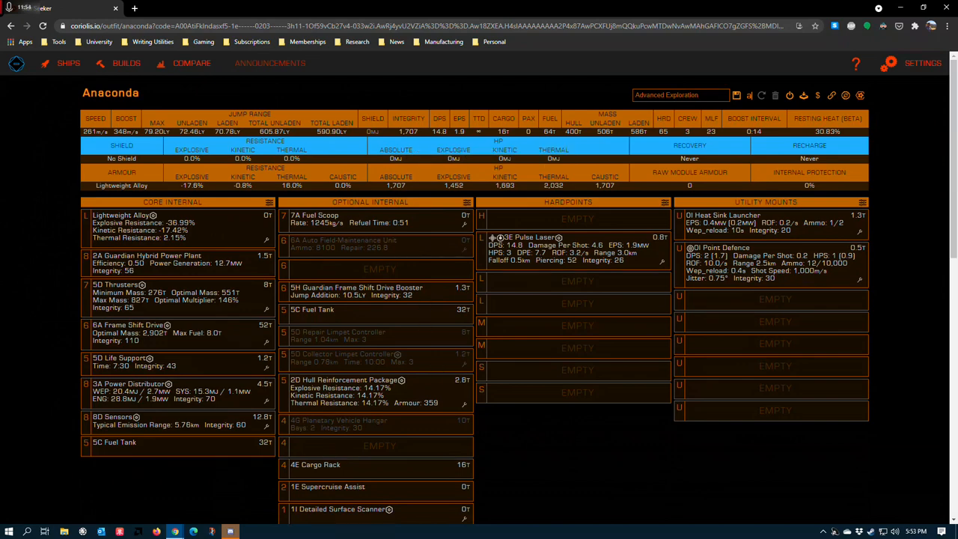
mouse_move(402, 186)
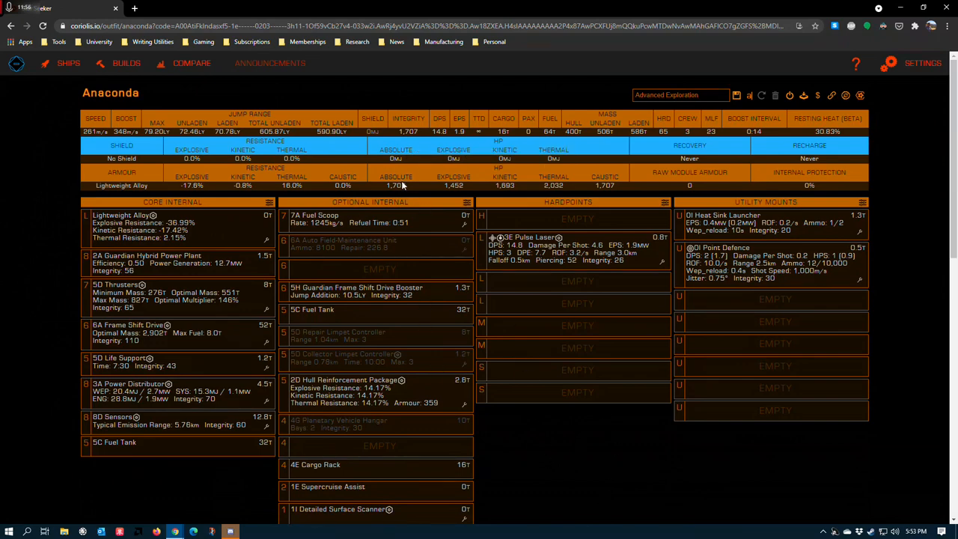
scroll("down", 3)
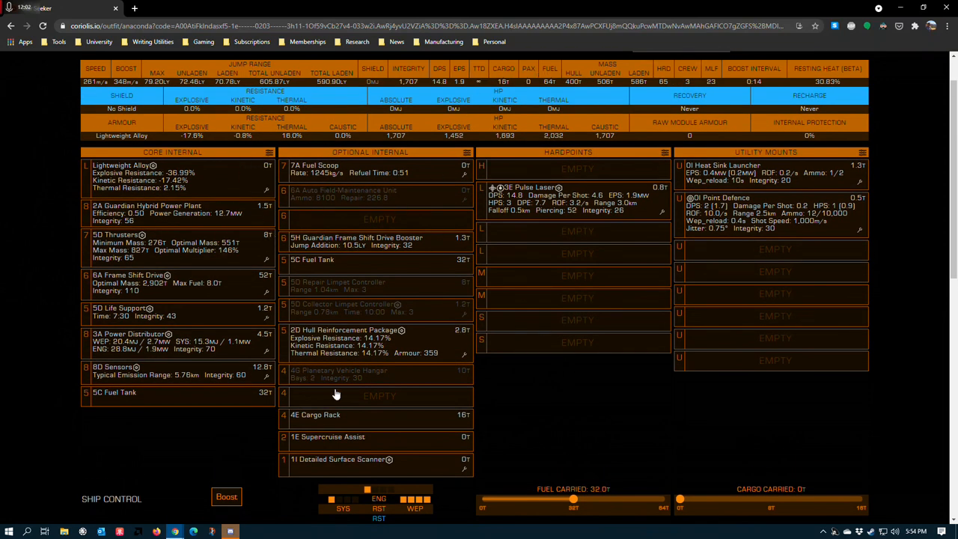
scroll("down", 3)
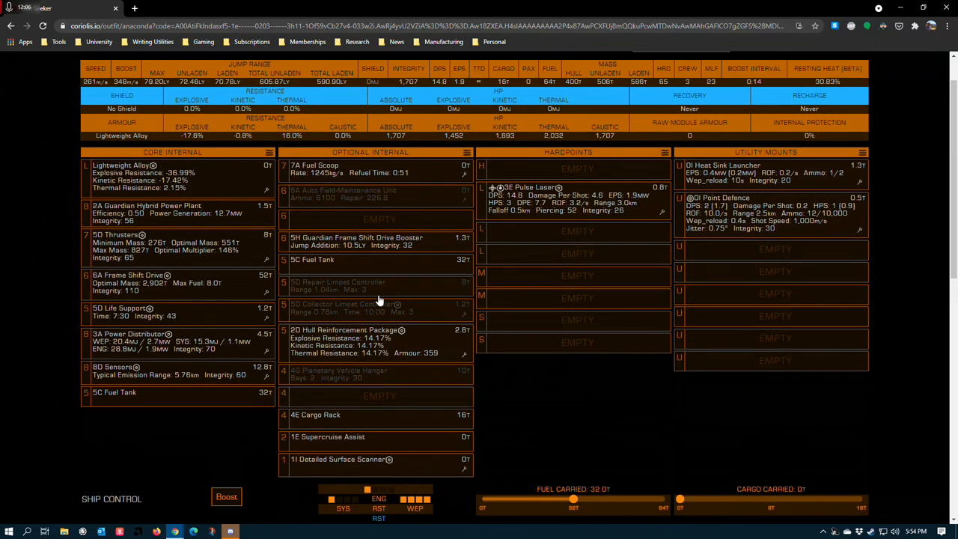
mouse_move(269, 195)
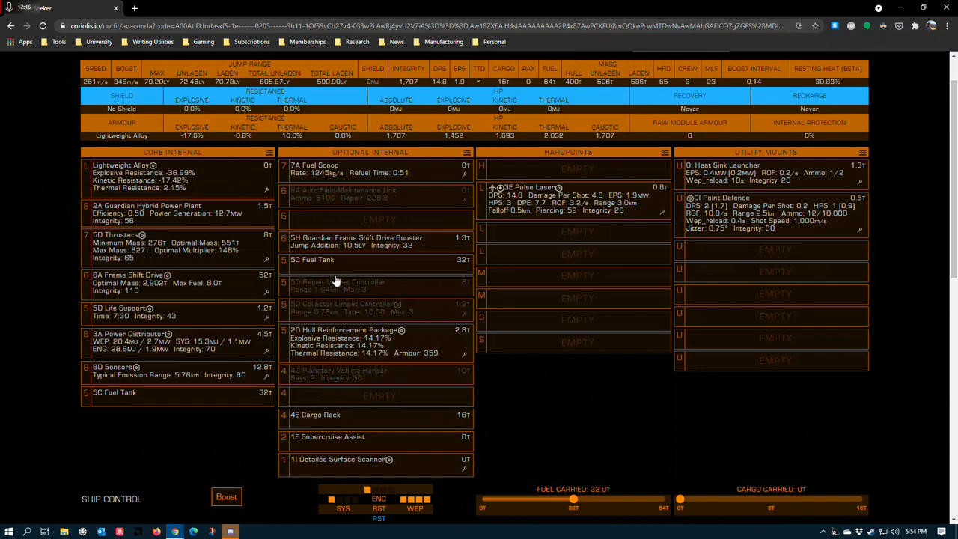
mouse_move(401, 127)
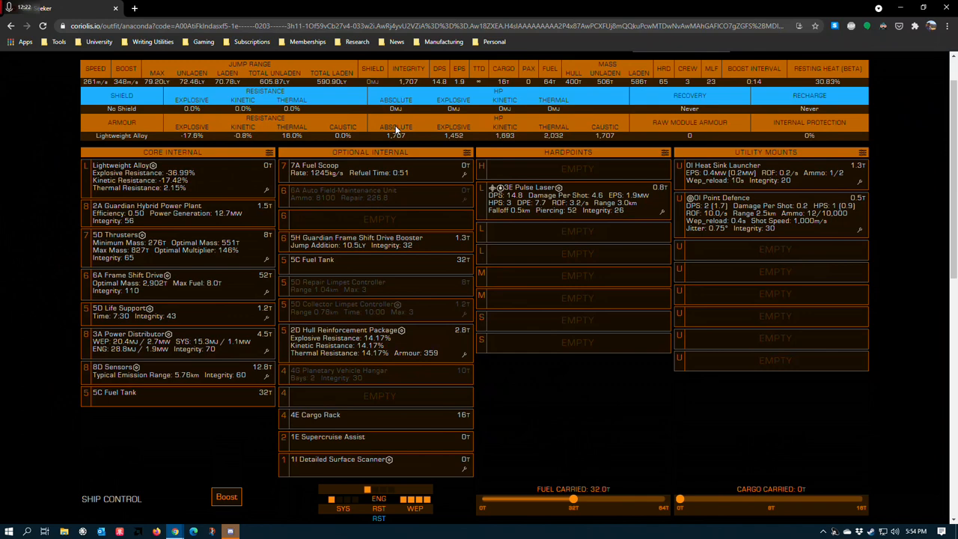
mouse_move(322, 365)
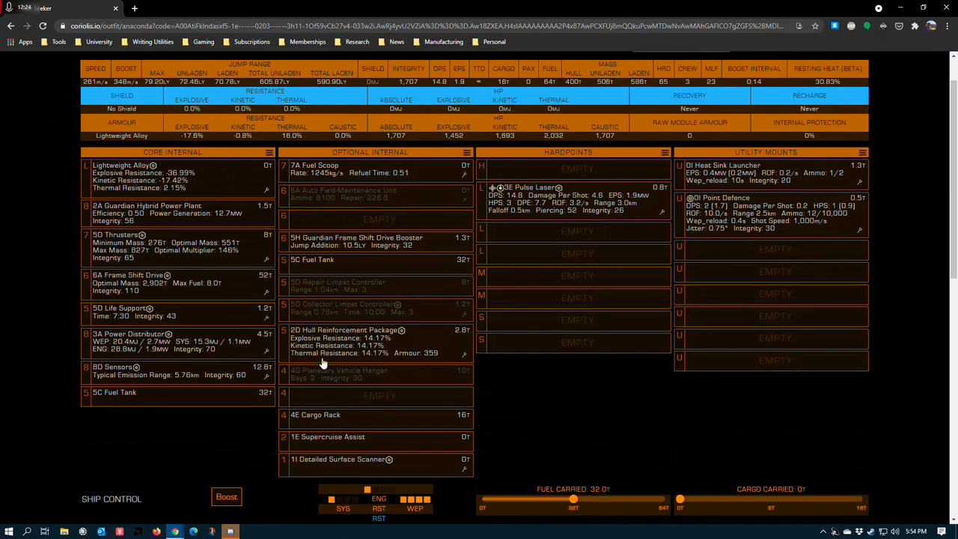
mouse_move(317, 314)
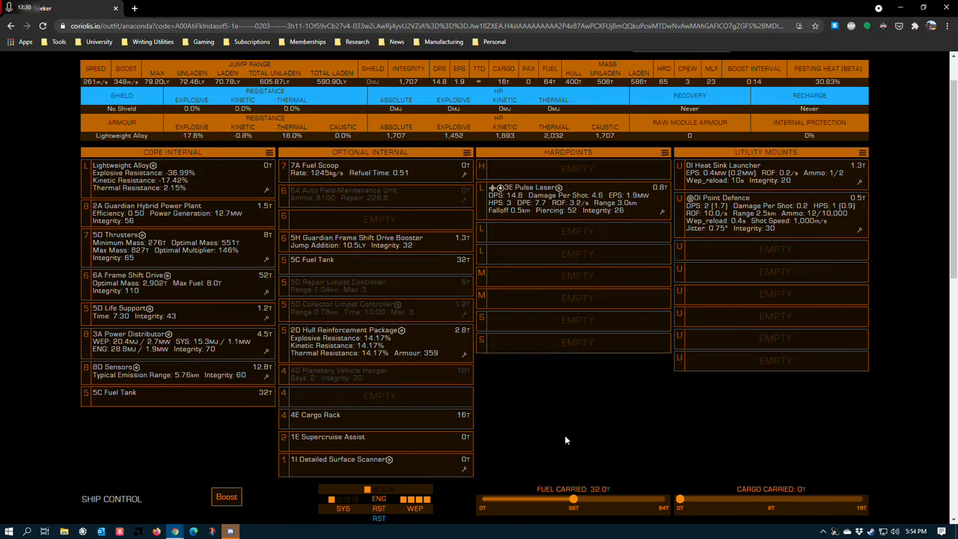
mouse_move(302, 291)
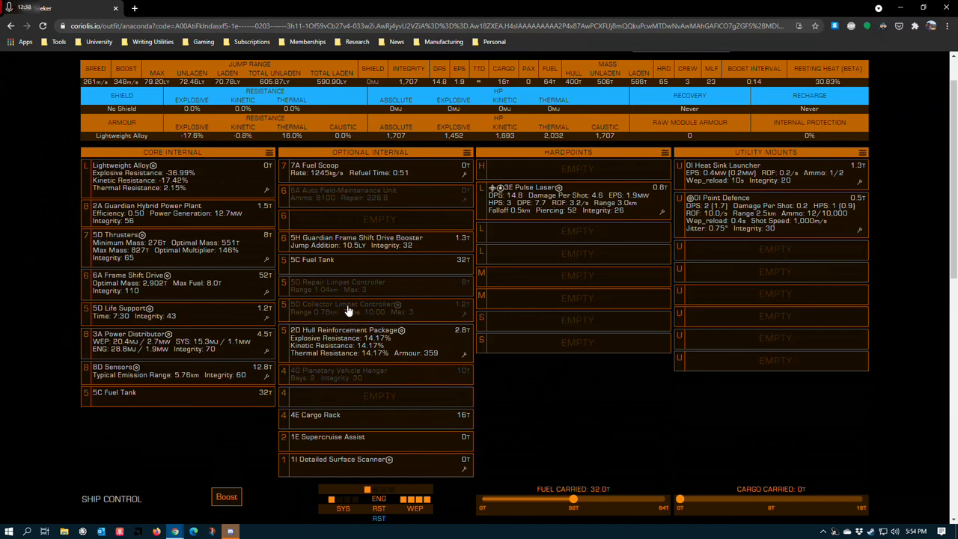
mouse_move(446, 315)
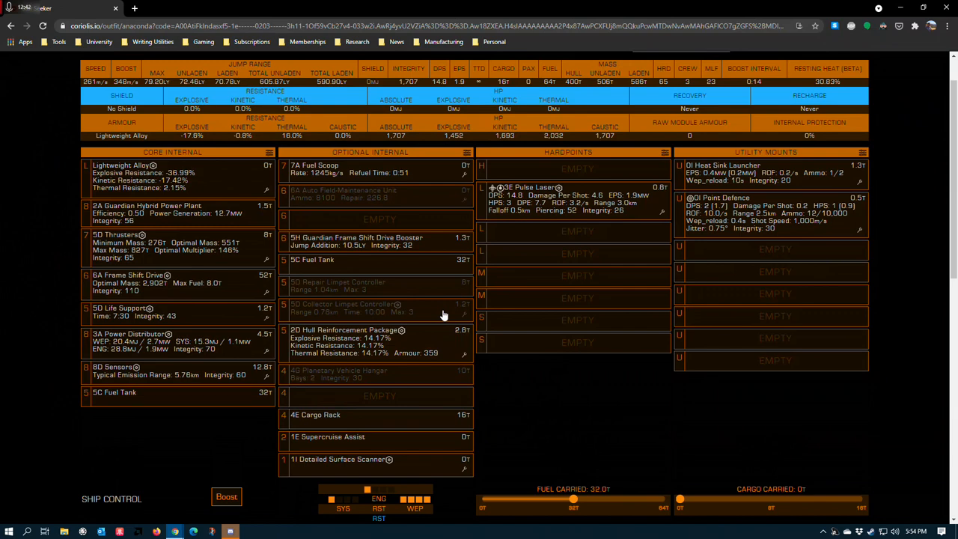
mouse_move(292, 269)
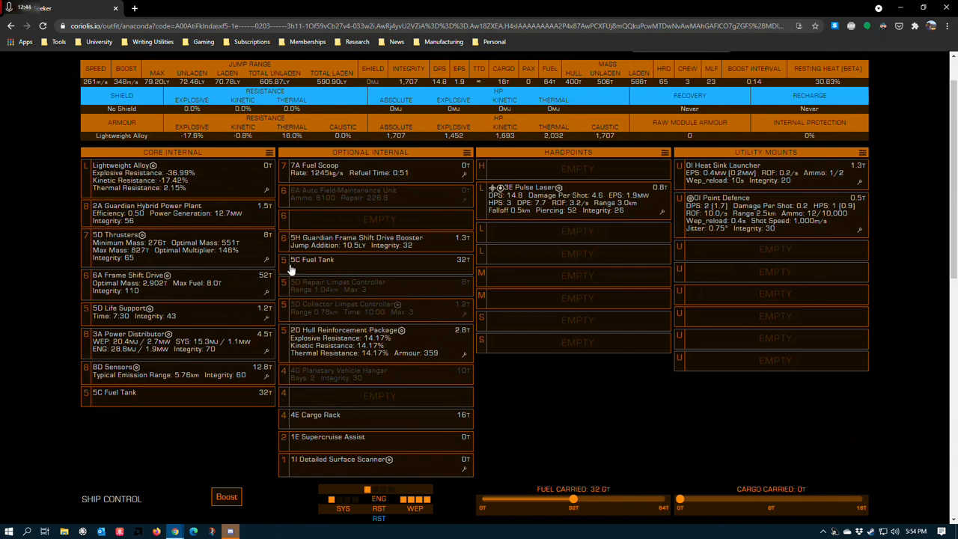
mouse_move(311, 297)
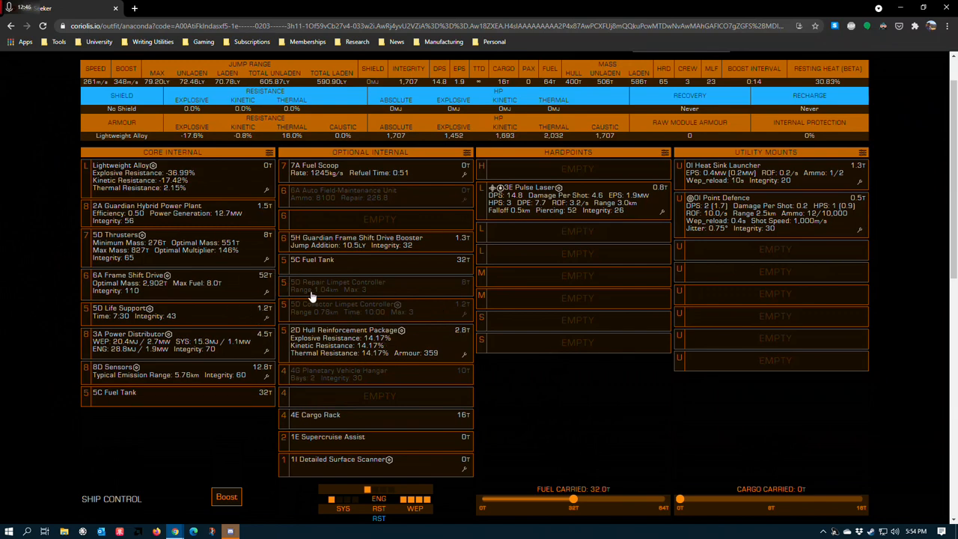
mouse_move(336, 299)
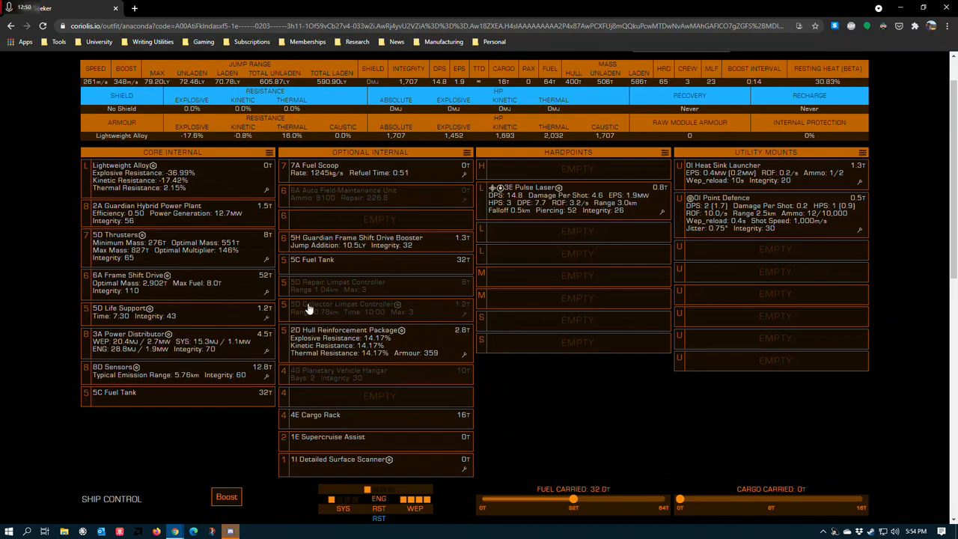
left_click(342, 309)
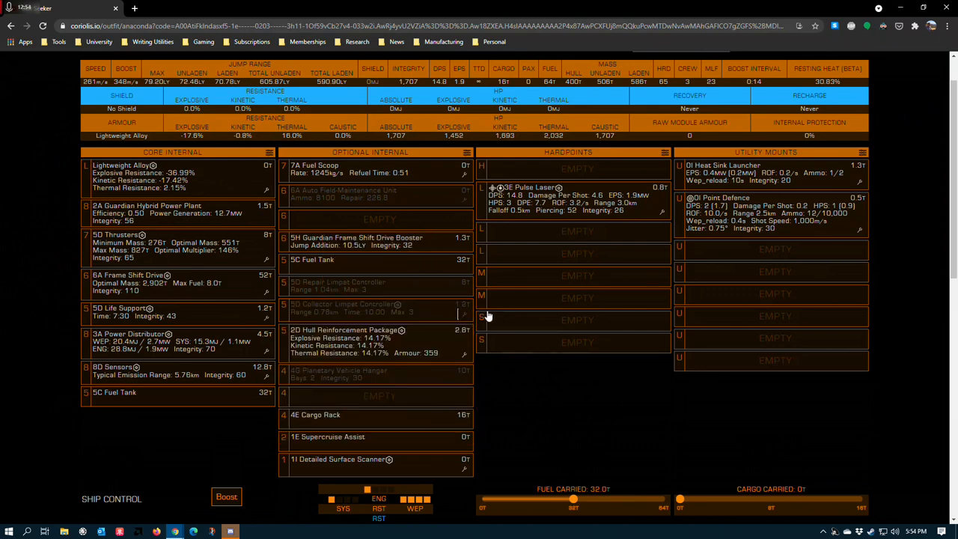
scroll("down", 3)
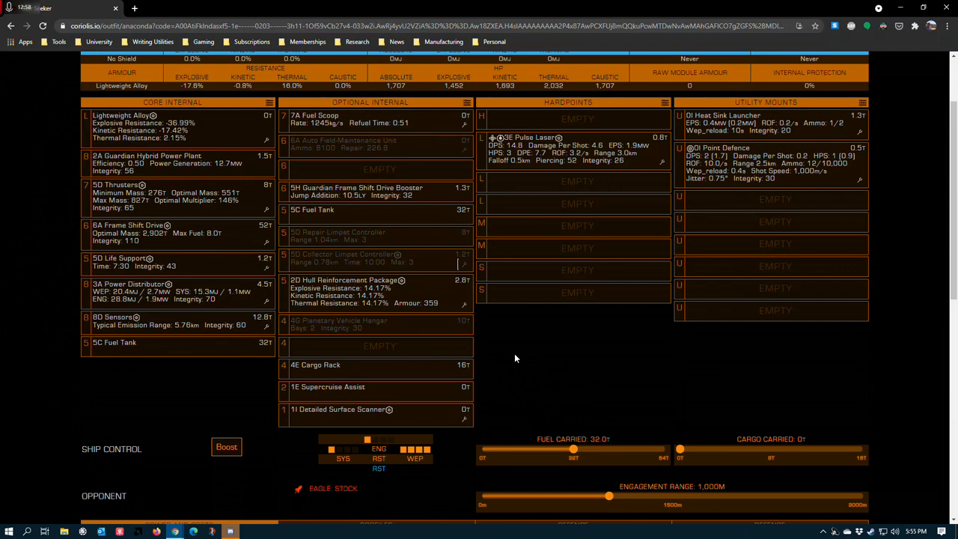
scroll("down", 3)
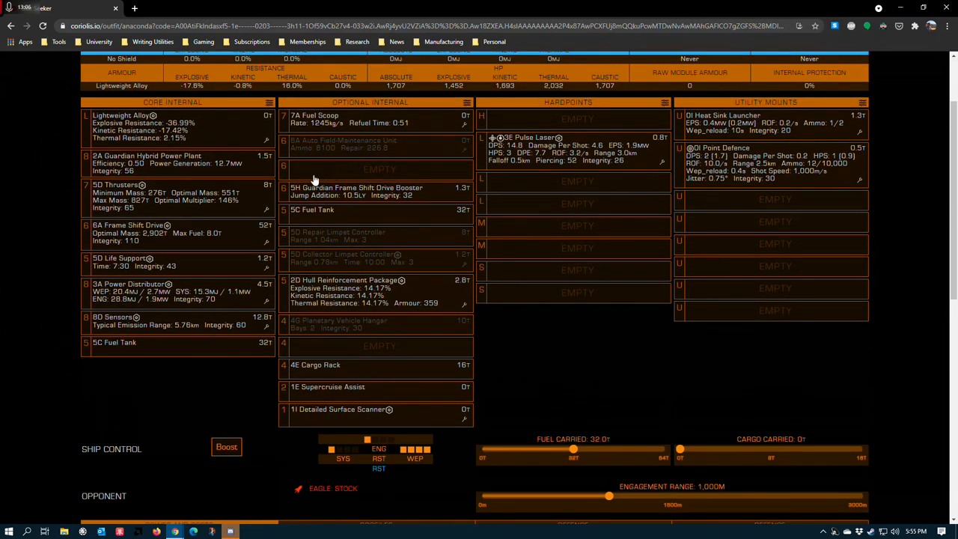
mouse_move(323, 175)
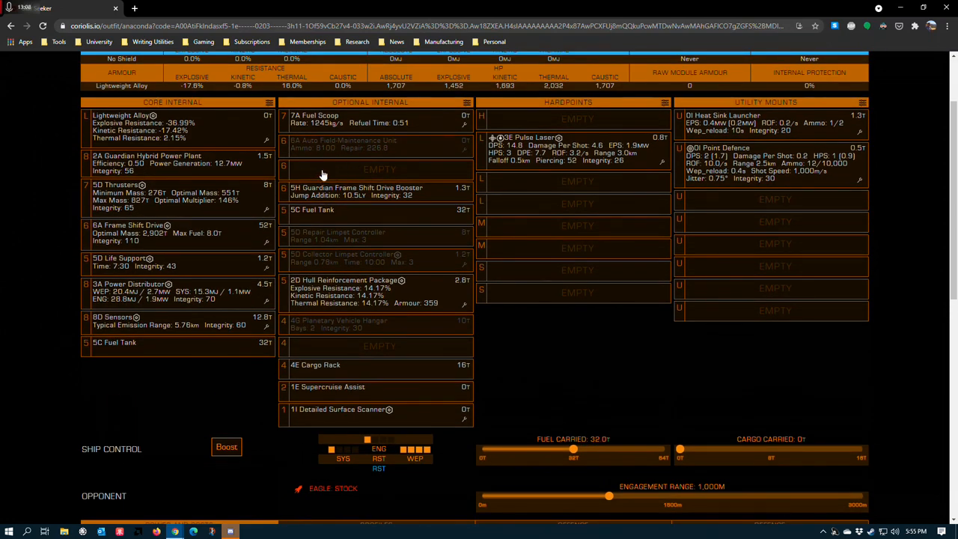
mouse_move(317, 142)
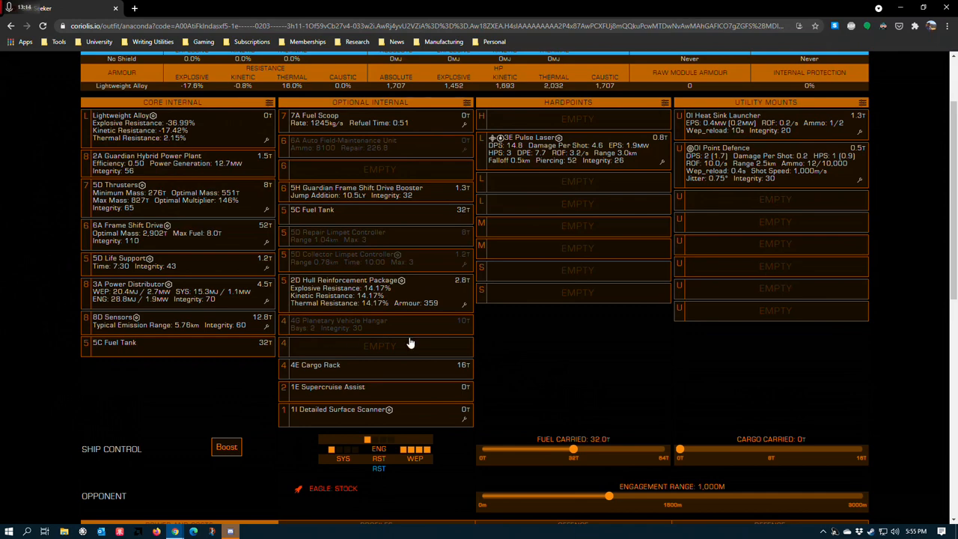
mouse_move(371, 354)
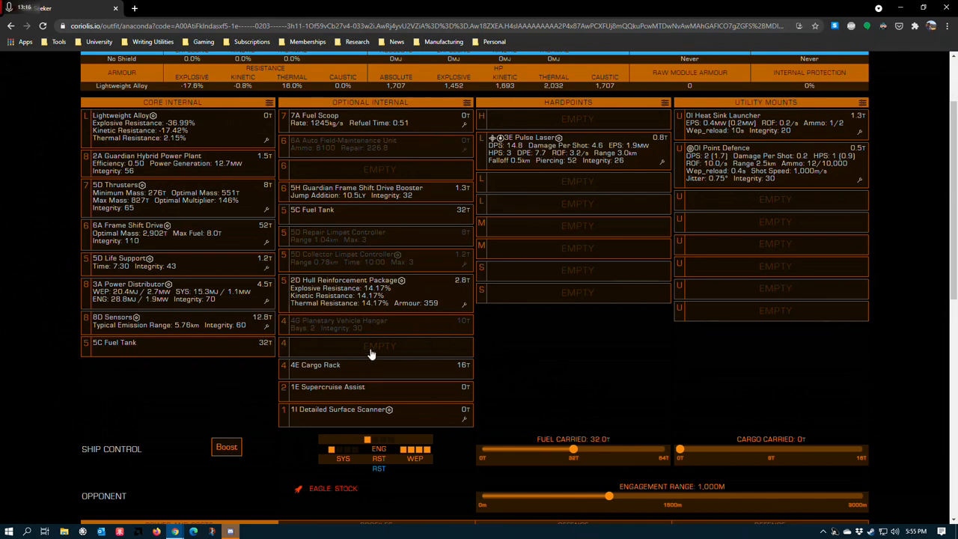
mouse_move(290, 338)
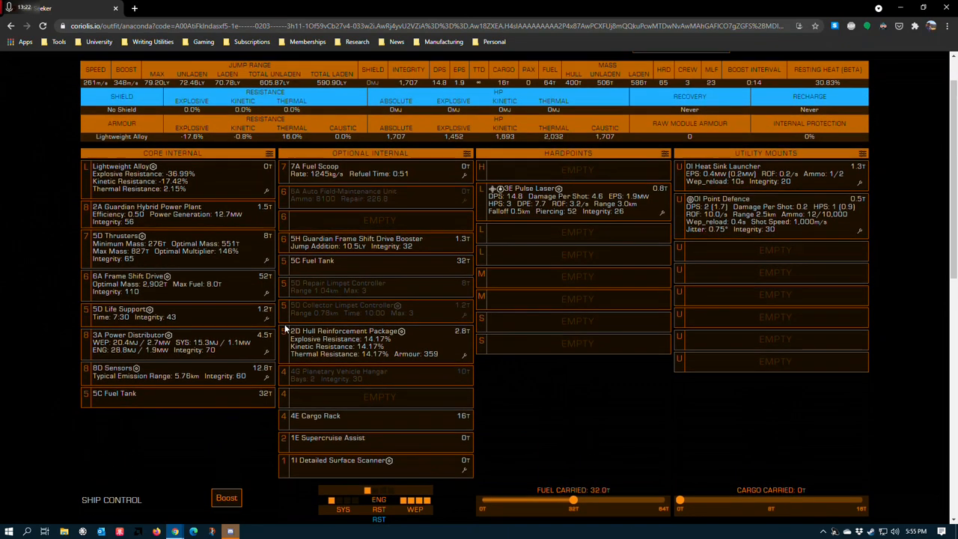
scroll("down", 3)
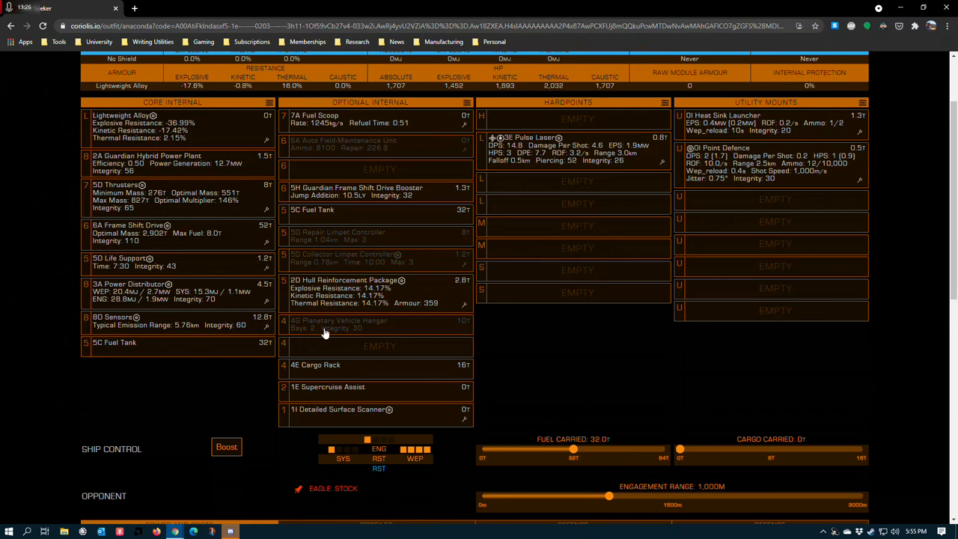
mouse_move(359, 275)
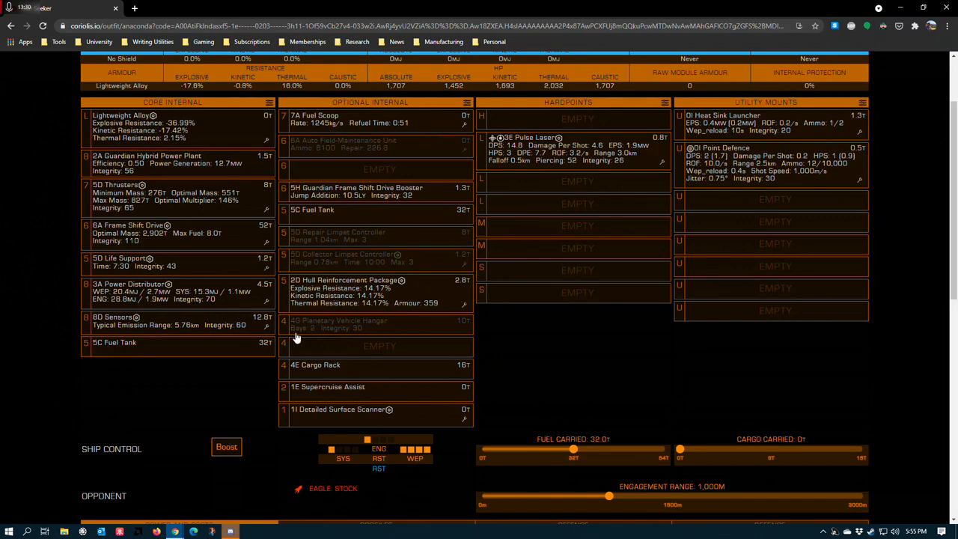
mouse_move(332, 327)
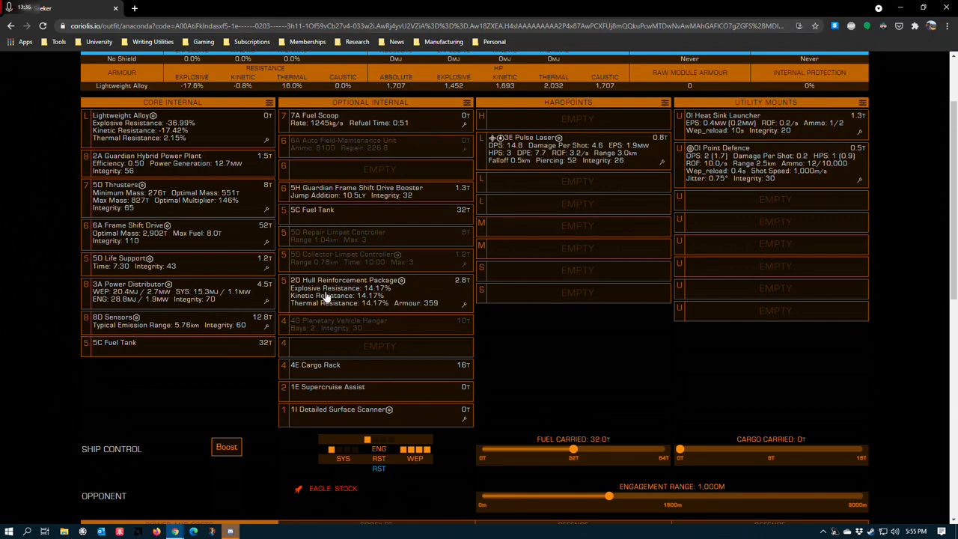
mouse_move(296, 320)
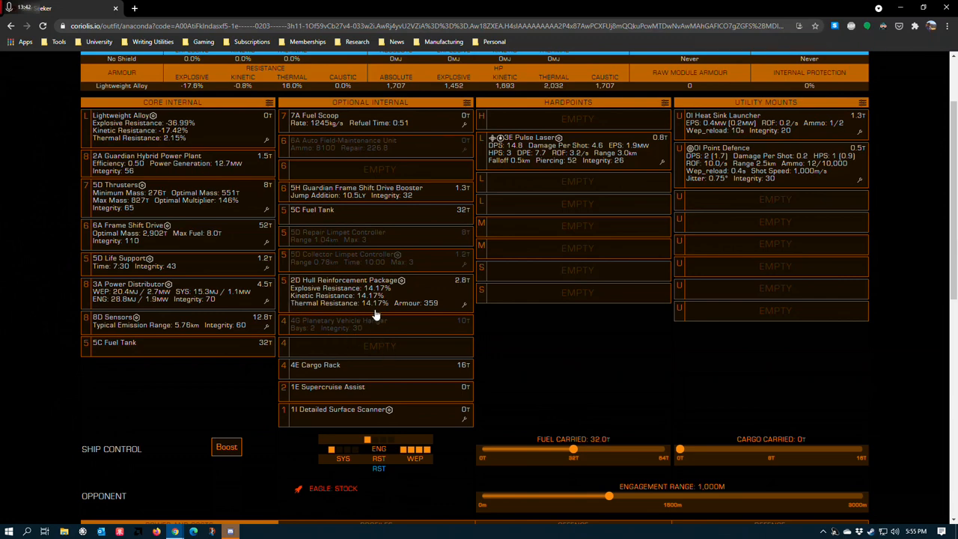
scroll("down", 3)
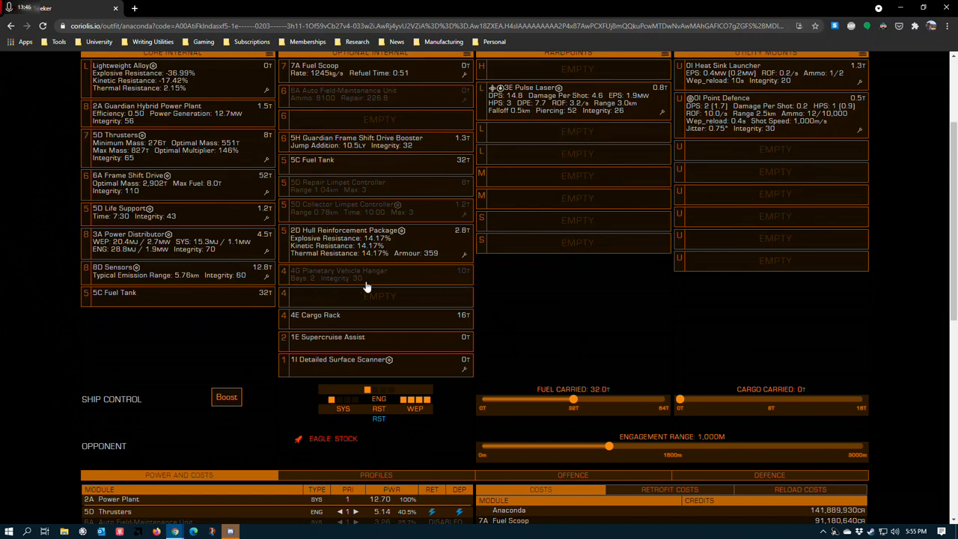
mouse_move(431, 326)
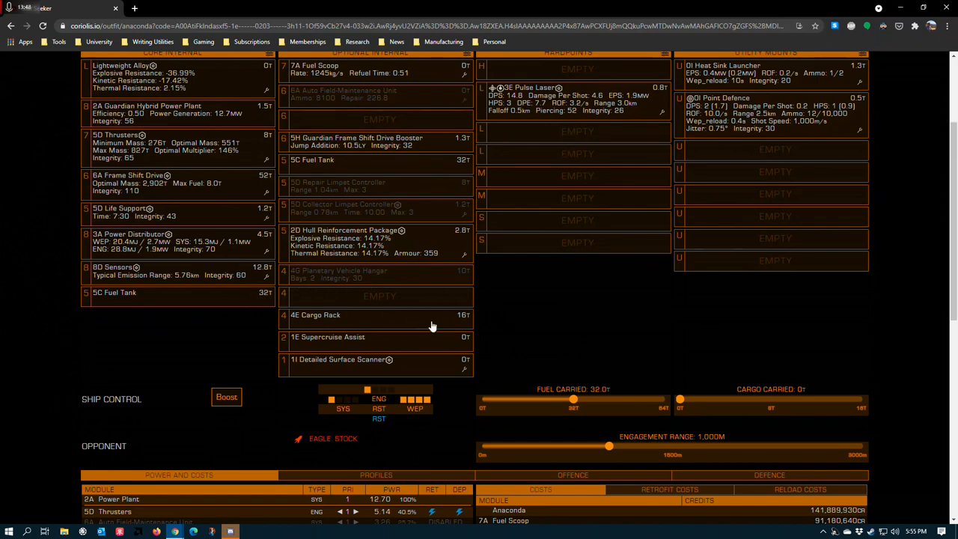
mouse_move(383, 282)
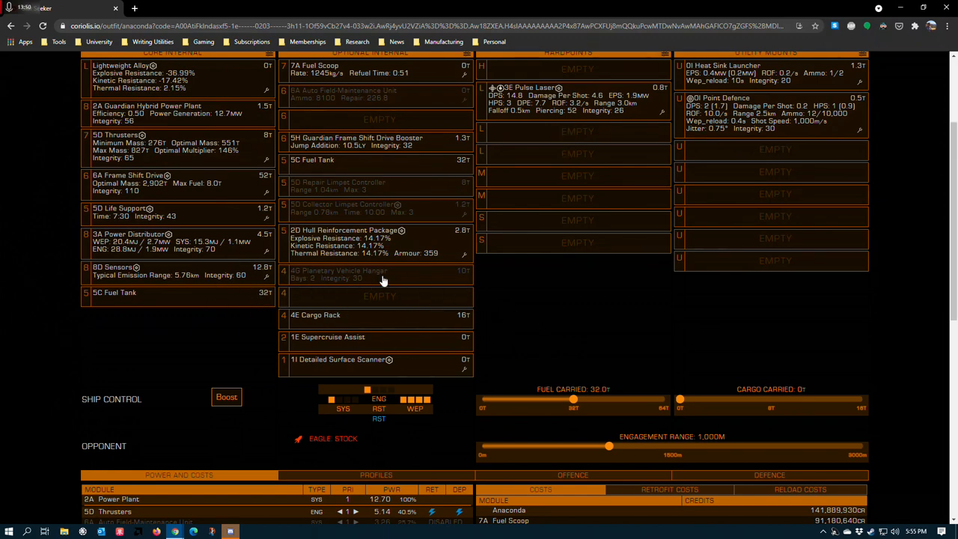
mouse_move(425, 288)
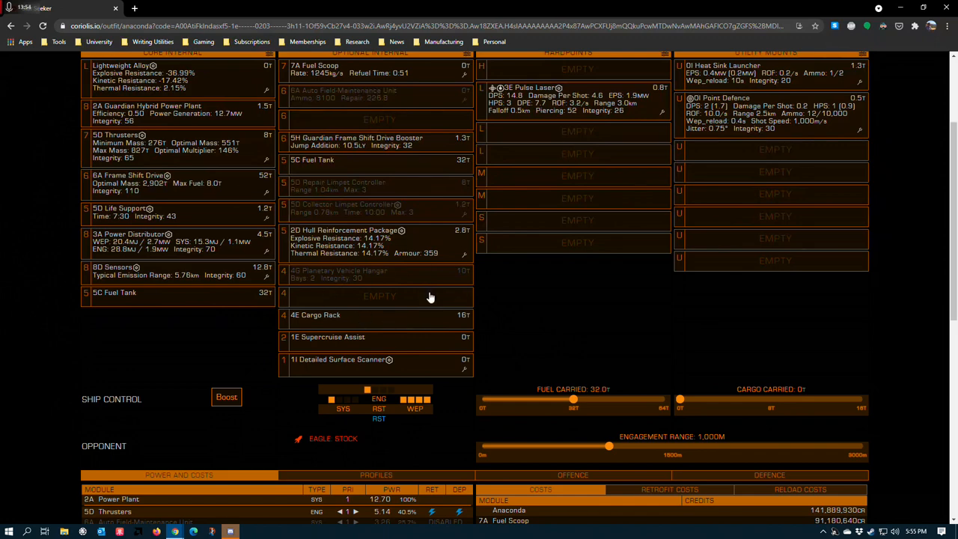
mouse_move(329, 314)
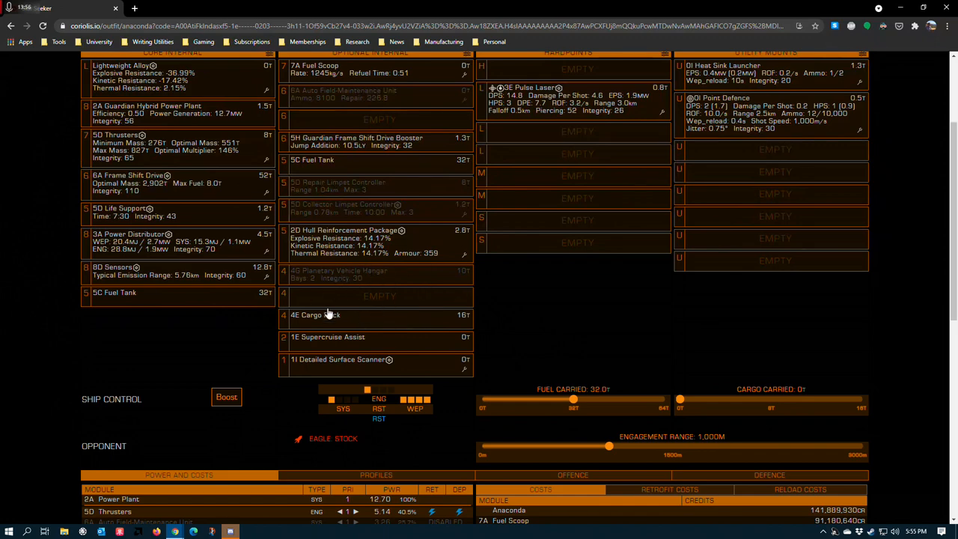
mouse_move(410, 305)
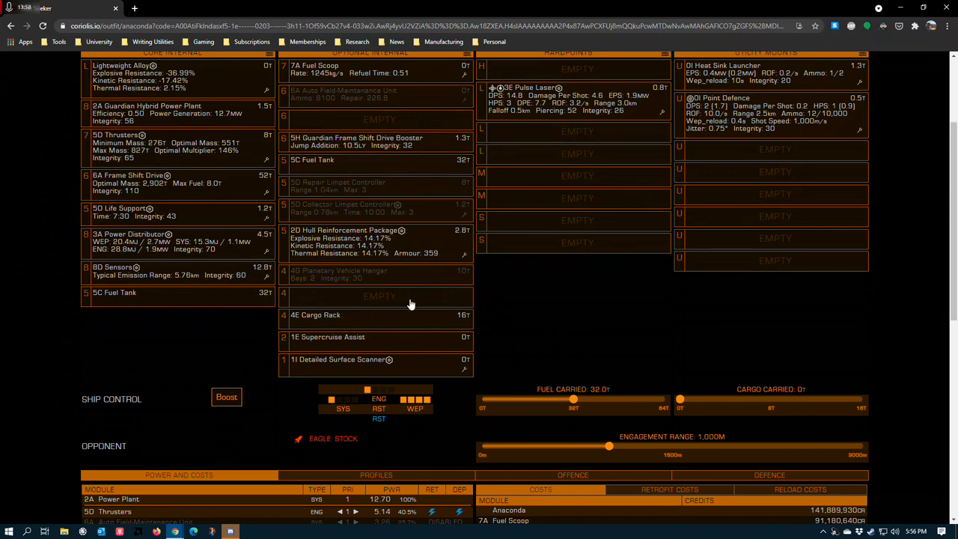
mouse_move(401, 268)
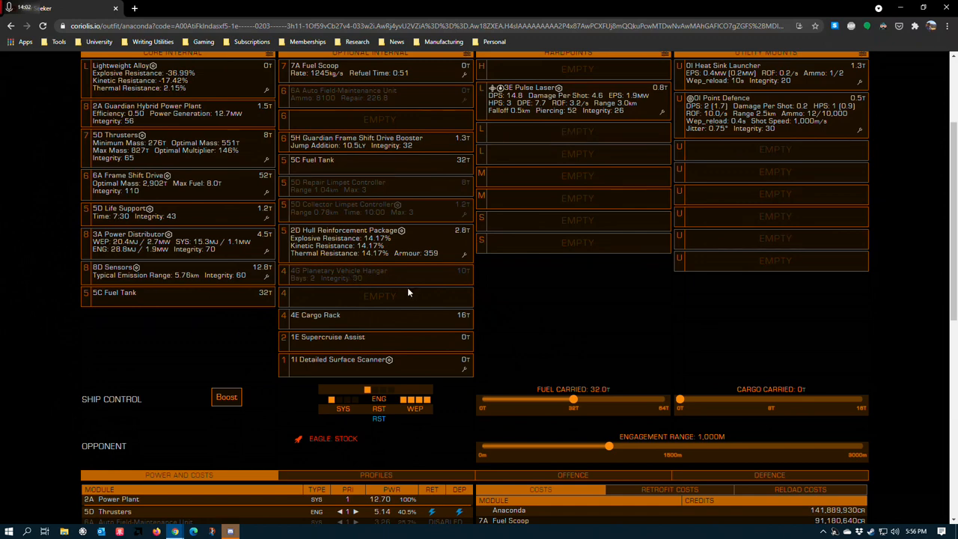
mouse_move(371, 272)
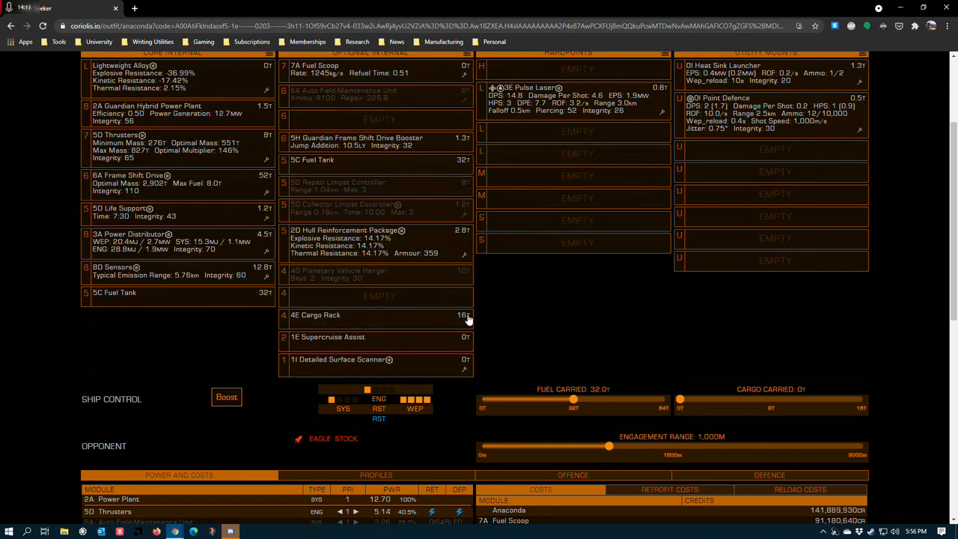
mouse_move(494, 314)
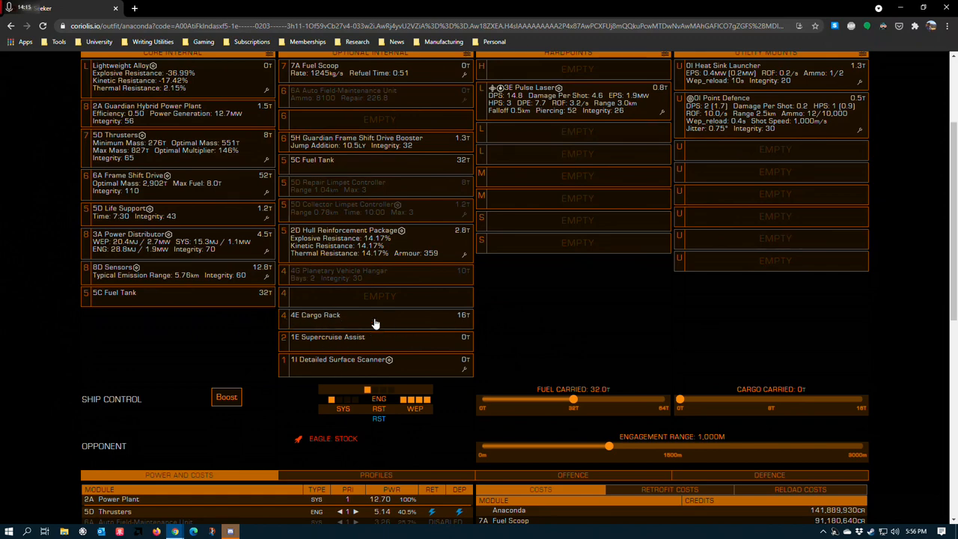
mouse_move(362, 334)
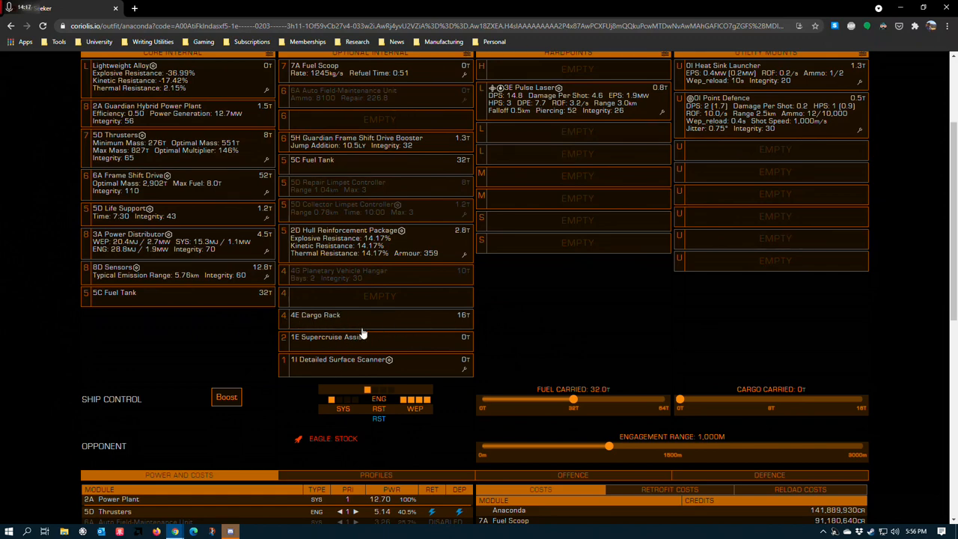
mouse_move(349, 344)
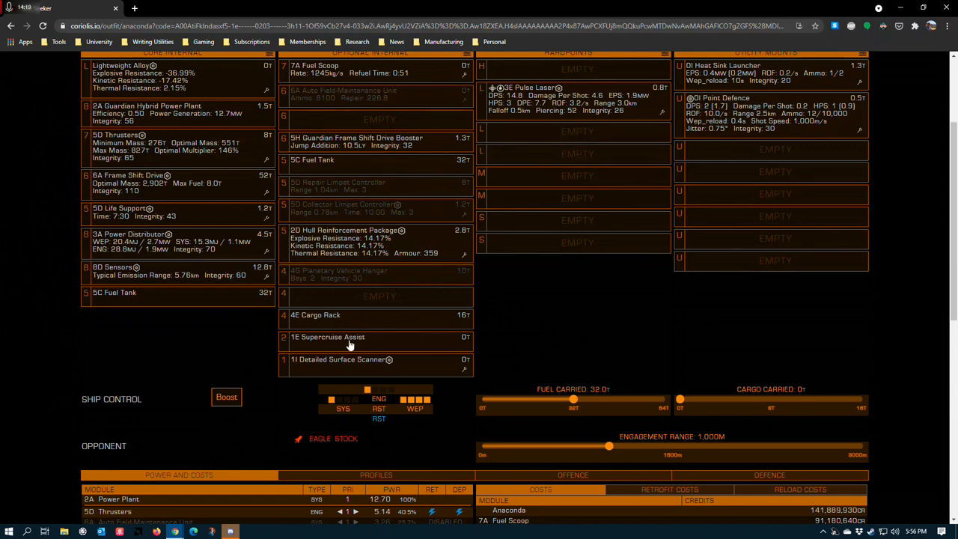
mouse_move(351, 346)
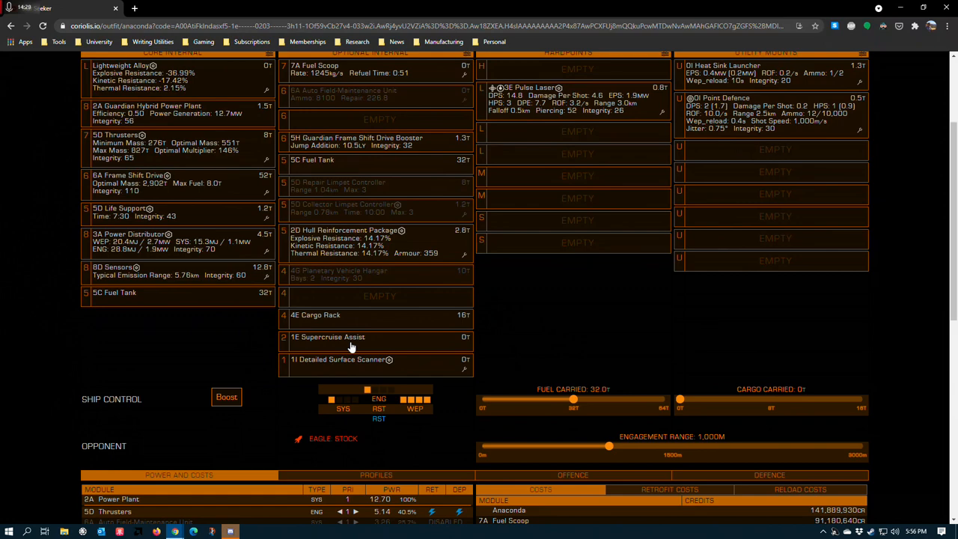
mouse_move(298, 380)
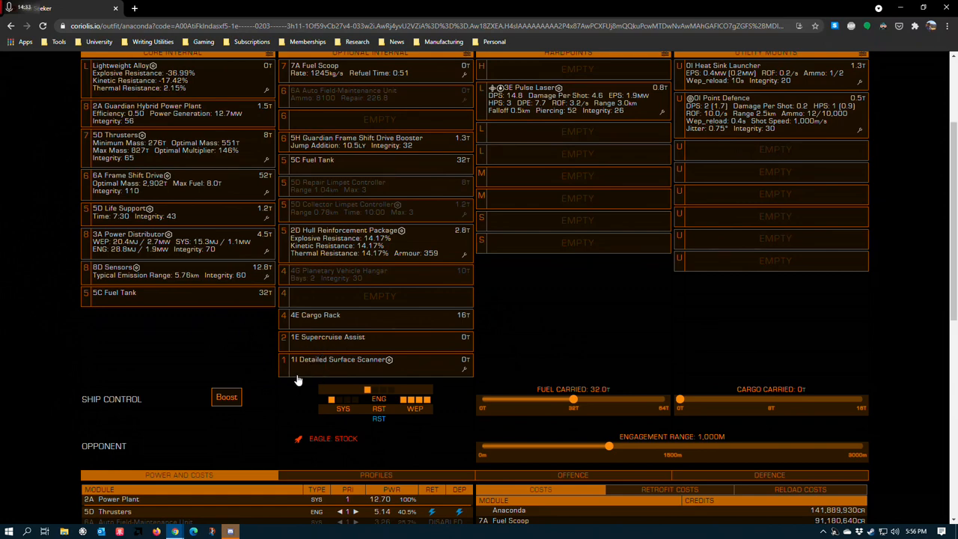
- View the 1I Detailed Surface Scanner's Expanded Probe Scanning Radius grade 5 blueprint
left_click(341, 359)
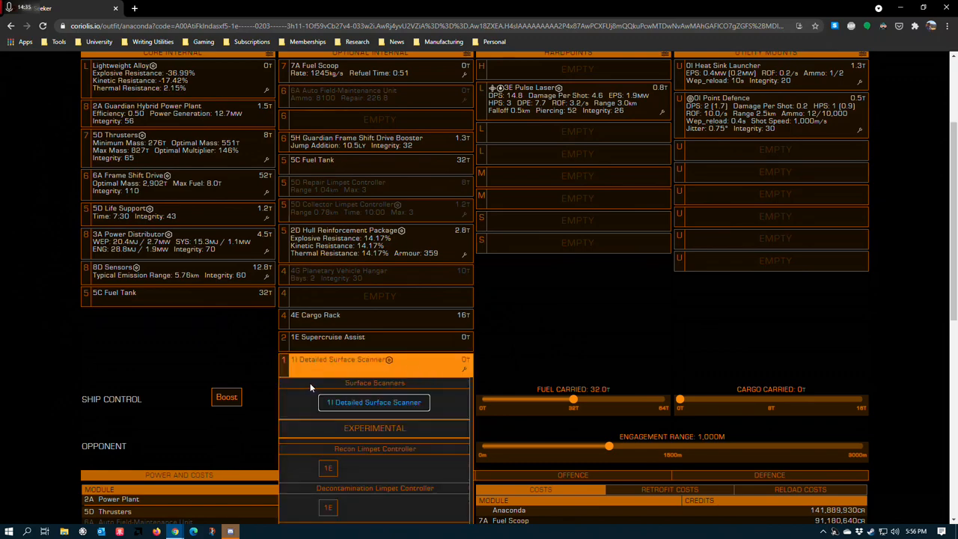
scroll("down", 3)
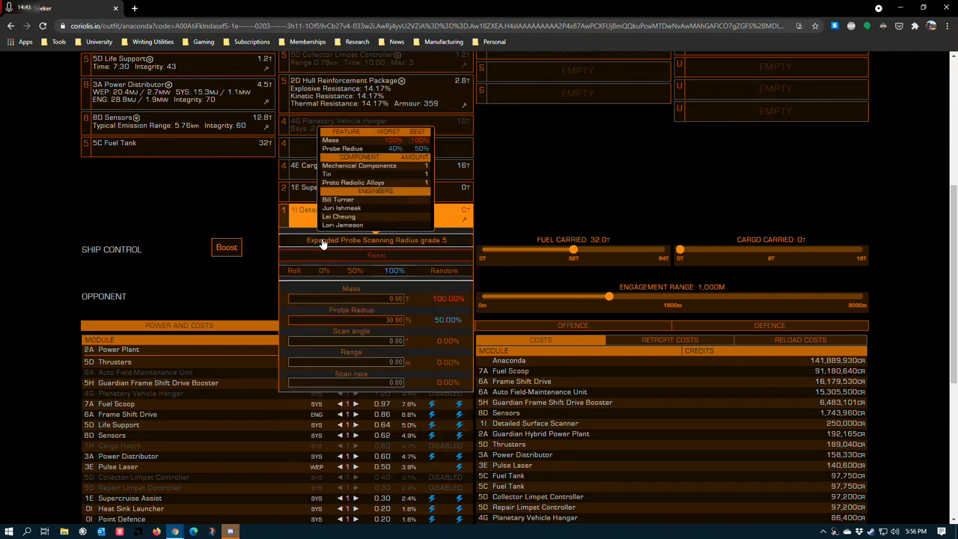
mouse_move(410, 245)
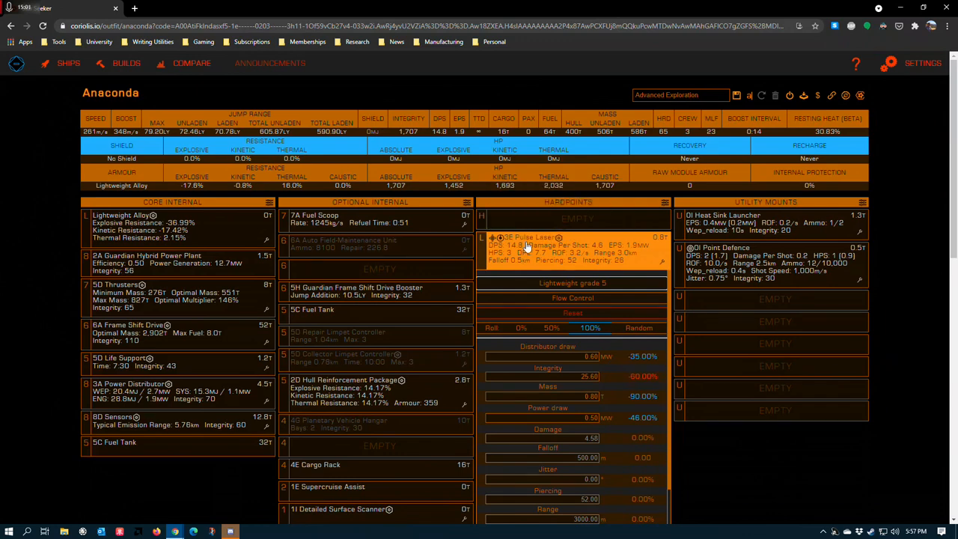
mouse_move(524, 239)
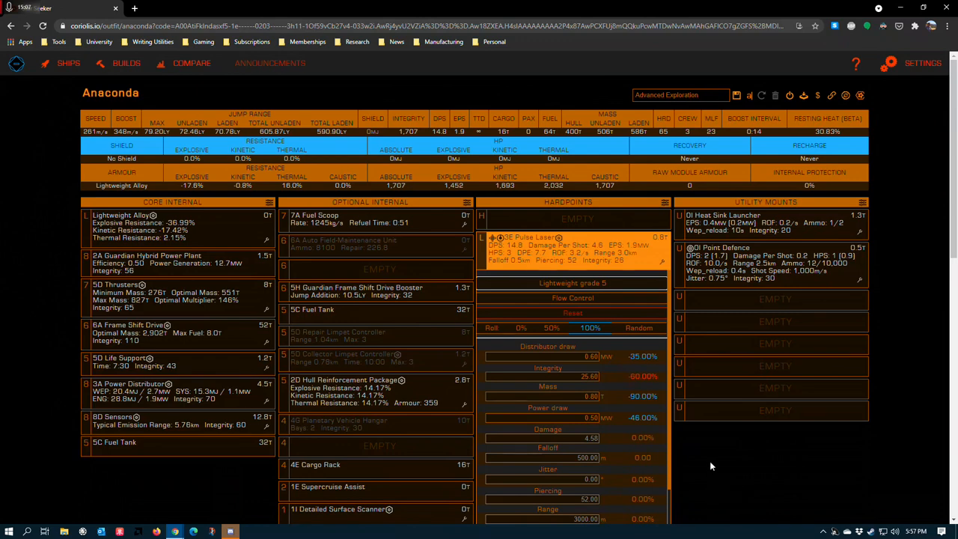
mouse_move(751, 458)
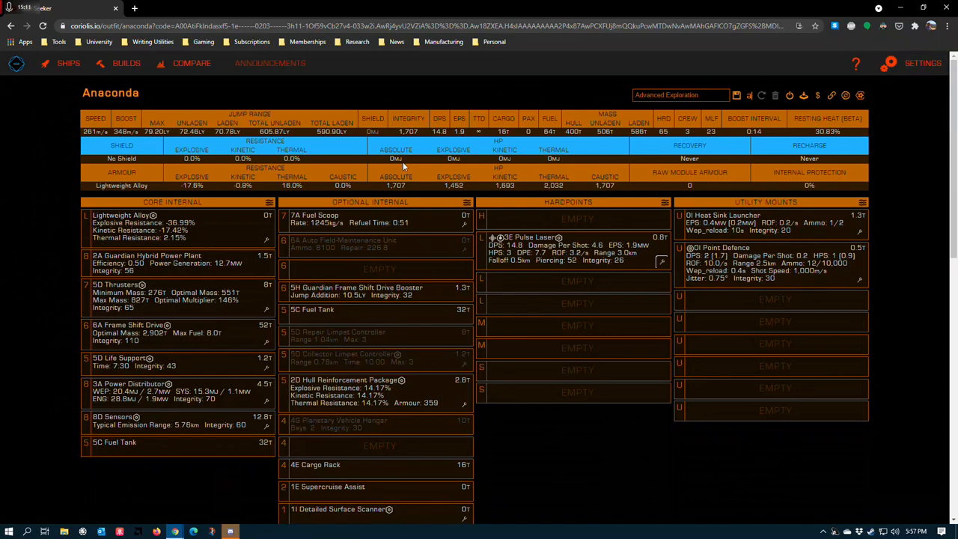
mouse_move(337, 300)
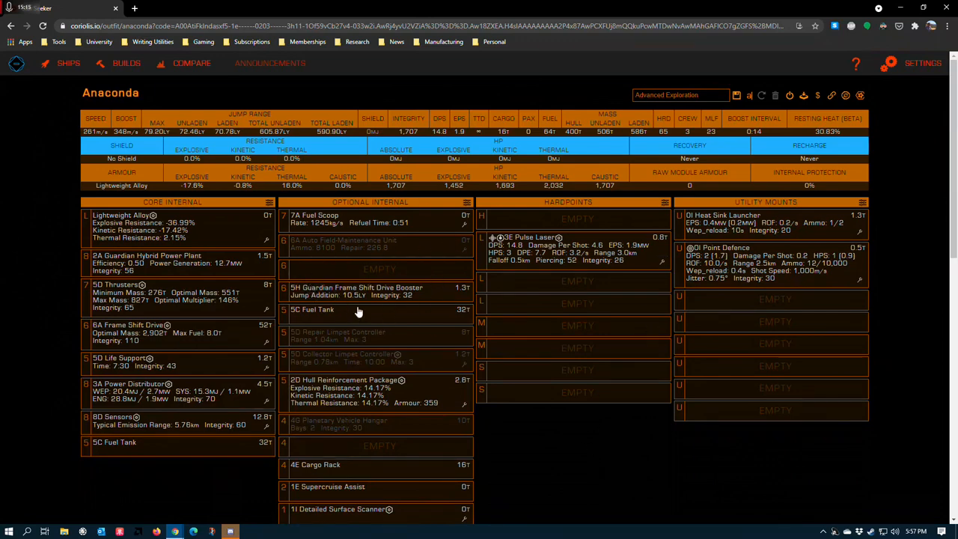
- Dismiss the pulse laser's Lightweight grade 5 details and fit a 3A Guardian Hybrid Power Plant
scroll("down", 3)
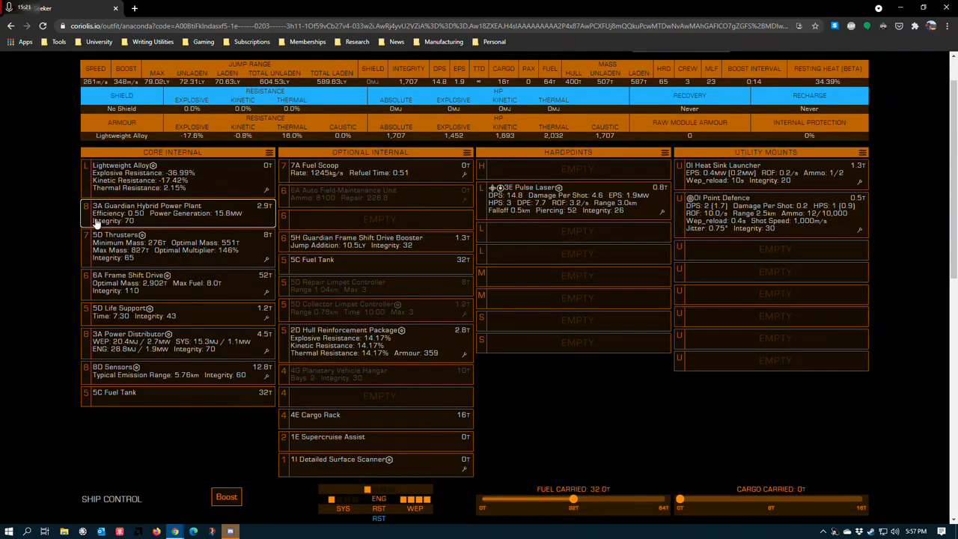
- Swap the Guardian hybrid unit for a standard 5A Power Plant in Core Internal
left_click(177, 212)
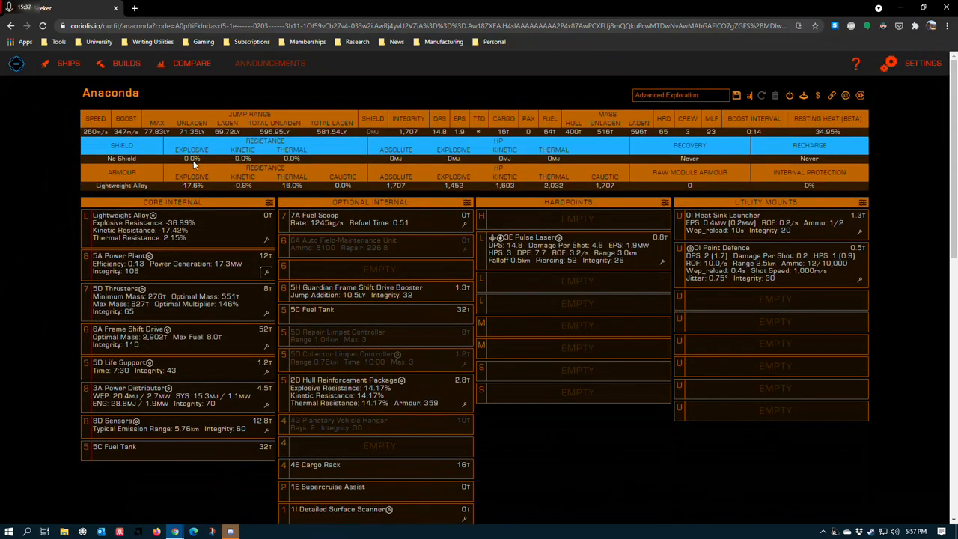
mouse_move(179, 112)
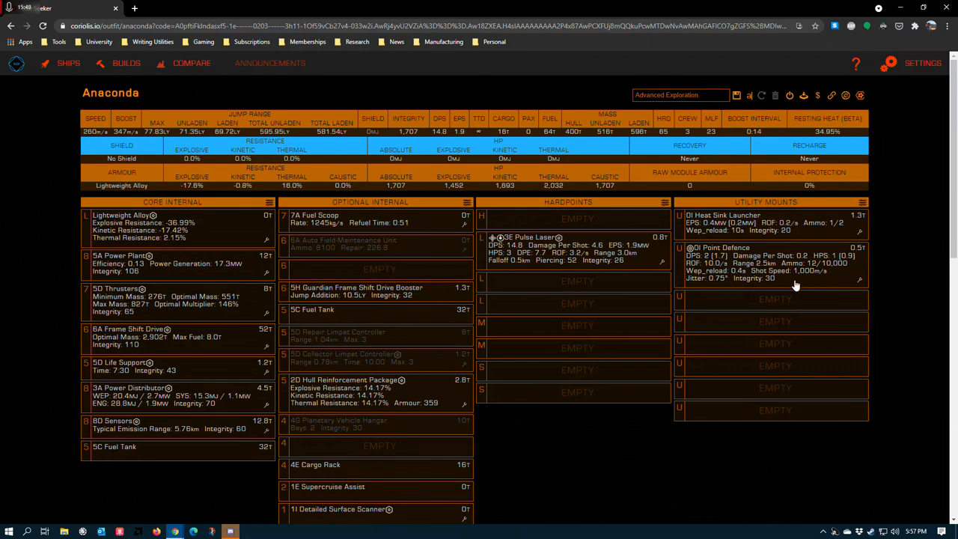
mouse_move(732, 409)
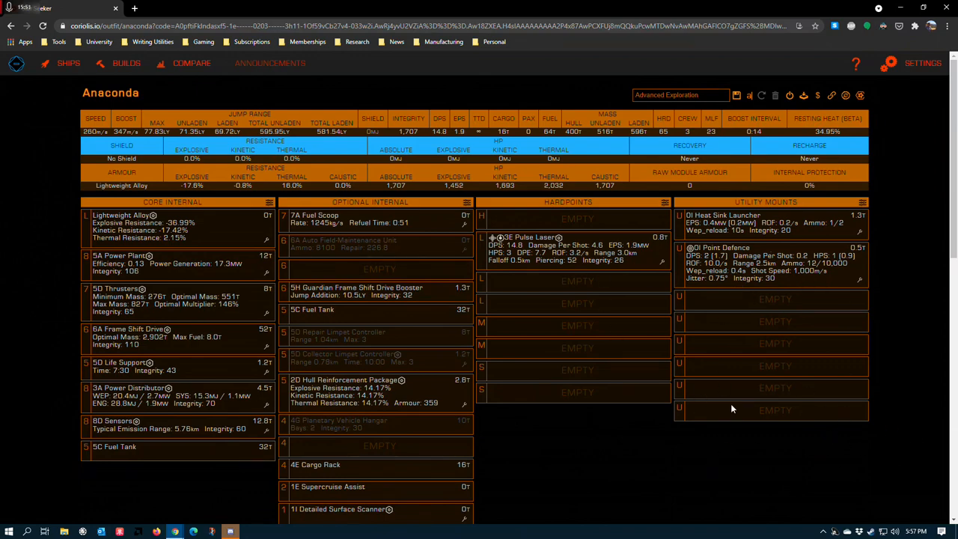
mouse_move(745, 242)
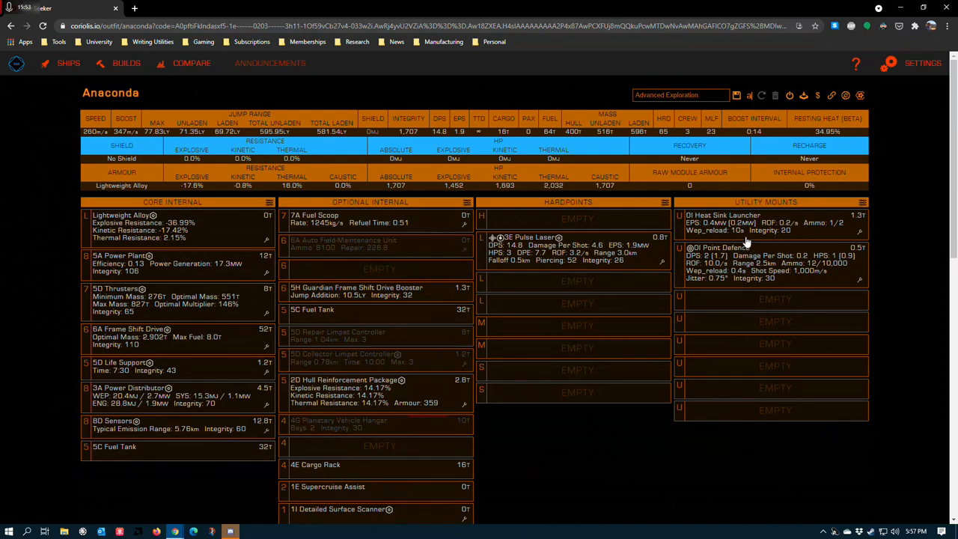
mouse_move(692, 226)
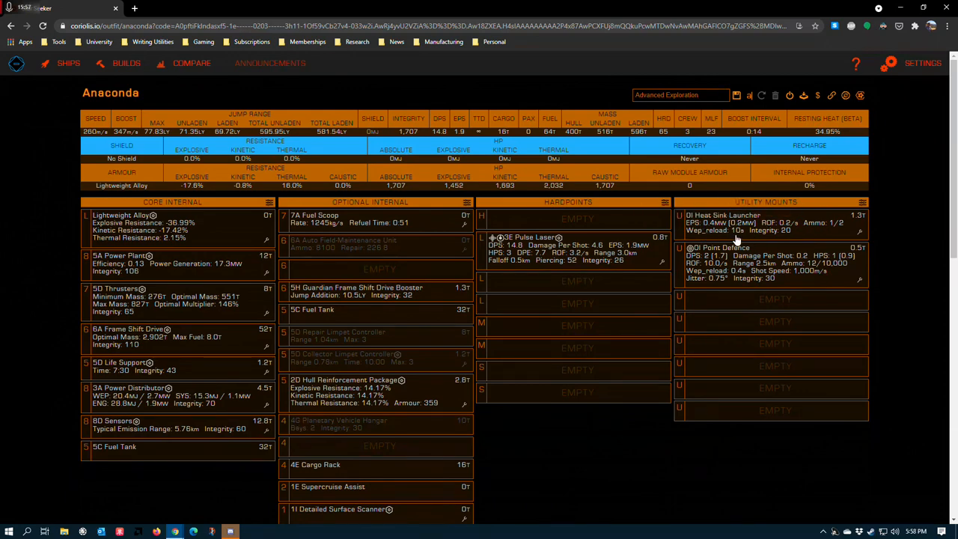
mouse_move(776, 217)
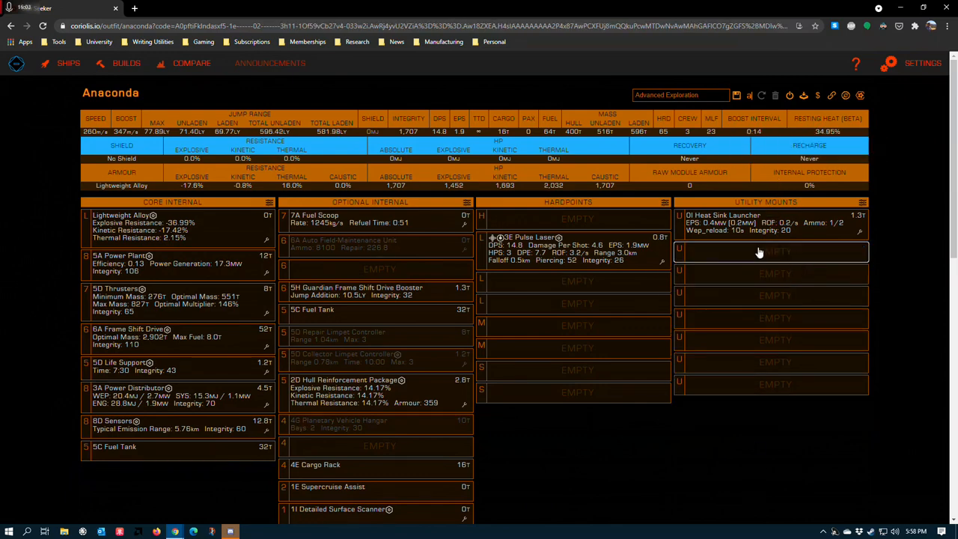
- Bring up the module selection list for the next empty utility mount
left_click(775, 251)
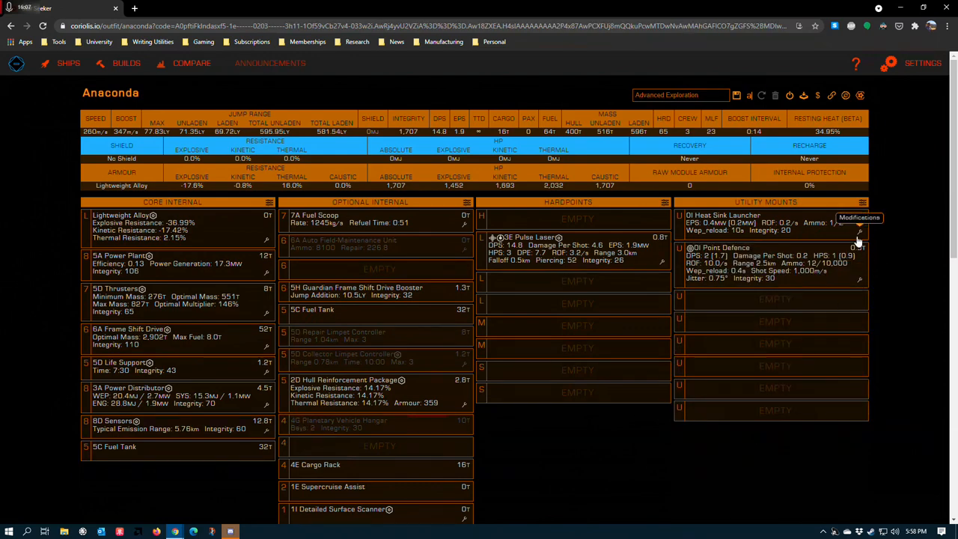
left_click(859, 217)
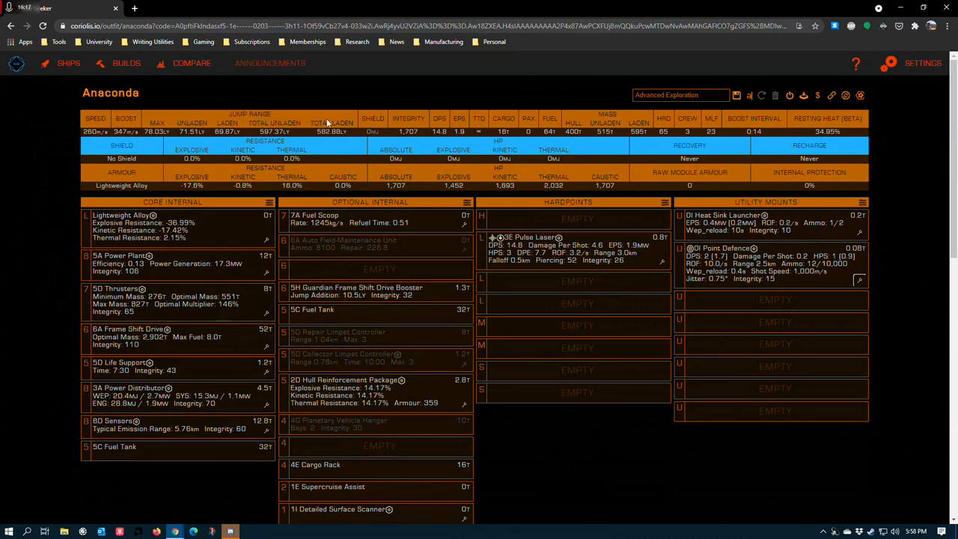
mouse_move(206, 128)
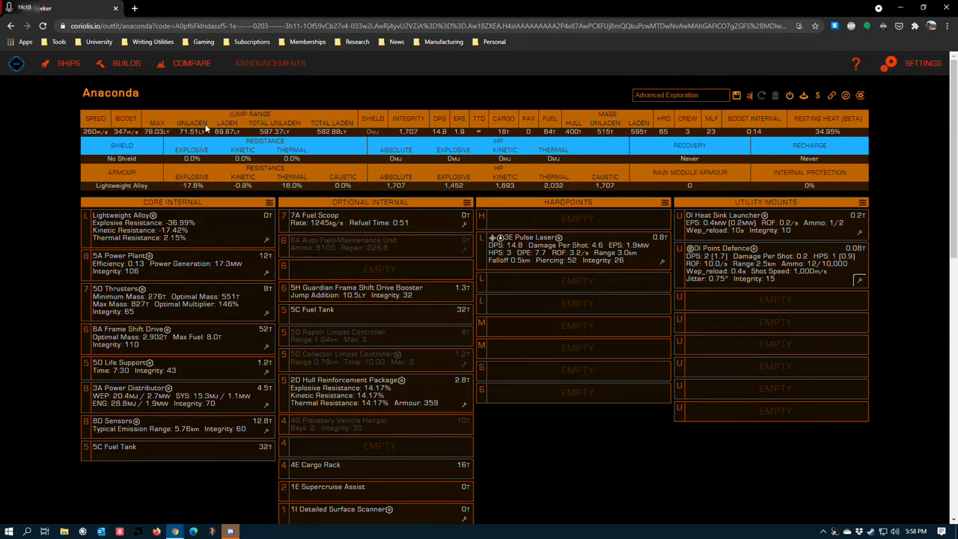
mouse_move(172, 103)
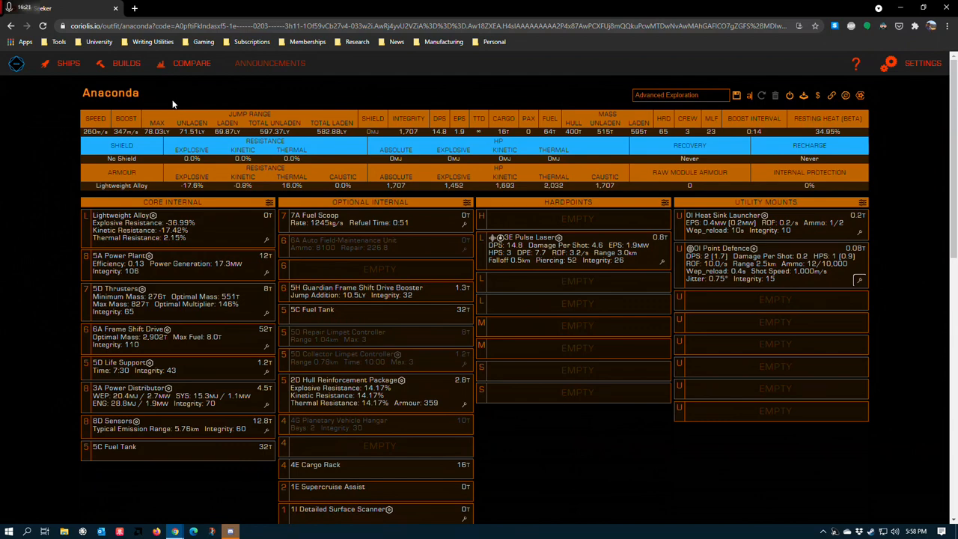
mouse_move(182, 132)
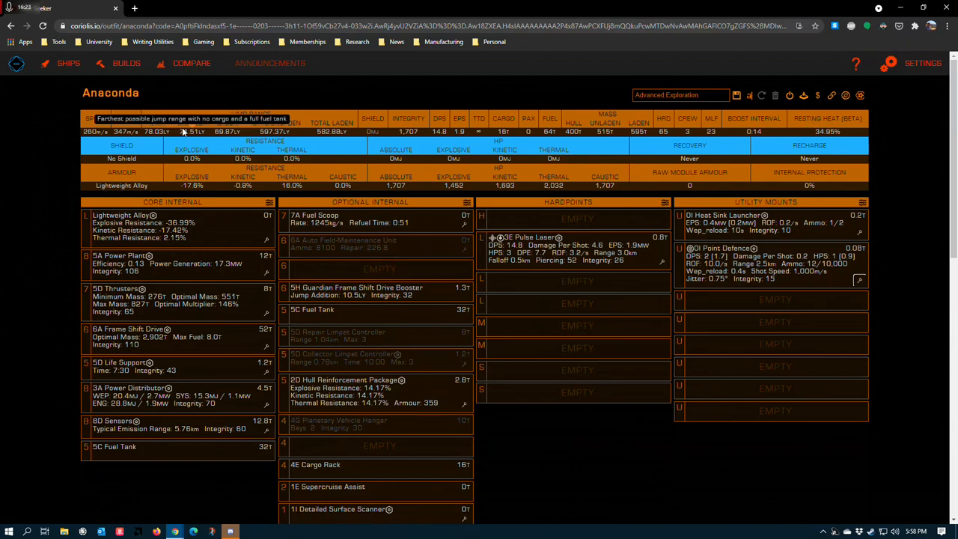
mouse_move(202, 143)
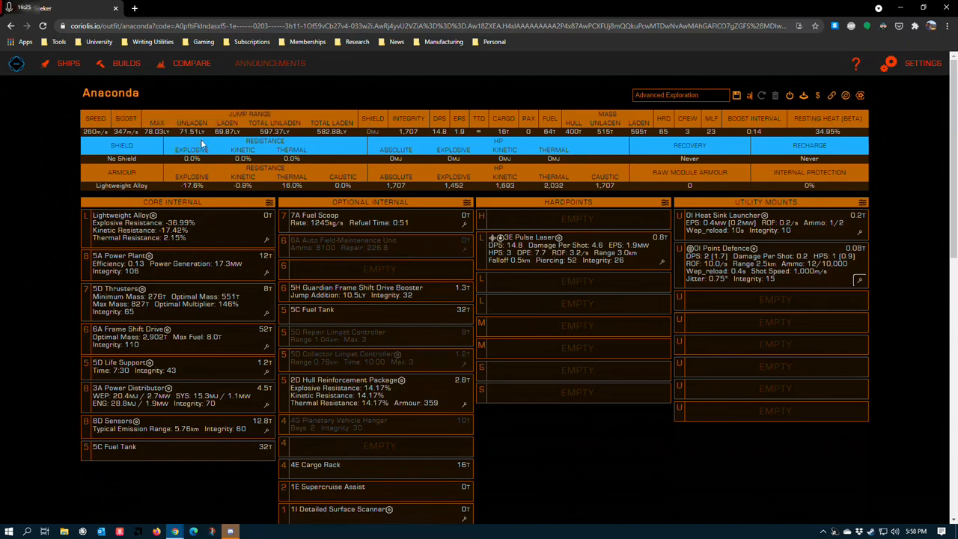
mouse_move(715, 503)
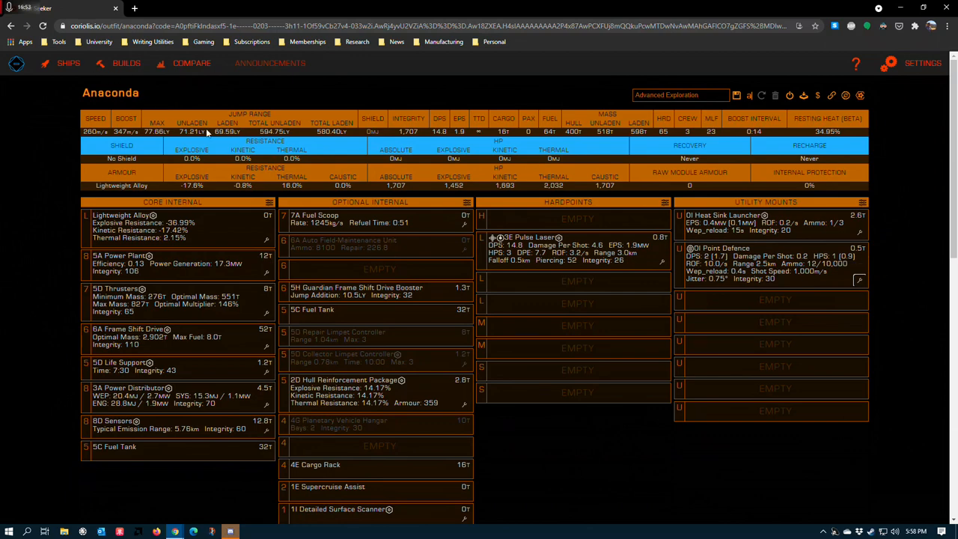
mouse_move(210, 132)
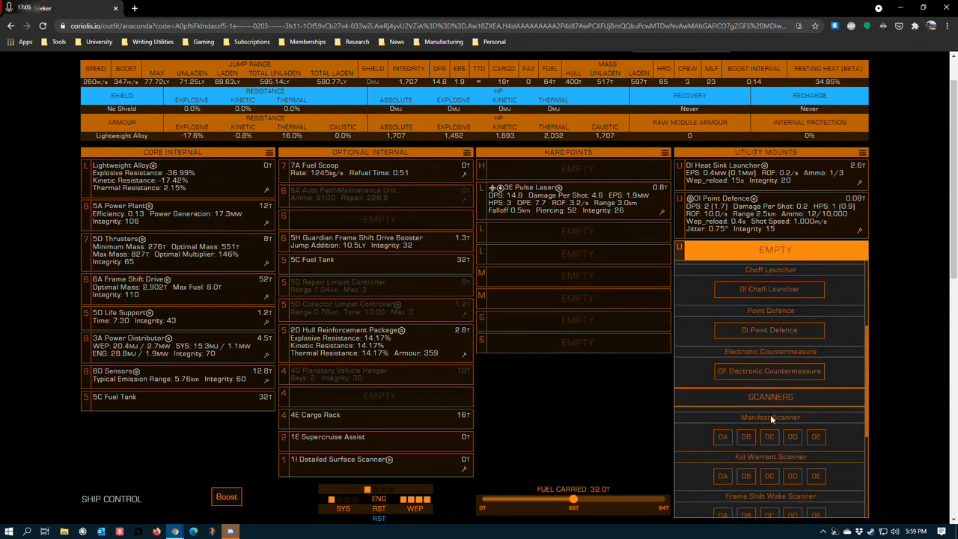
- Fit a 0E Xeno Scanner into the empty utility mount
scroll("down", 3)
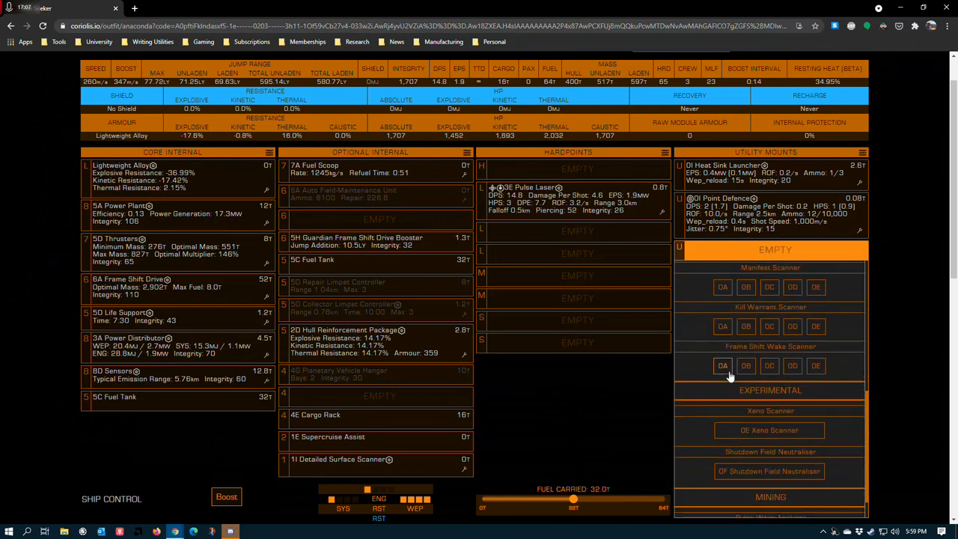
left_click(769, 430)
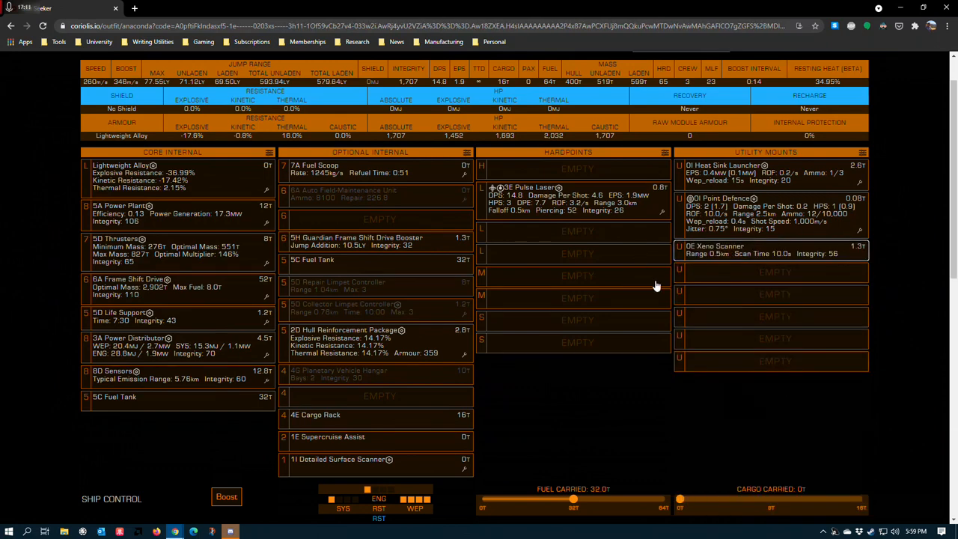
mouse_move(731, 270)
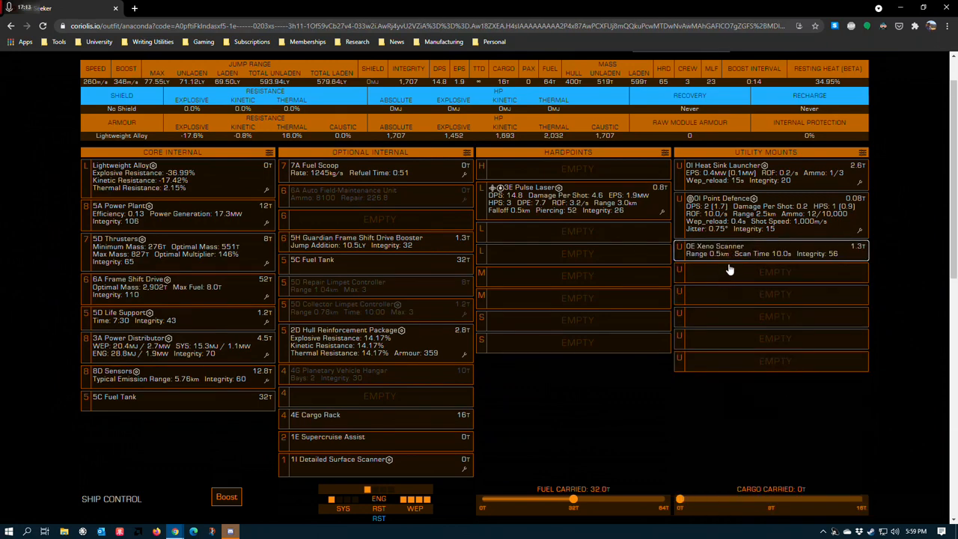
mouse_move(741, 221)
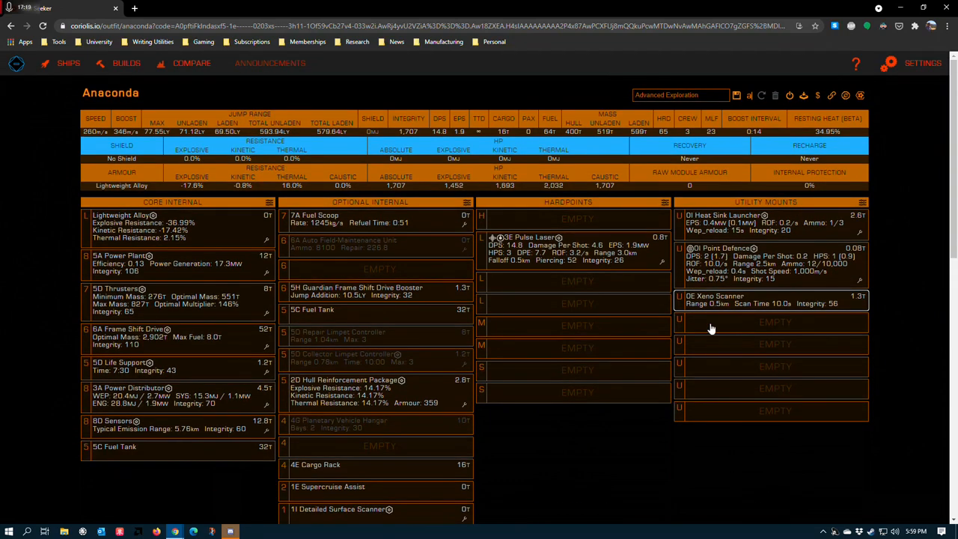
- Fit a 0D Frame Shift Wake Scanner into the next empty utility mount
left_click(775, 321)
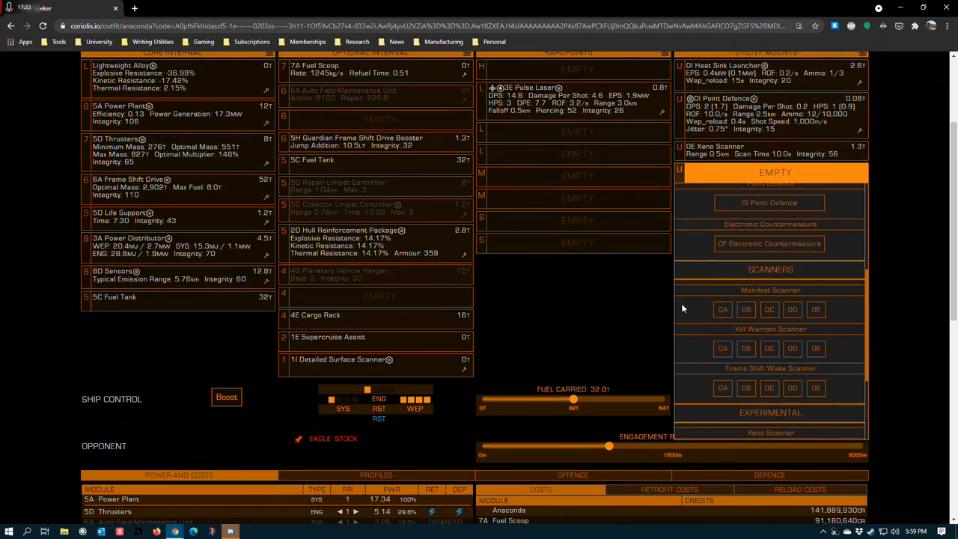
scroll("down", 3)
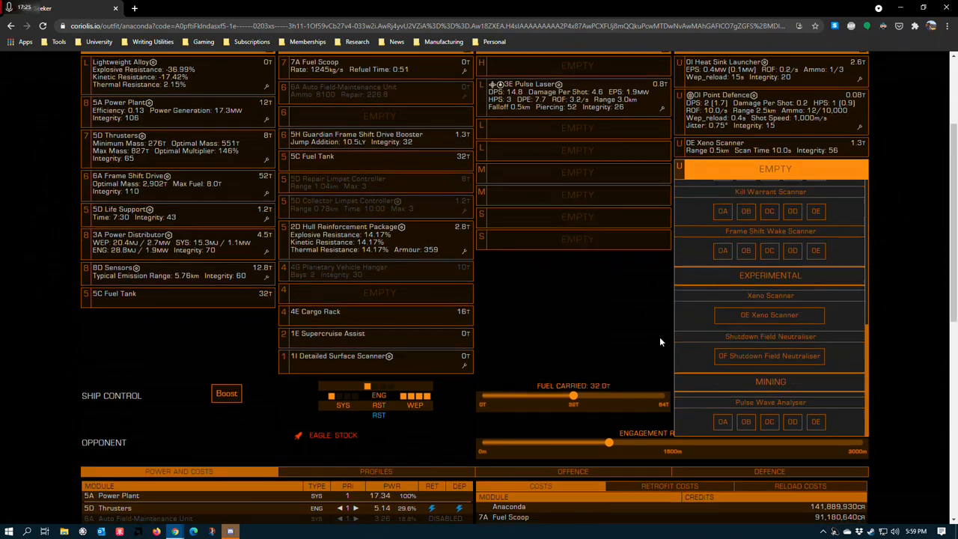
scroll("down", 3)
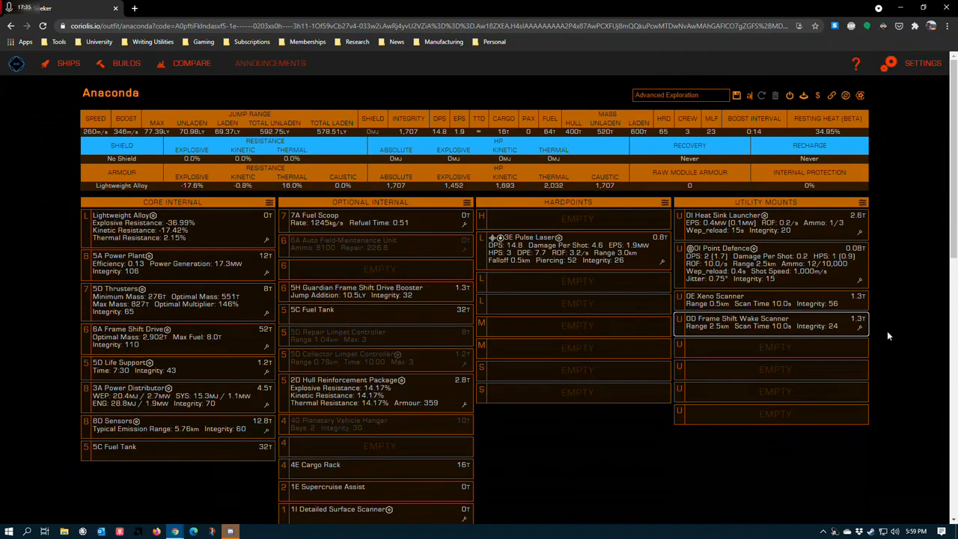
scroll("down", 3)
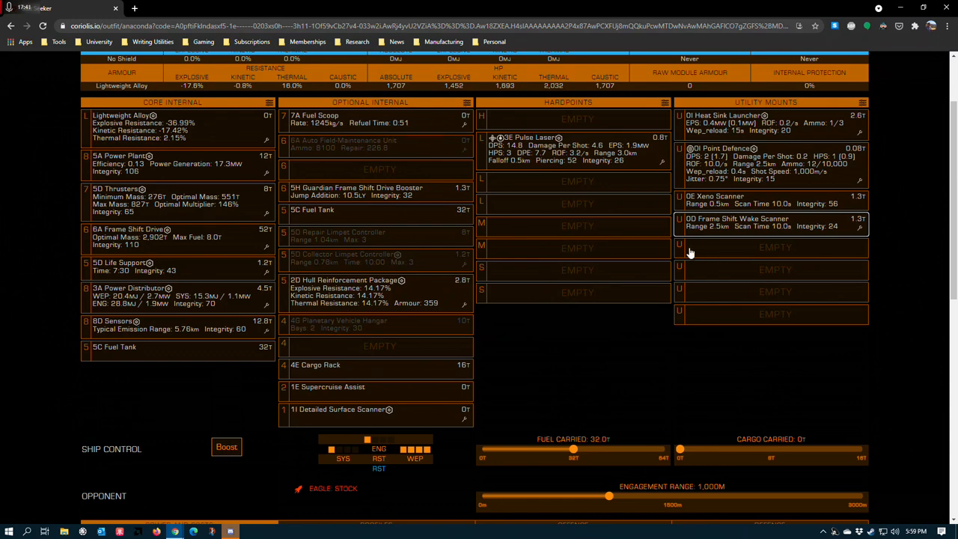
mouse_move(853, 308)
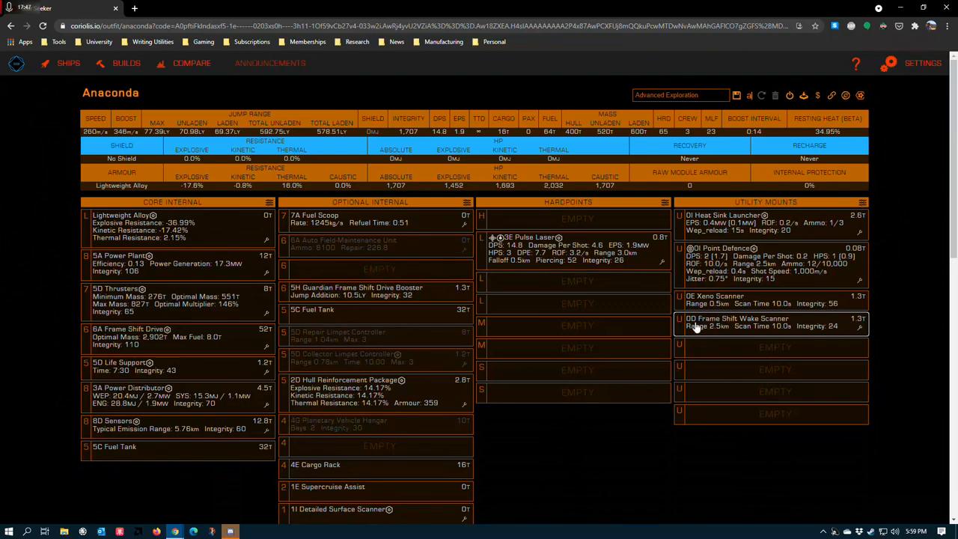
mouse_move(817, 323)
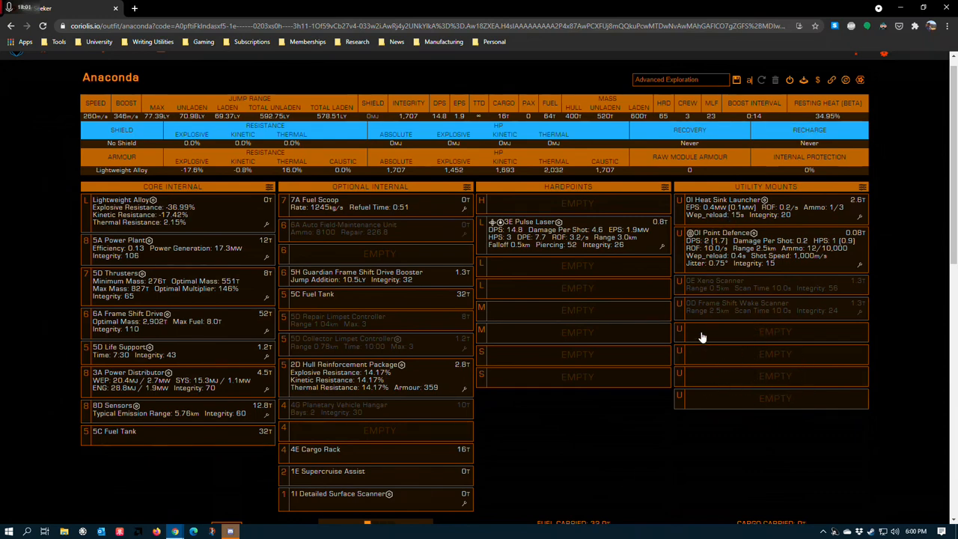
mouse_move(787, 313)
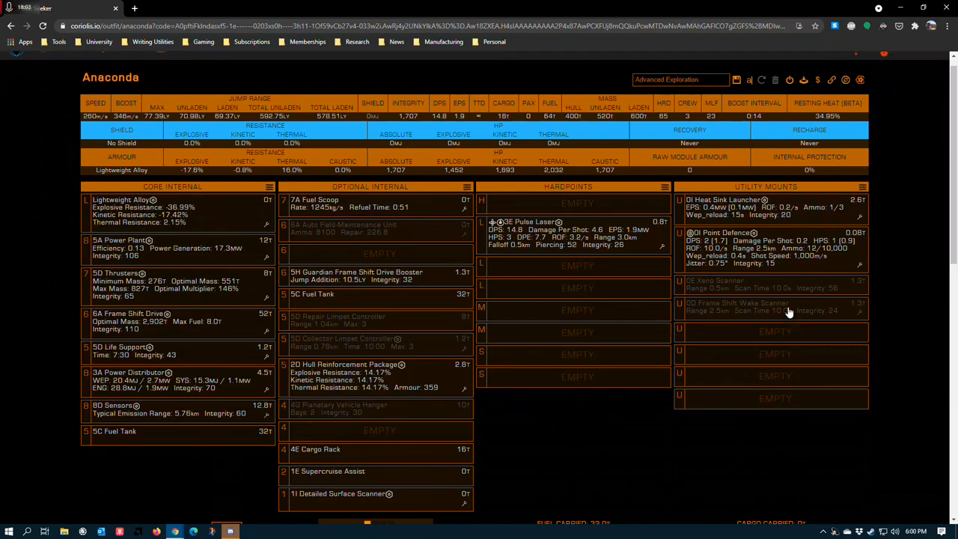
mouse_move(581, 352)
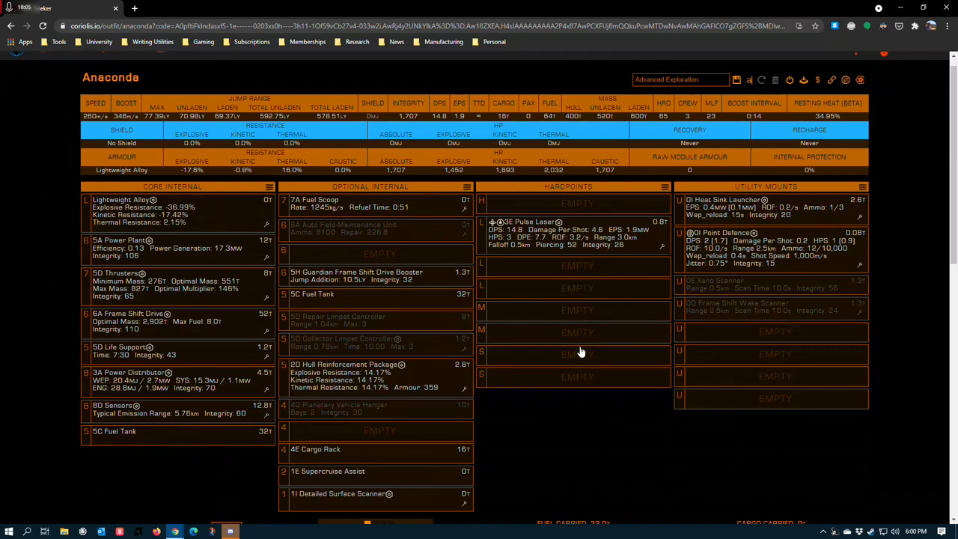
mouse_move(613, 400)
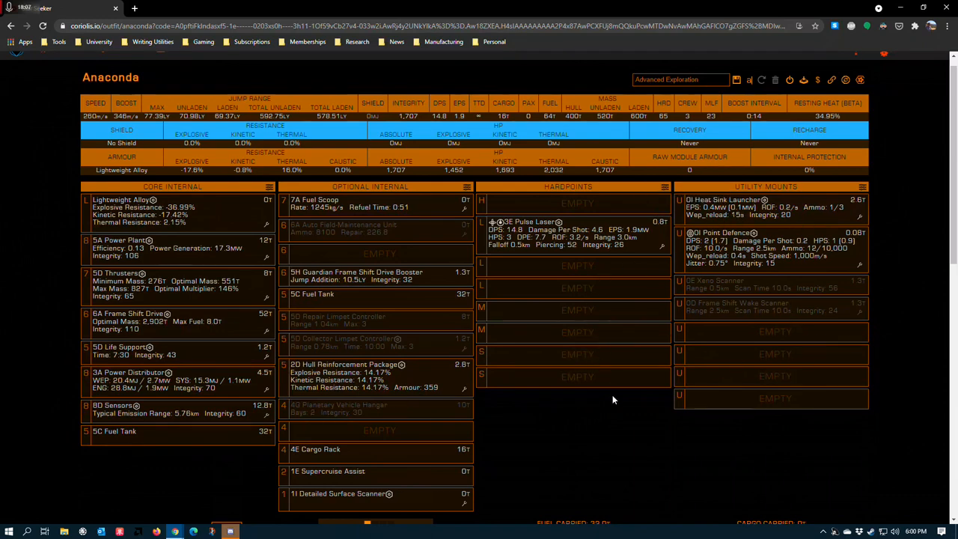
mouse_move(656, 455)
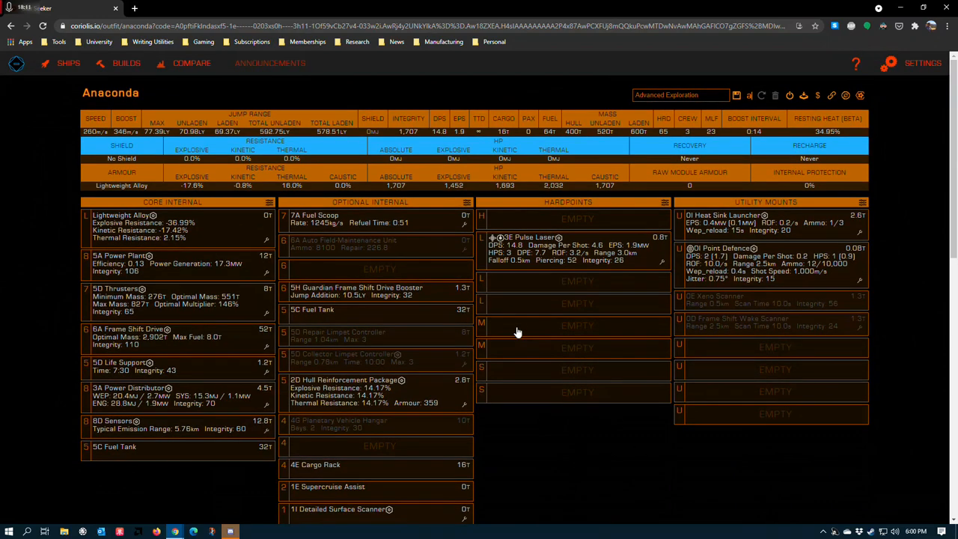
scroll("down", 3)
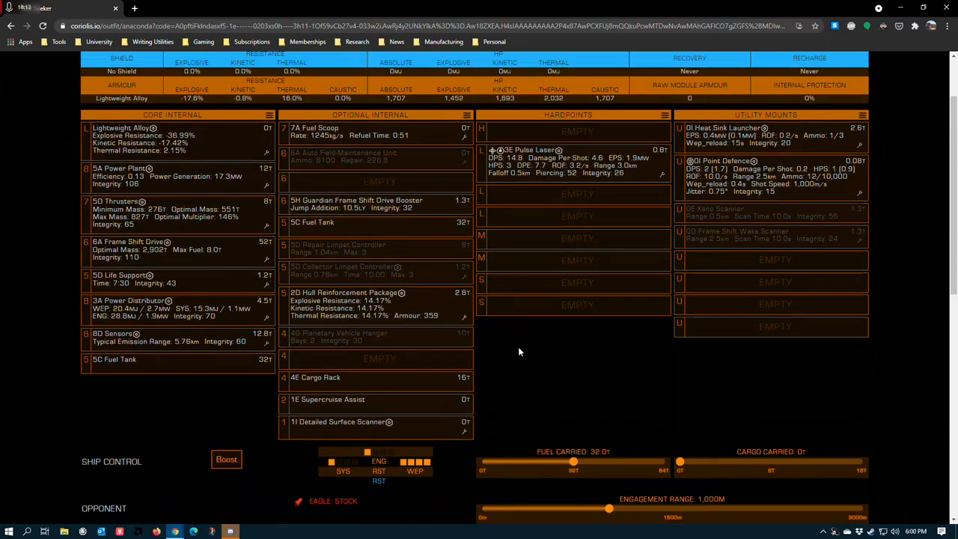